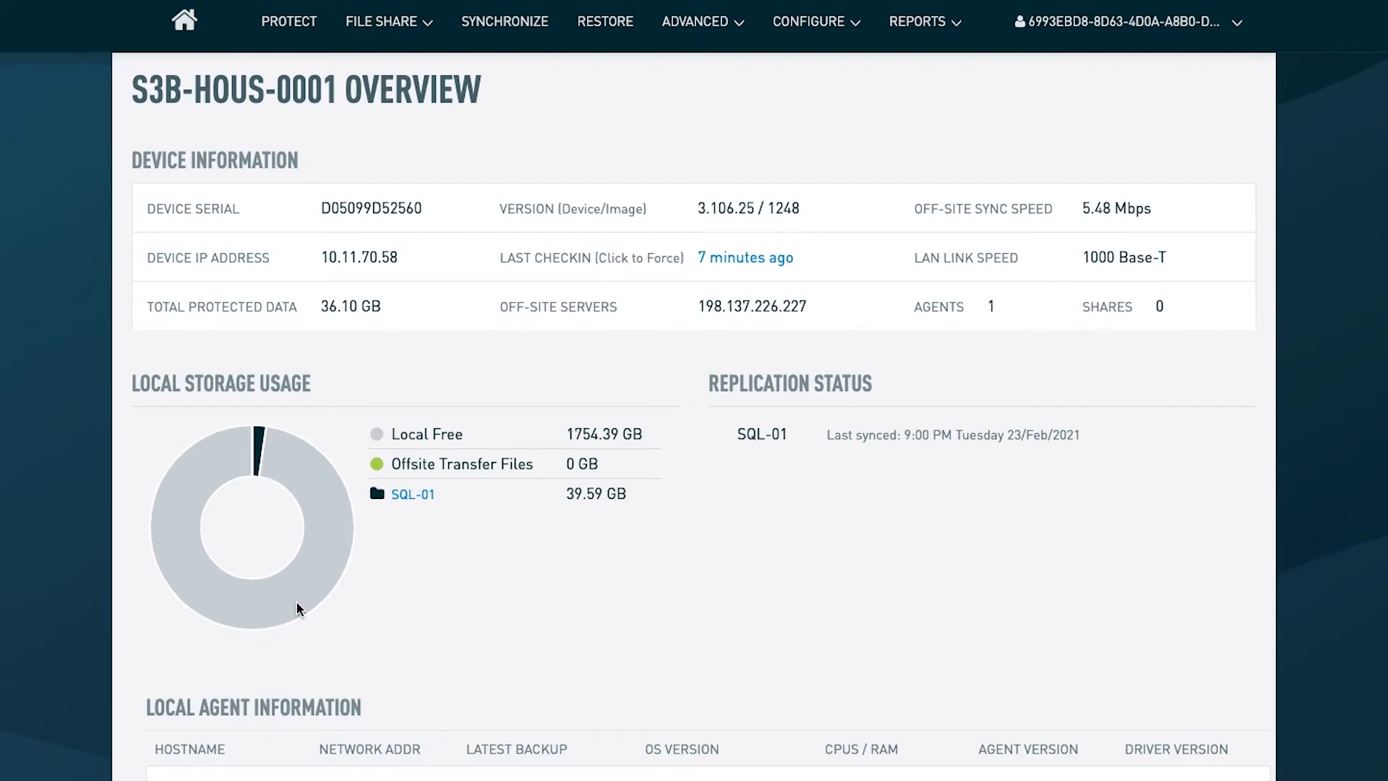
pyautogui.moveTo(393, 616)
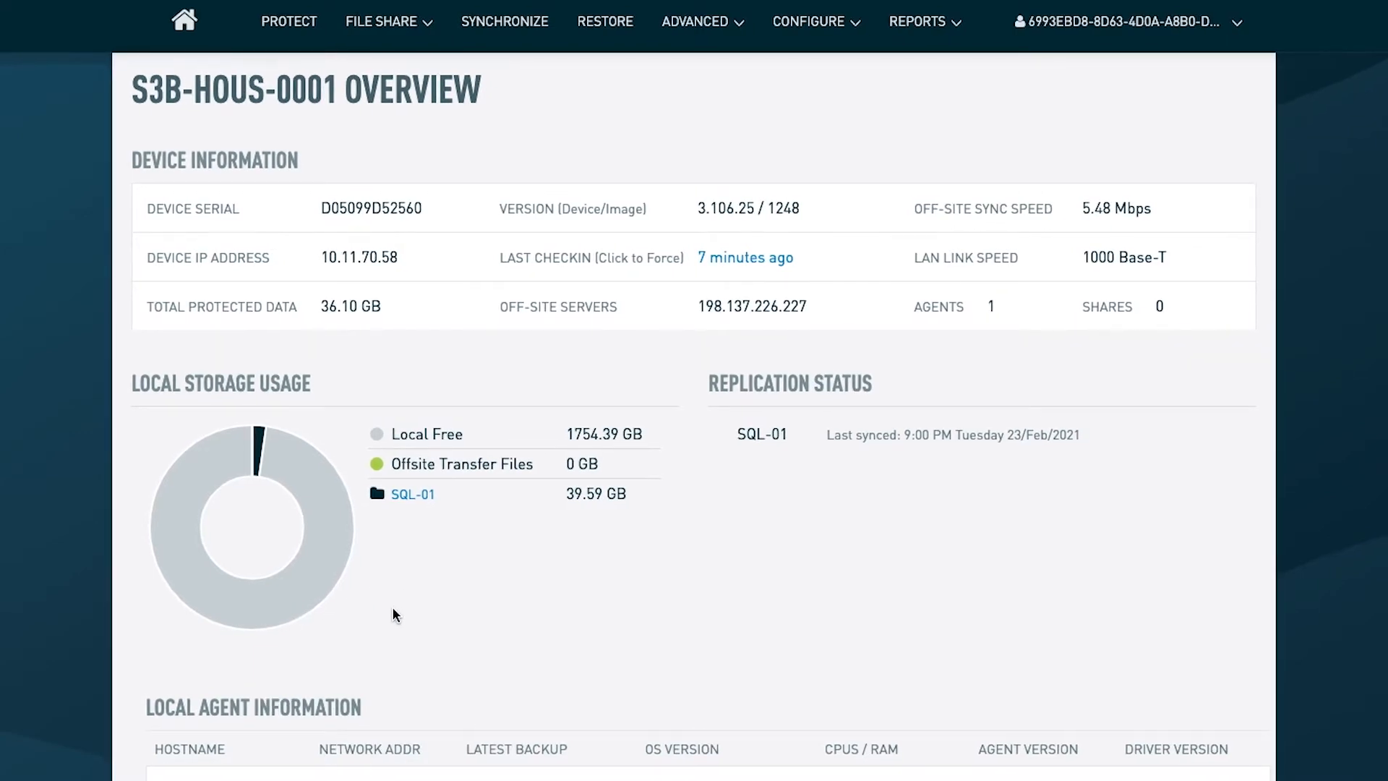
pyautogui.moveTo(407, 610)
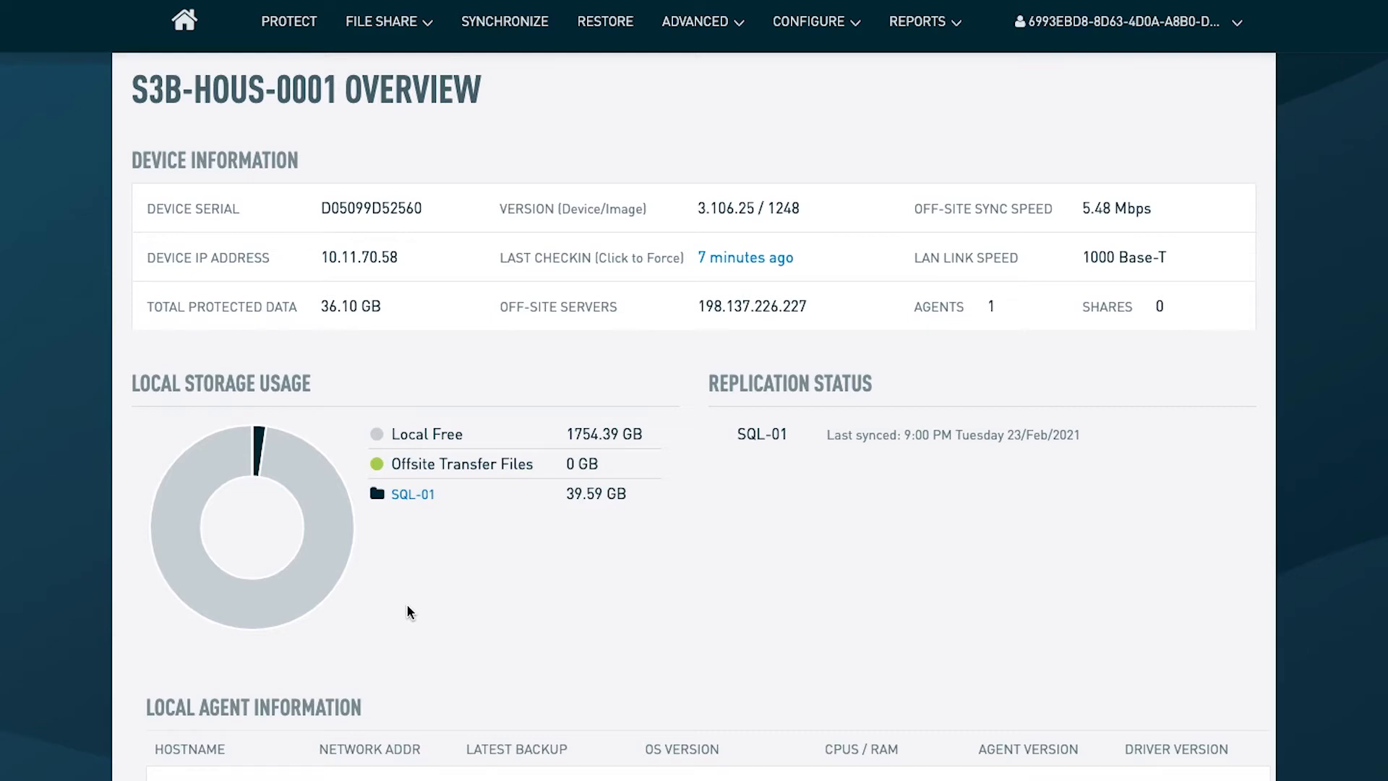
pyautogui.moveTo(424, 611)
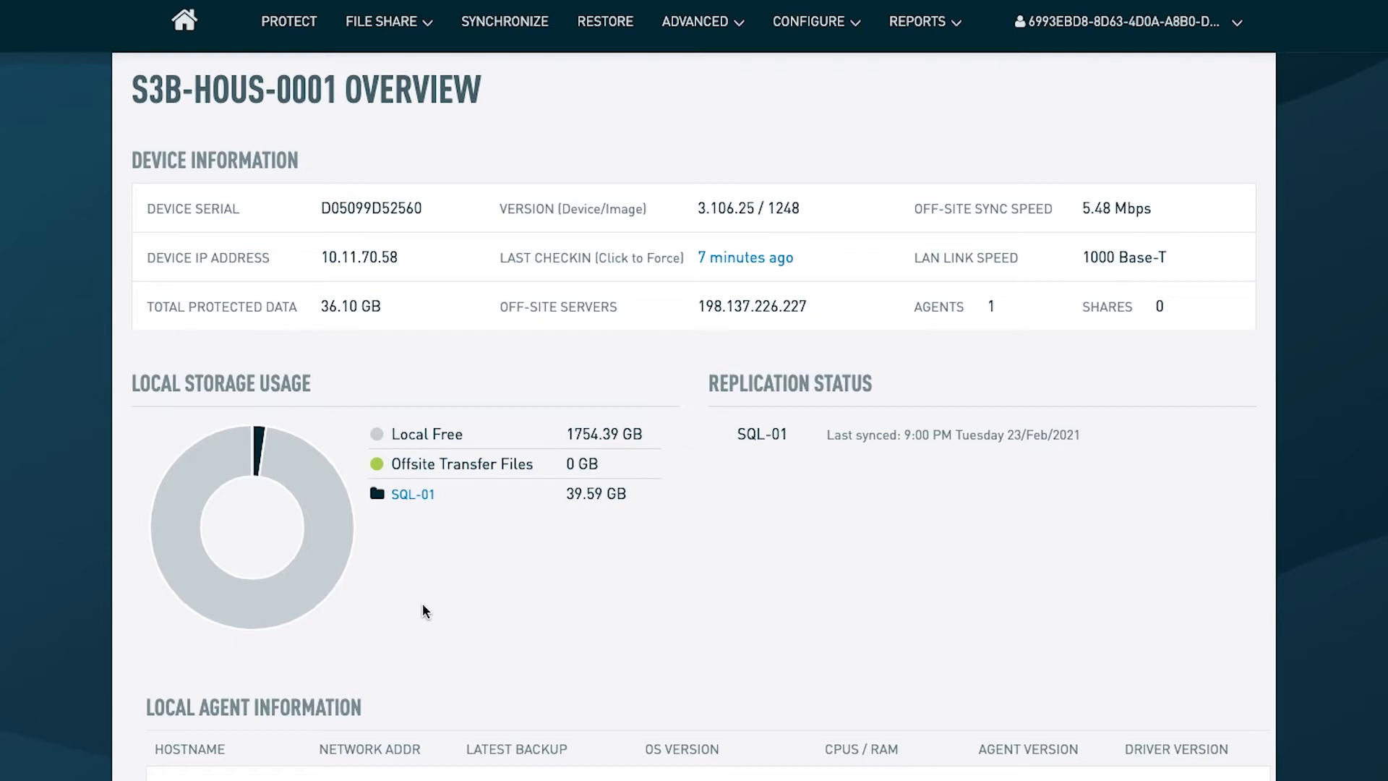
pyautogui.moveTo(234, 329)
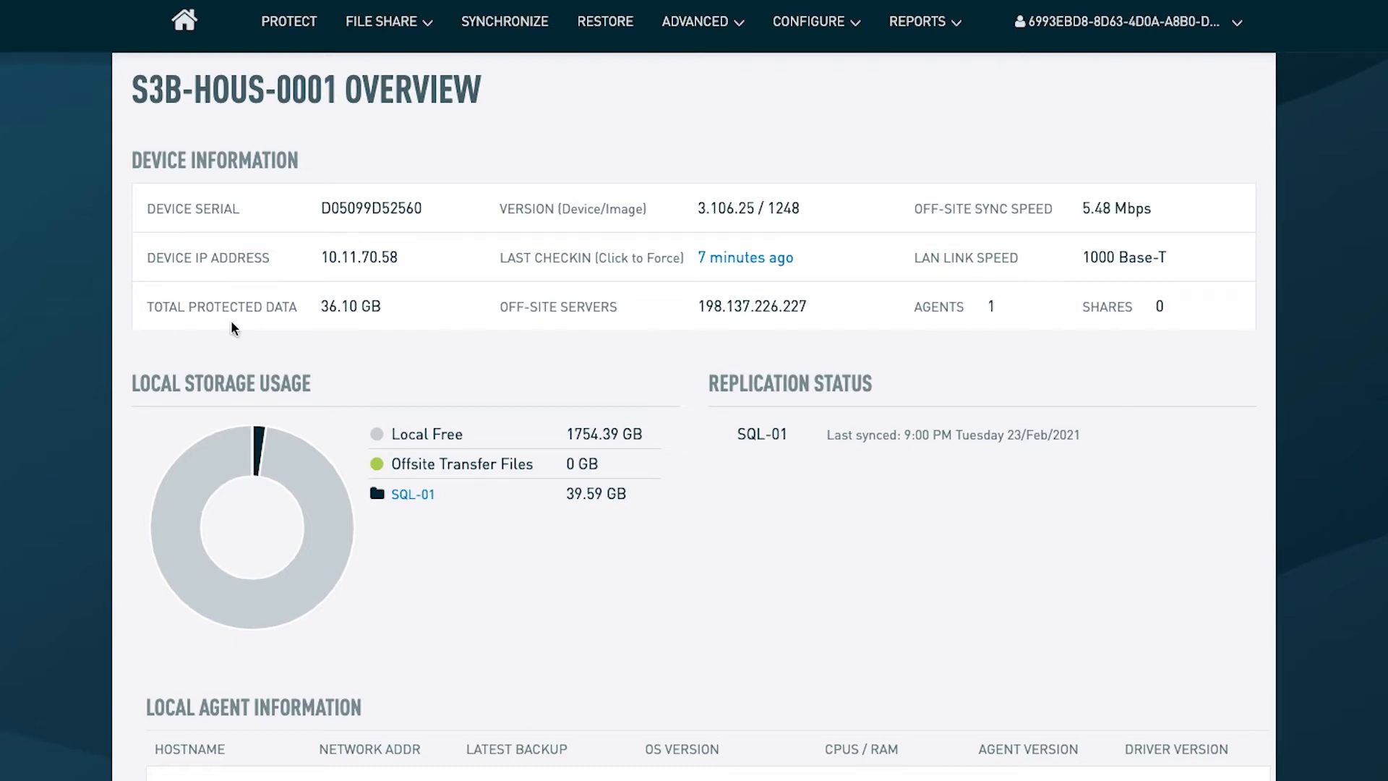
pyautogui.moveTo(841, 289)
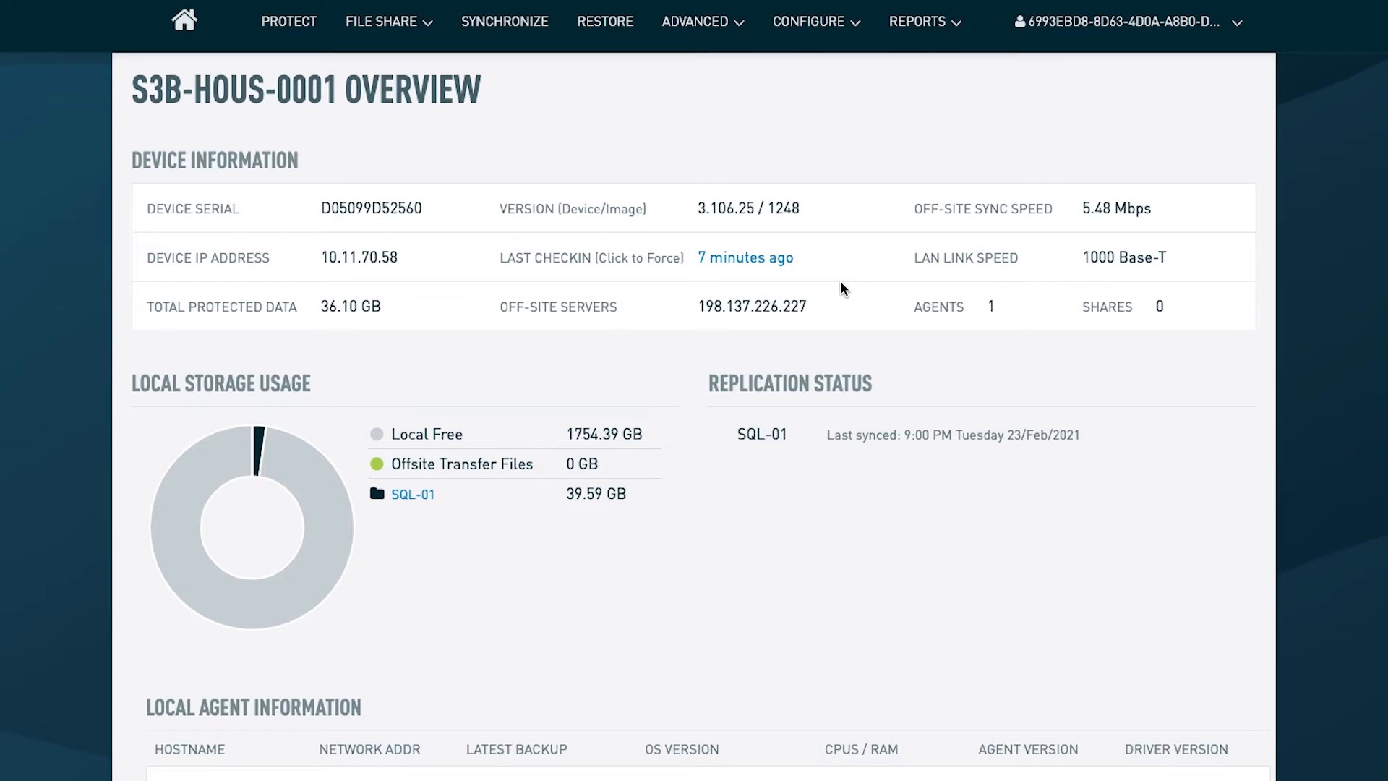
pyautogui.moveTo(496, 346)
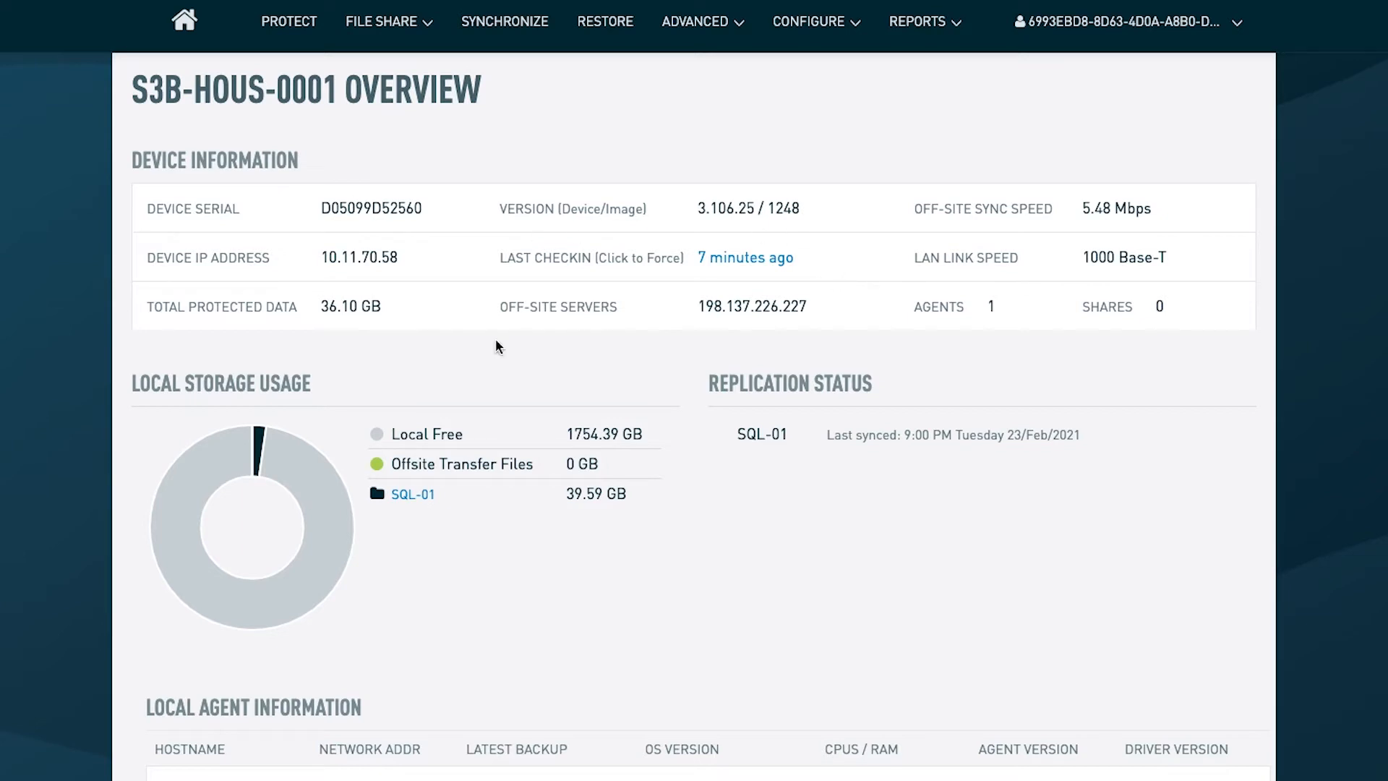
pyautogui.moveTo(756, 596)
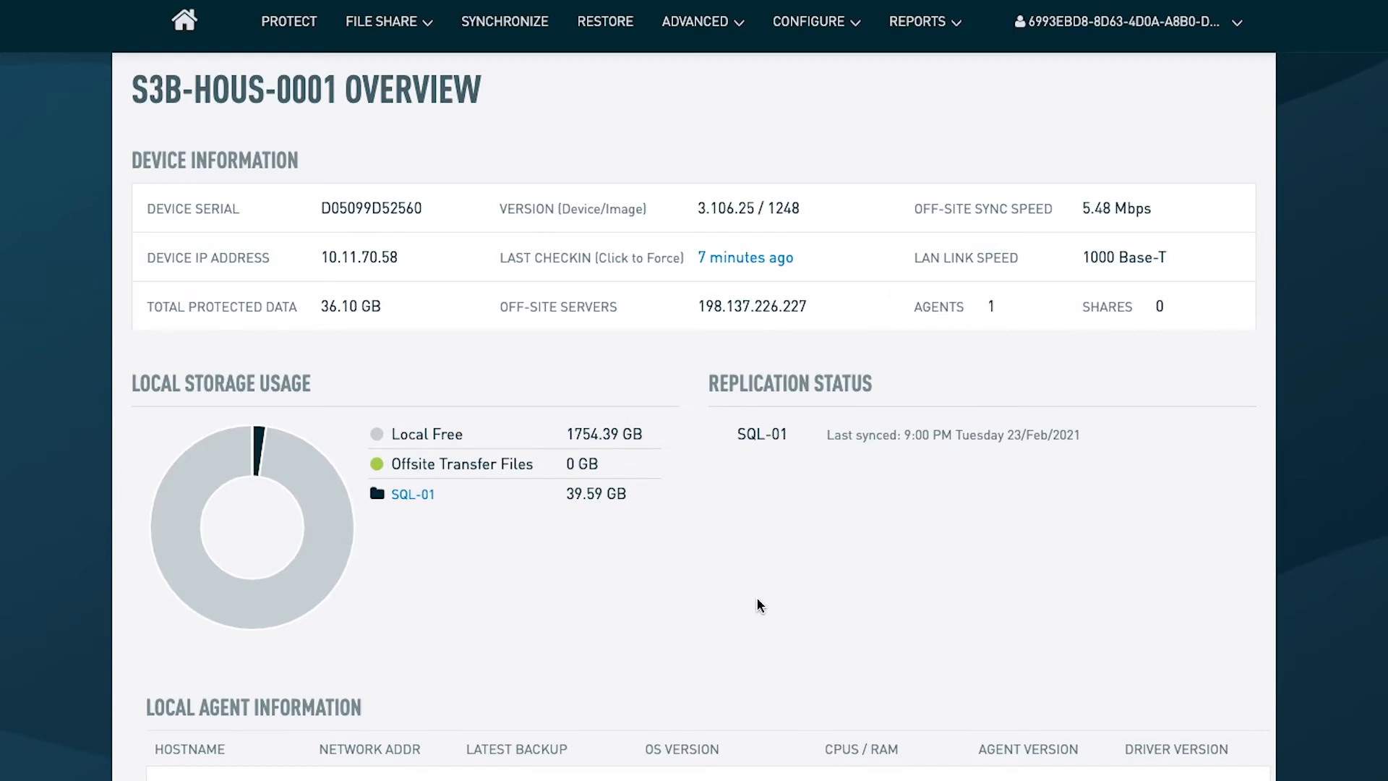
pyautogui.moveTo(442, 360)
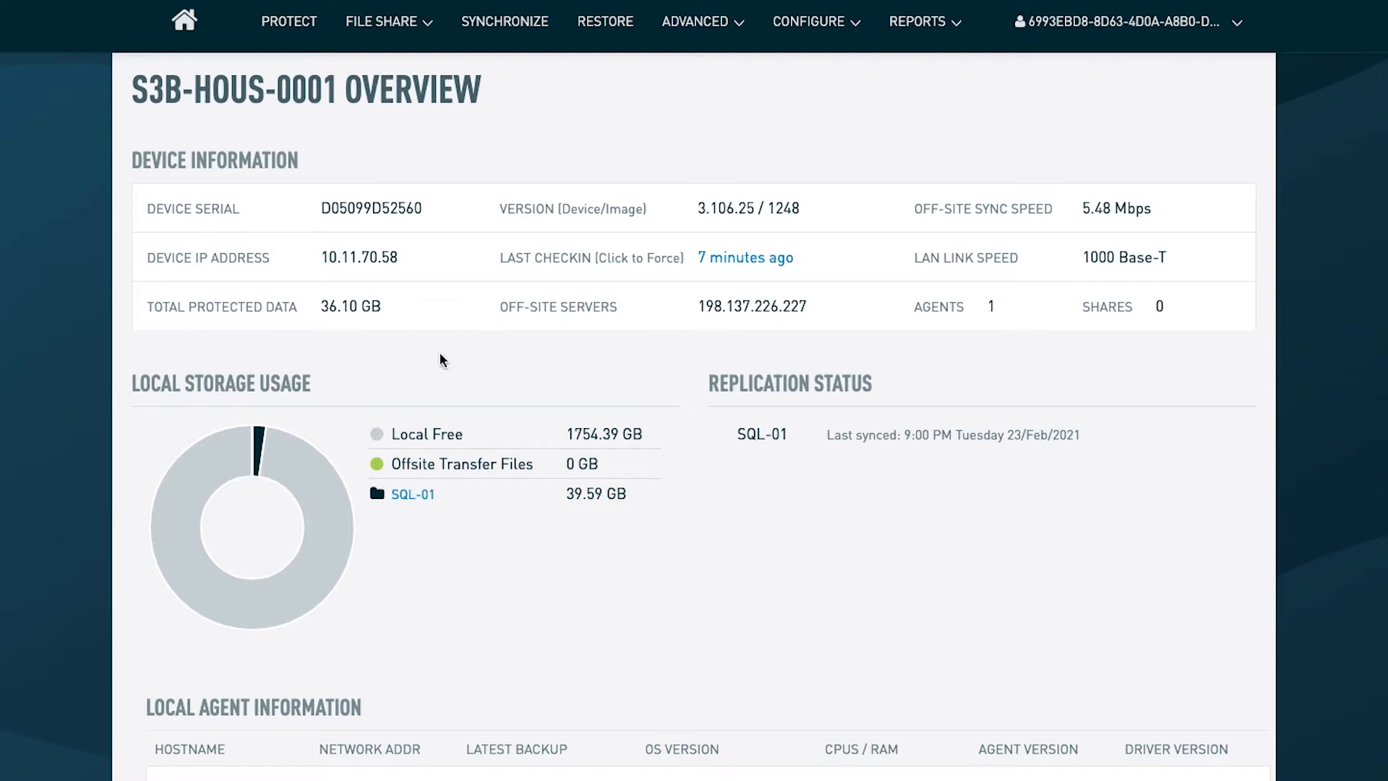
pyautogui.moveTo(616, 535)
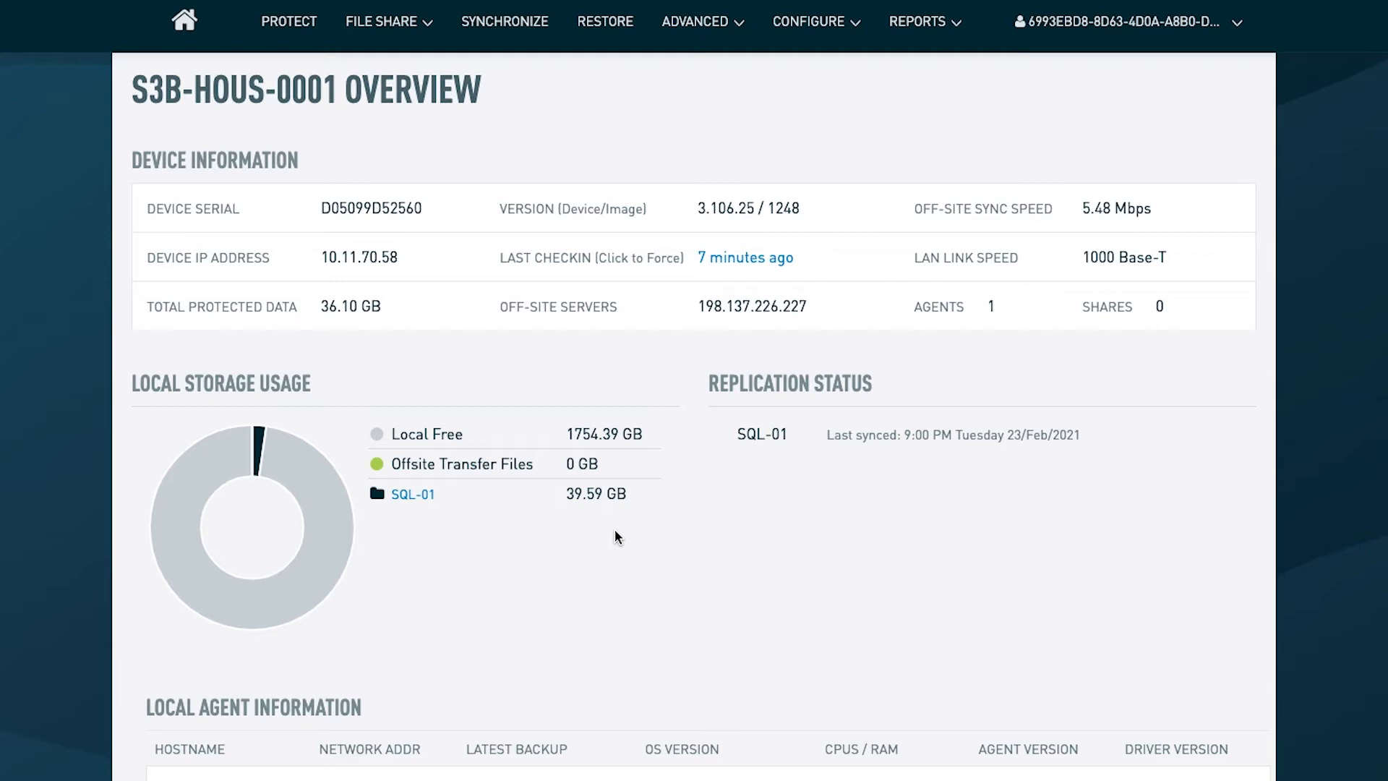
pyautogui.moveTo(617, 523)
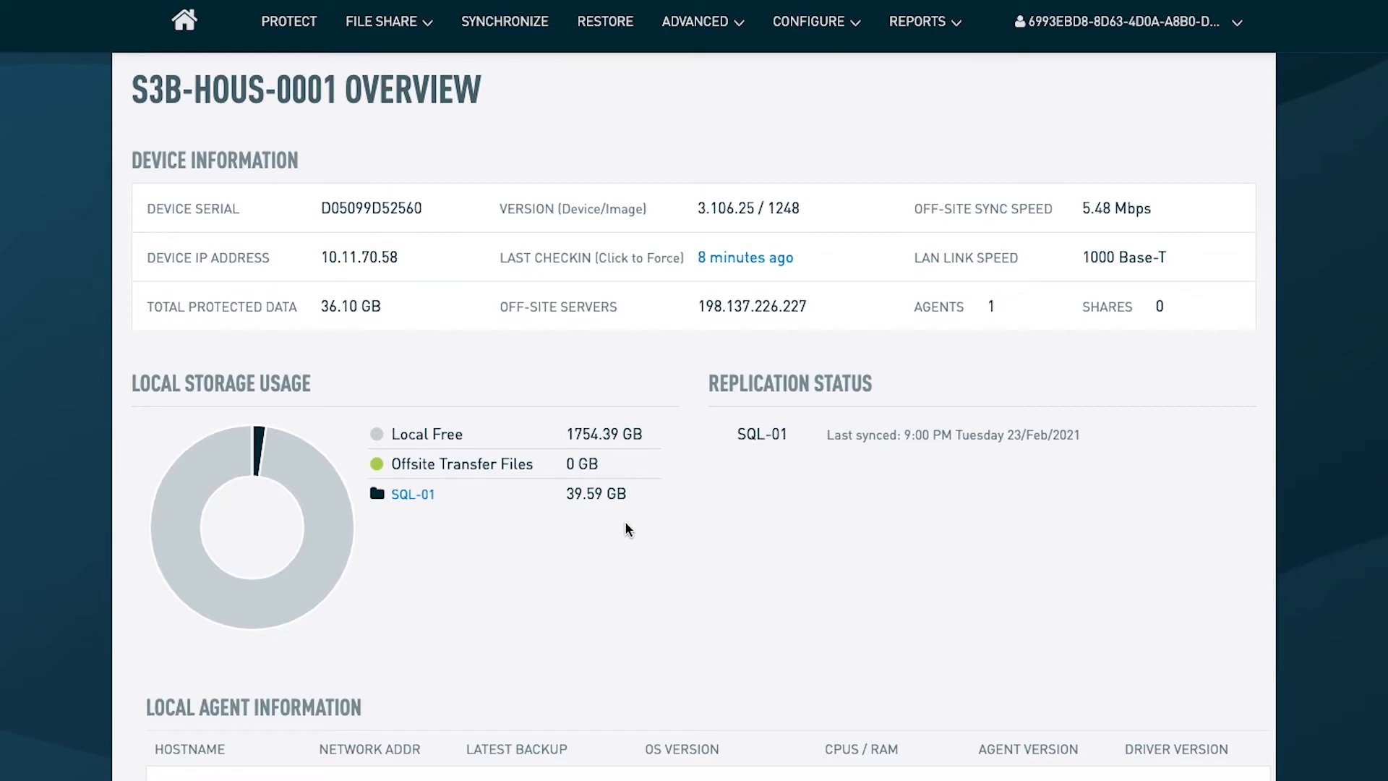
pyautogui.moveTo(633, 535)
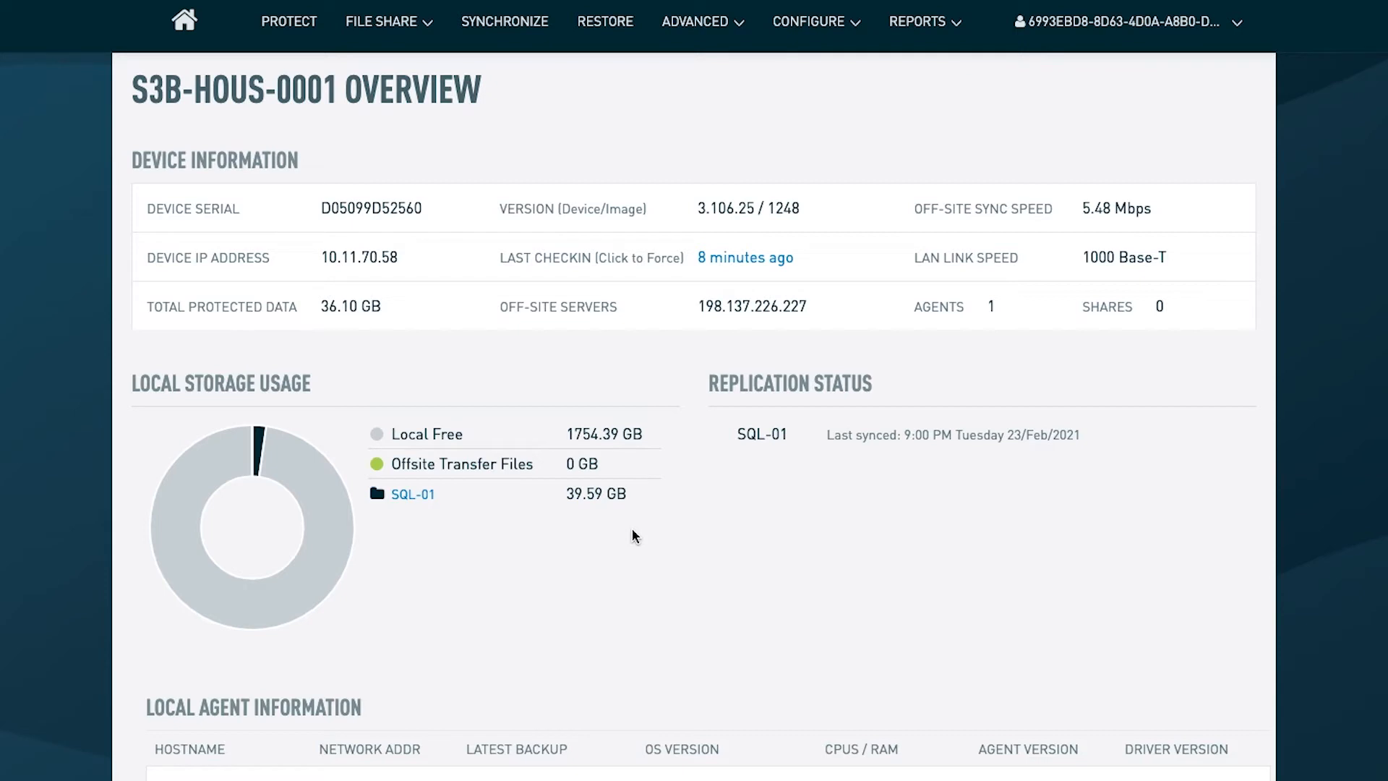
pyautogui.moveTo(628, 529)
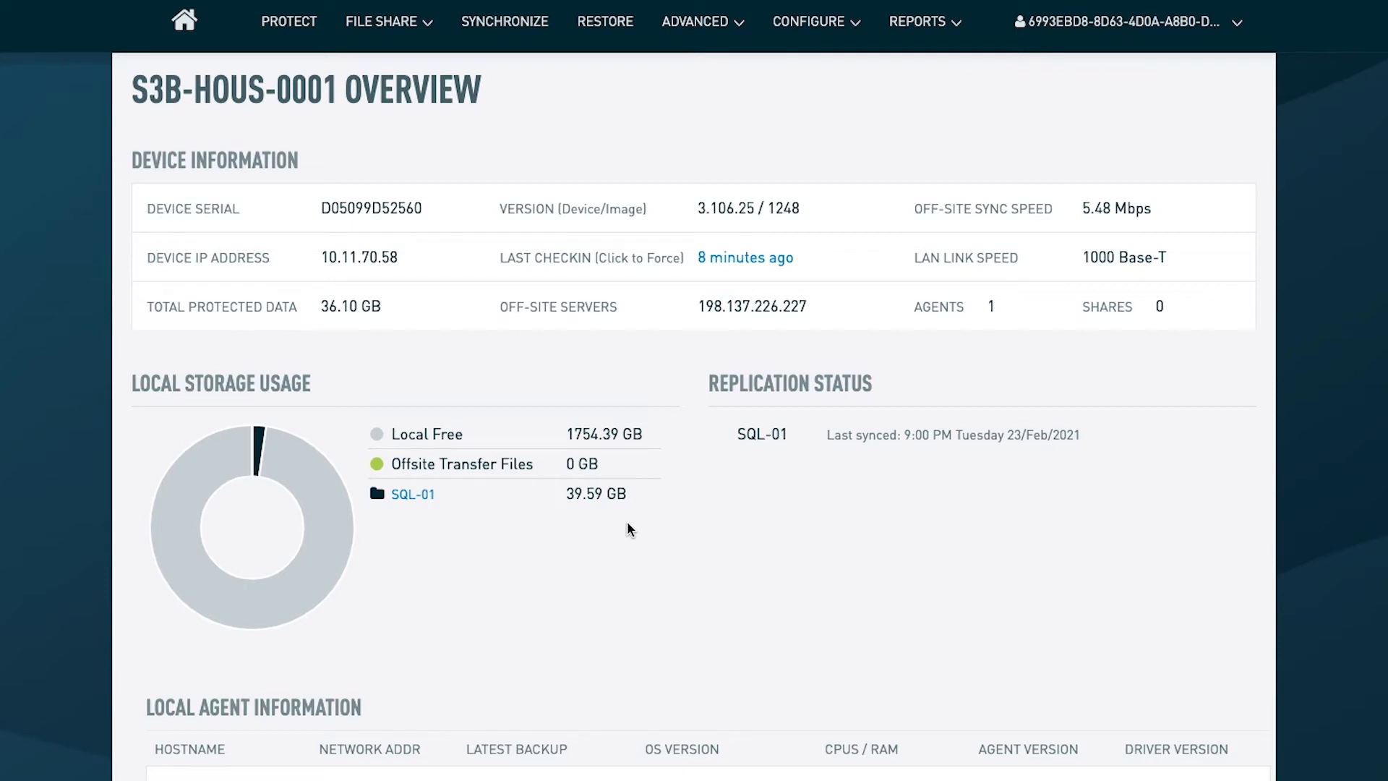
# - Go to Global Device Settings and jump to the Update Window schedule (9pm through 5am)
pyautogui.click(809, 22)
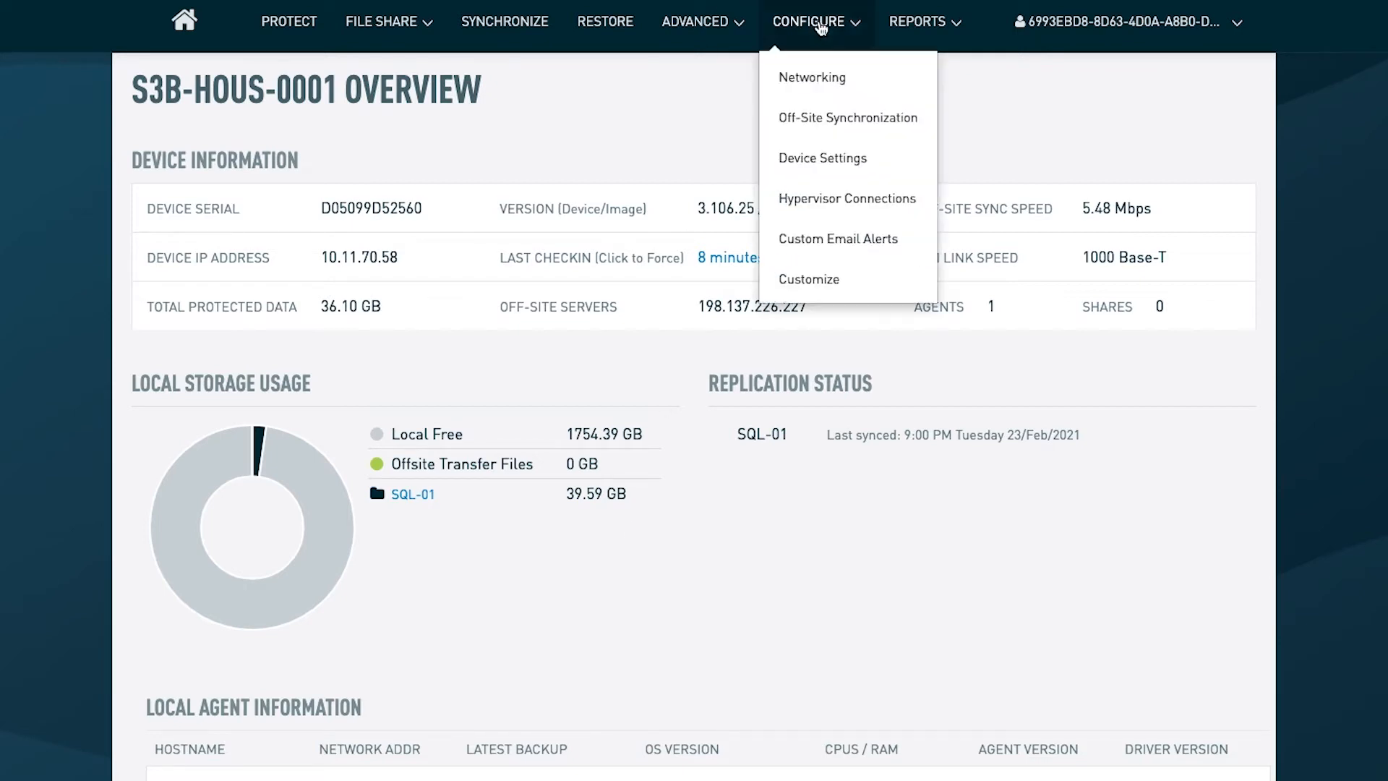
pyautogui.click(830, 164)
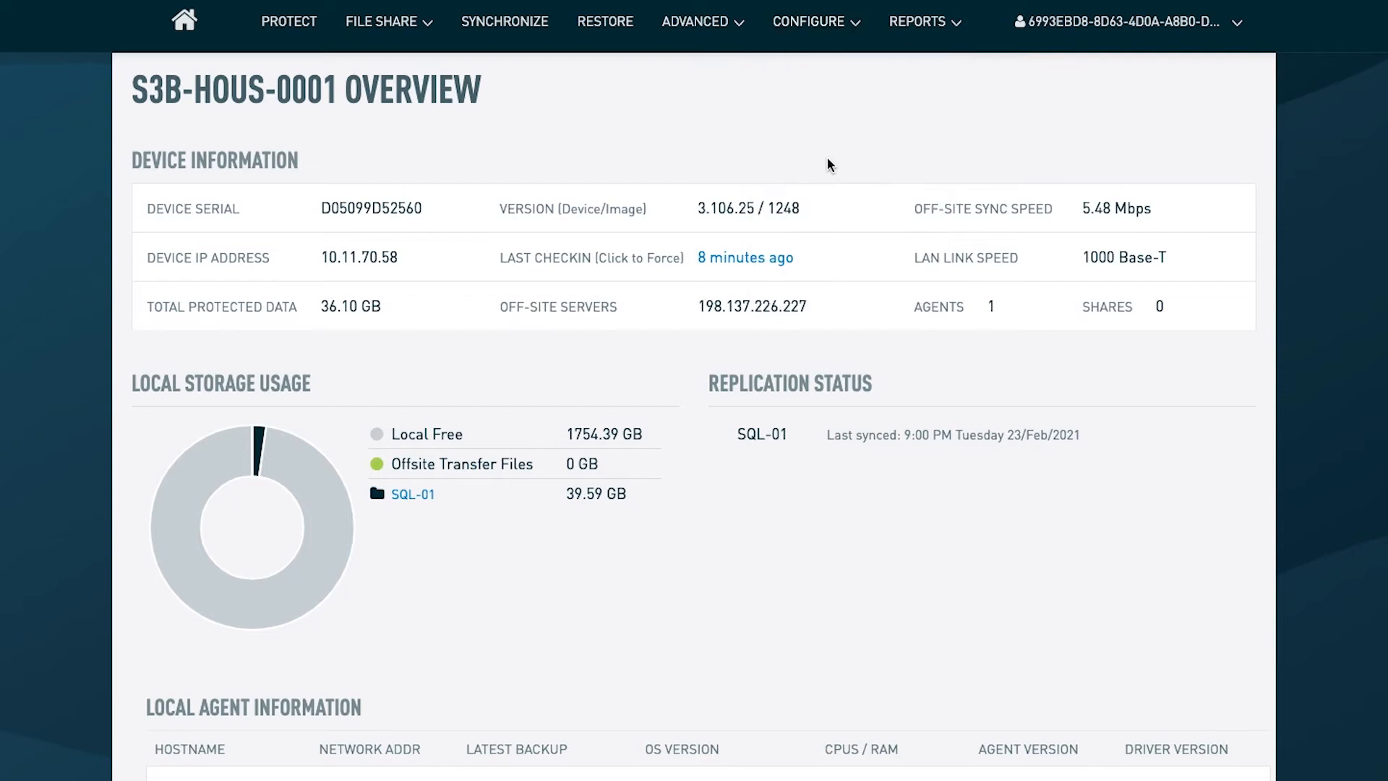
pyautogui.moveTo(723, 183)
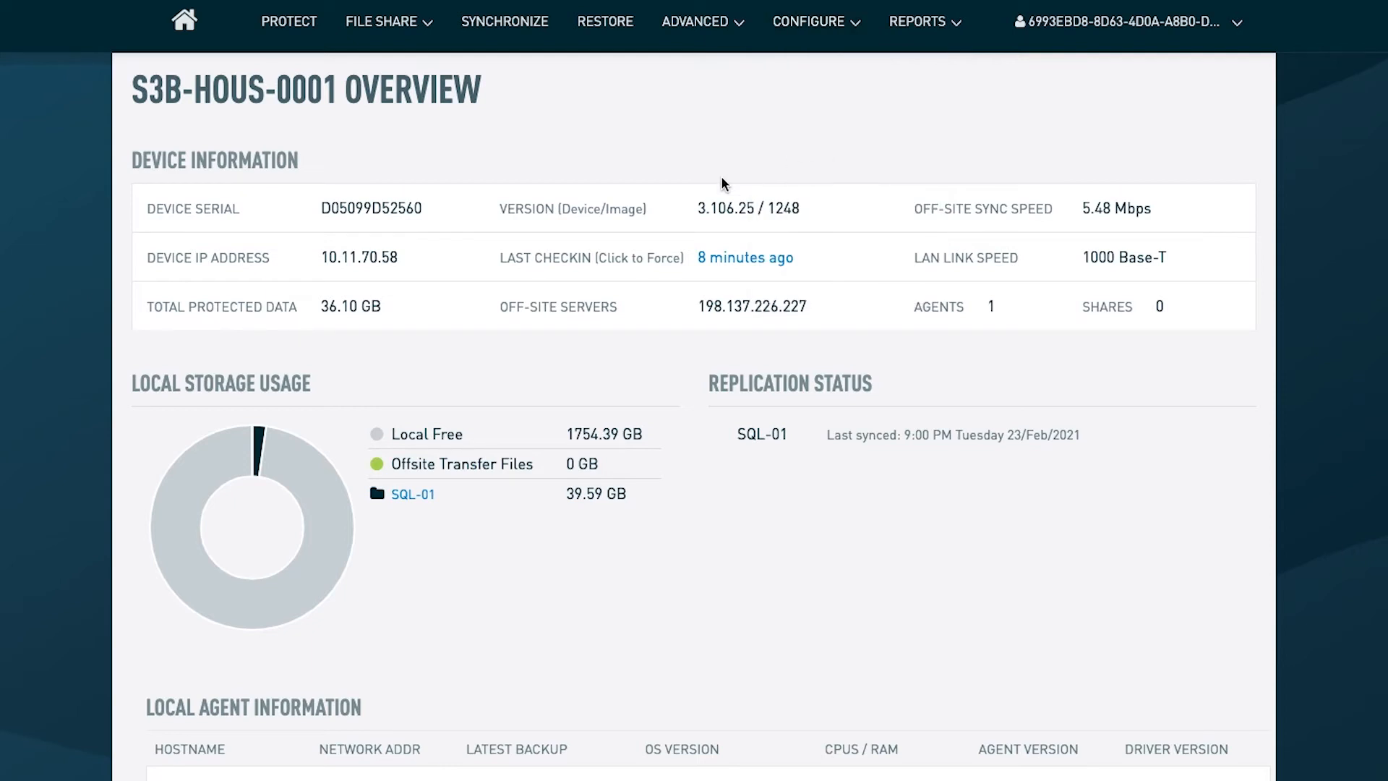
pyautogui.click(808, 21)
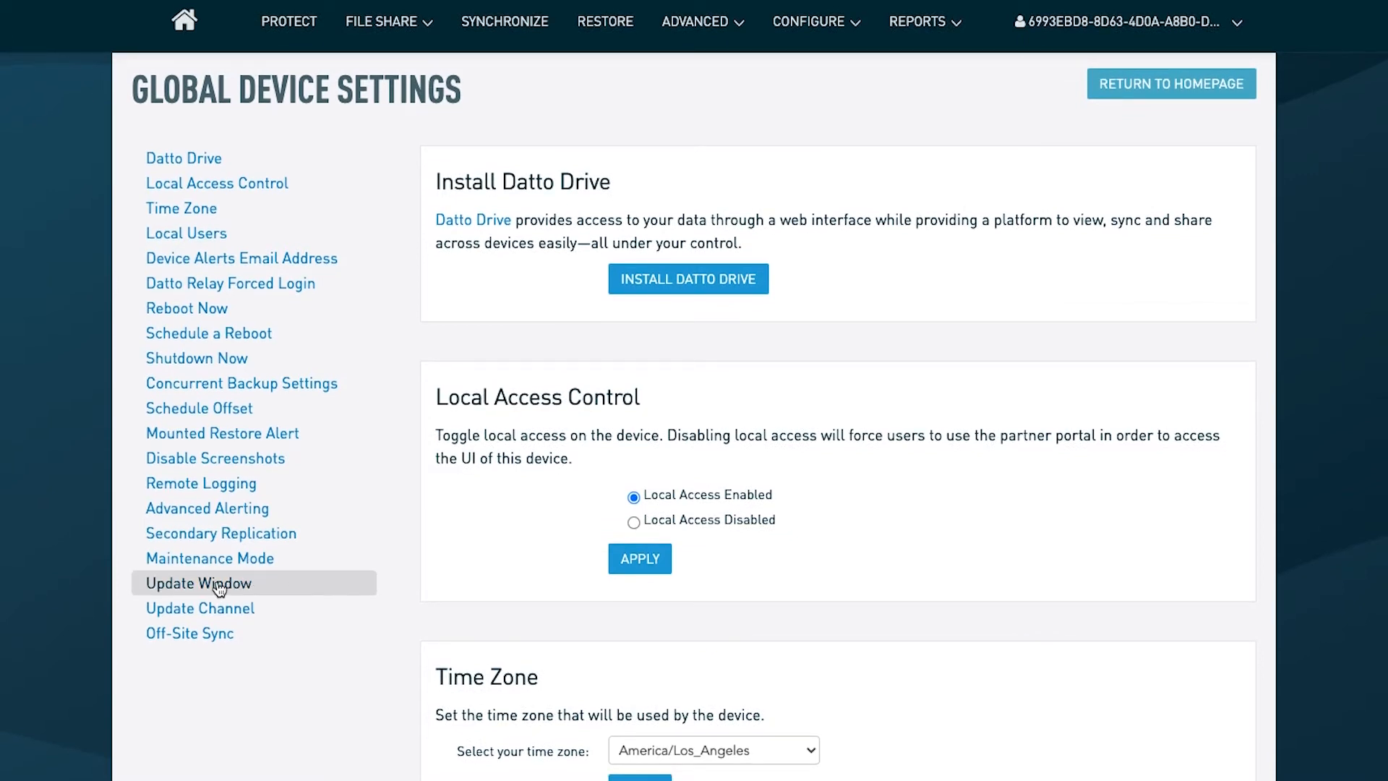
pyautogui.click(189, 634)
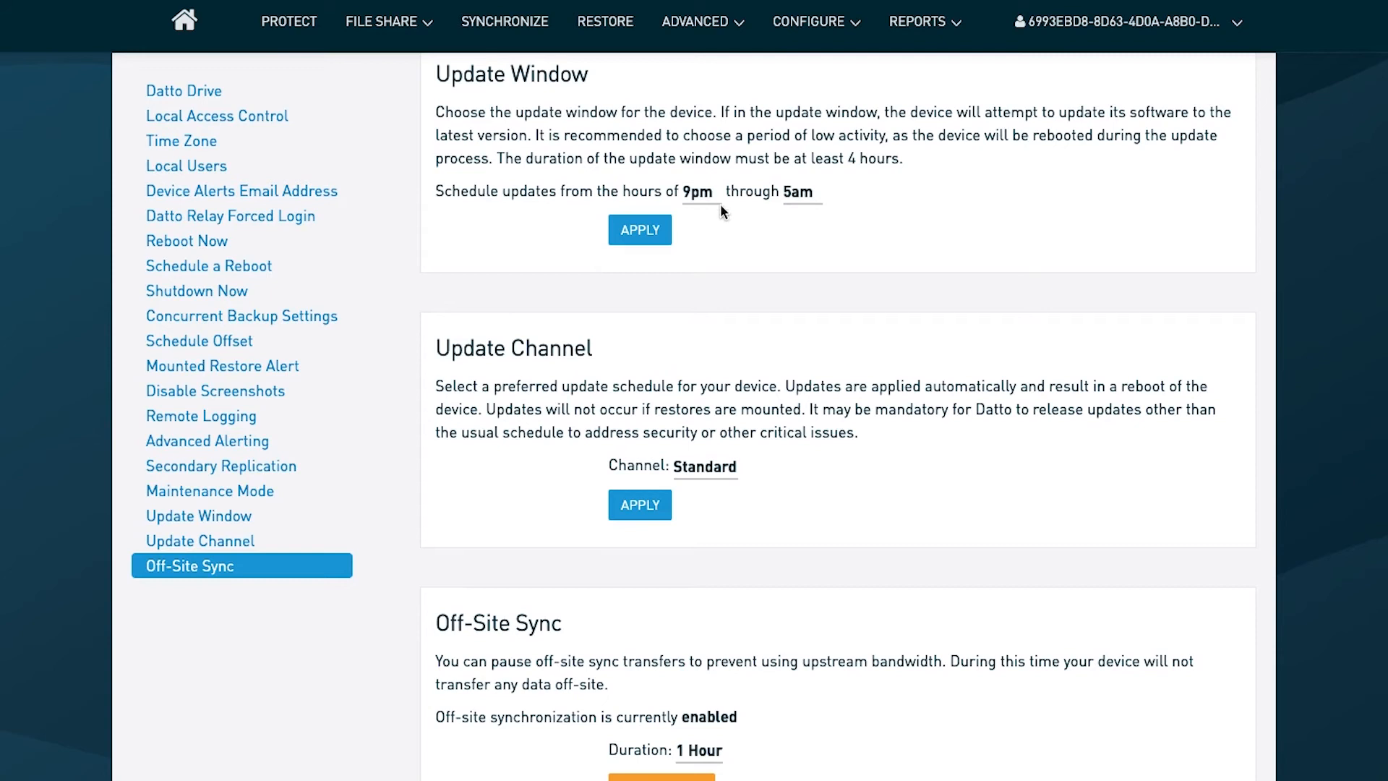
pyautogui.moveTo(743, 483)
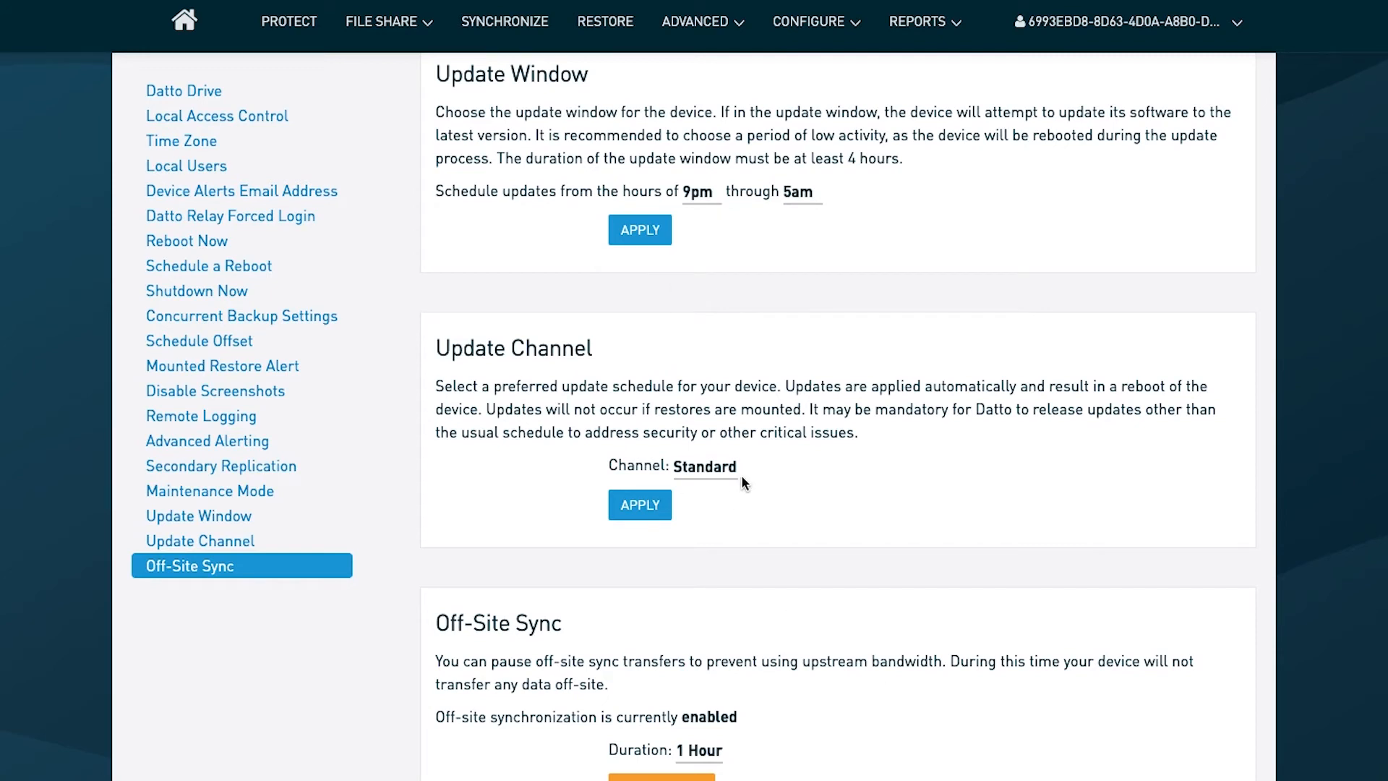
pyautogui.moveTo(741, 436)
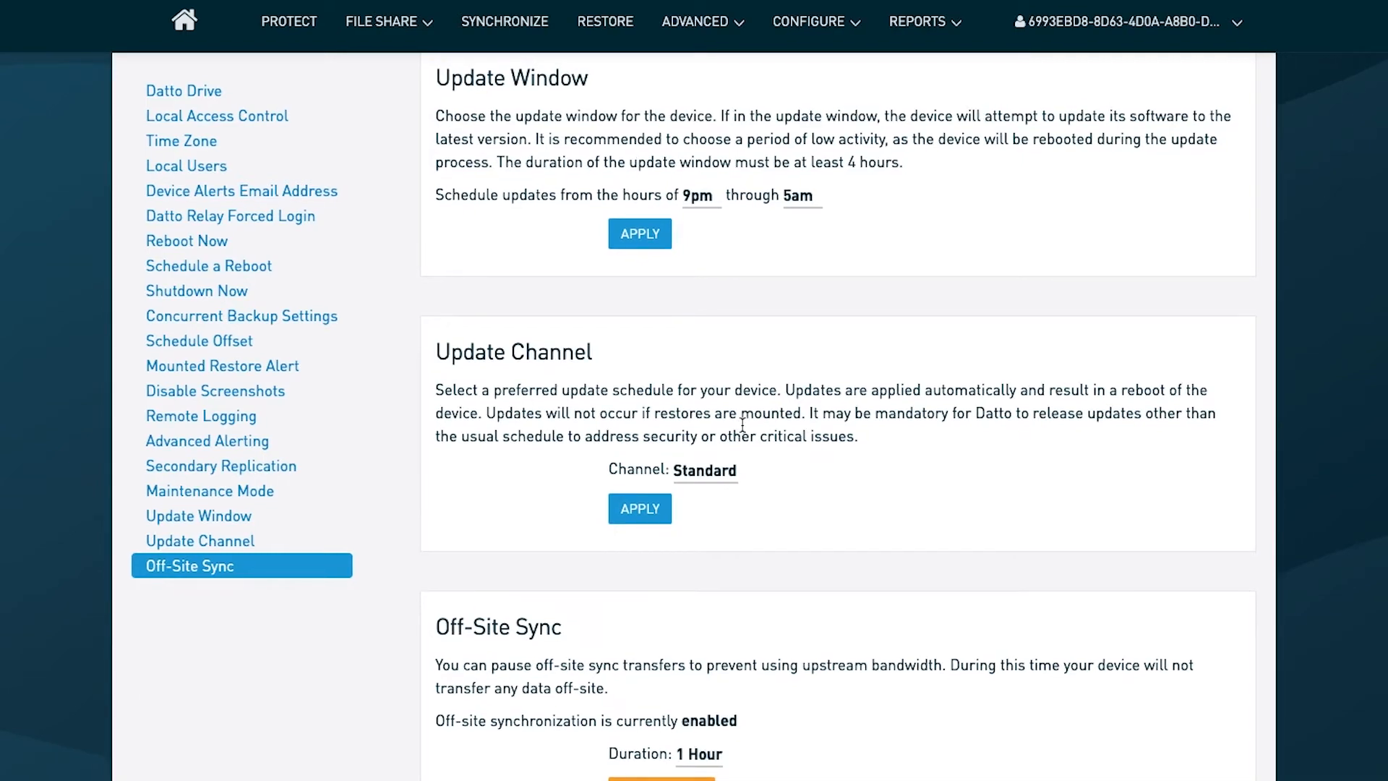
pyautogui.moveTo(243, 9)
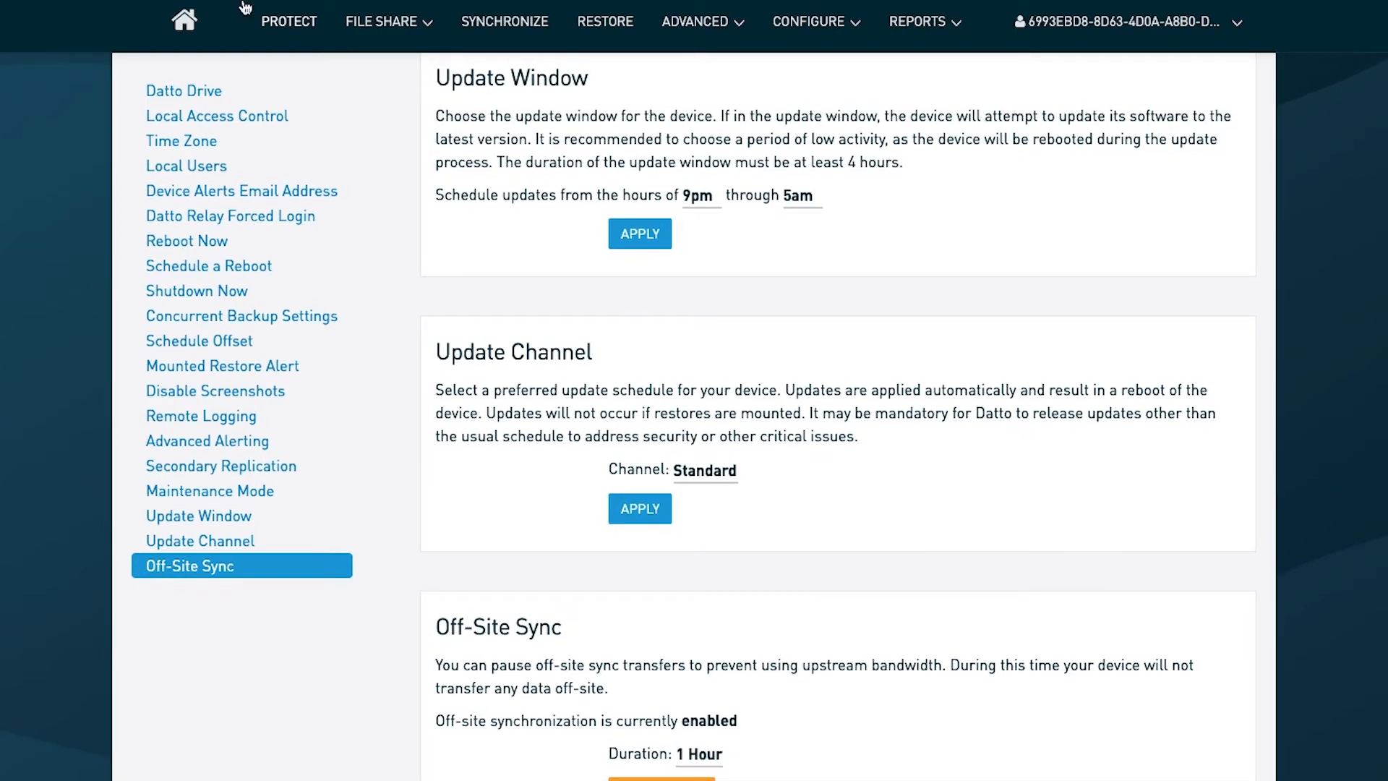
pyautogui.moveTo(289, 22)
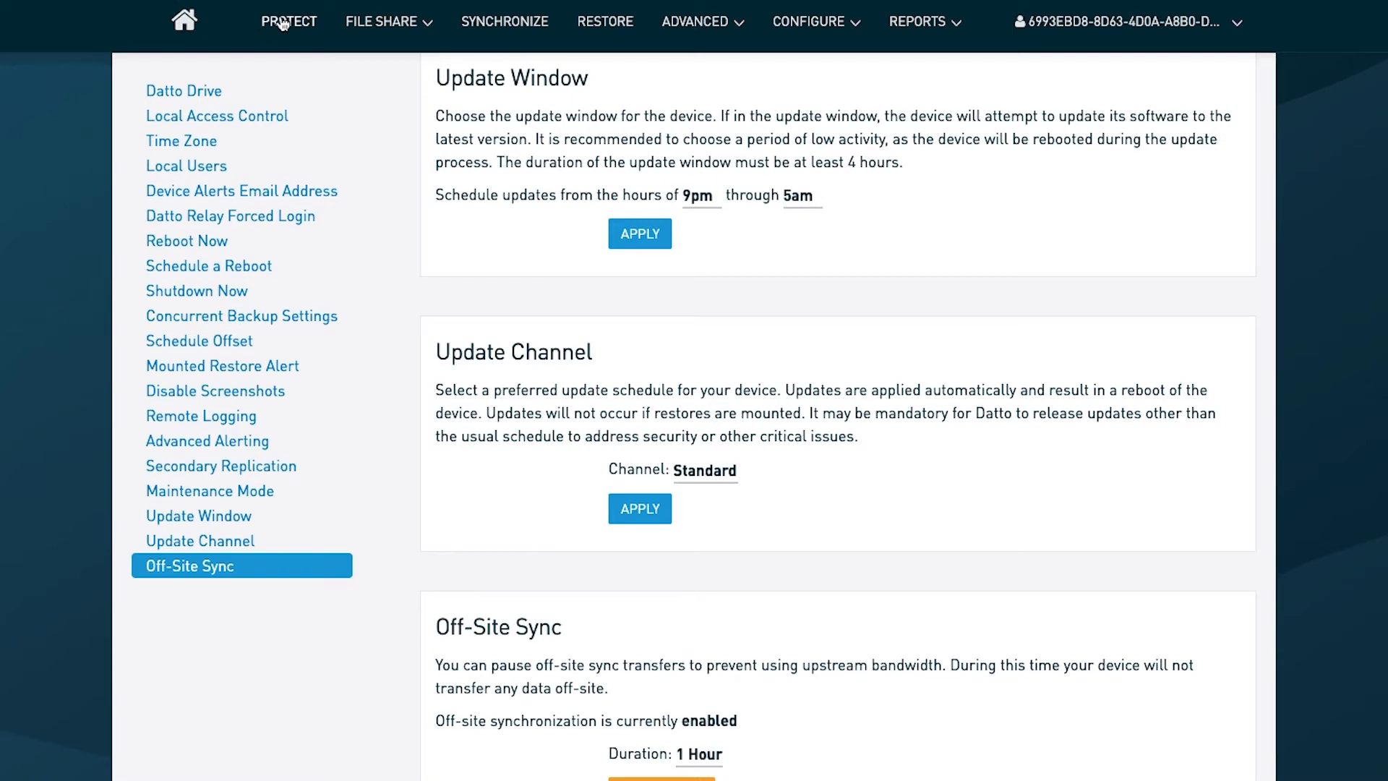
pyautogui.click(289, 21)
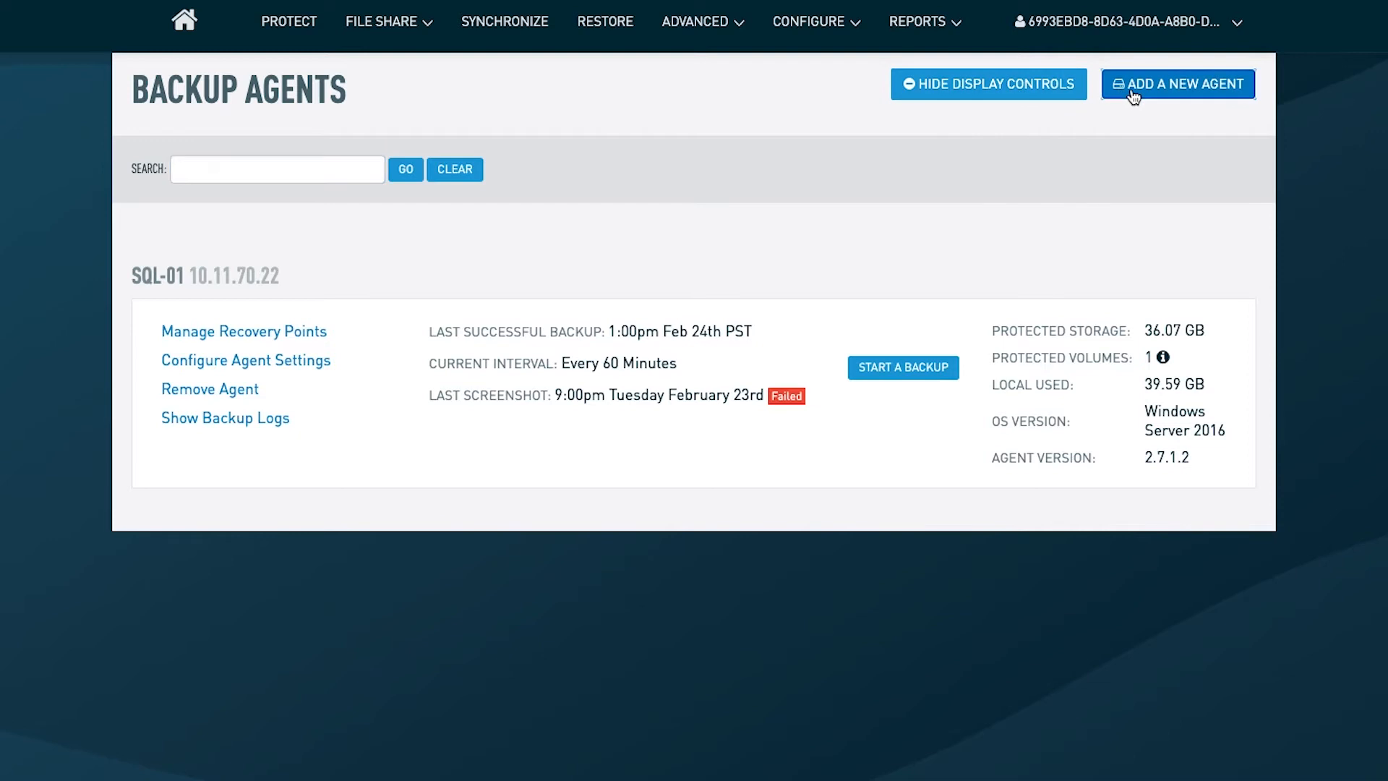
pyautogui.click(1177, 84)
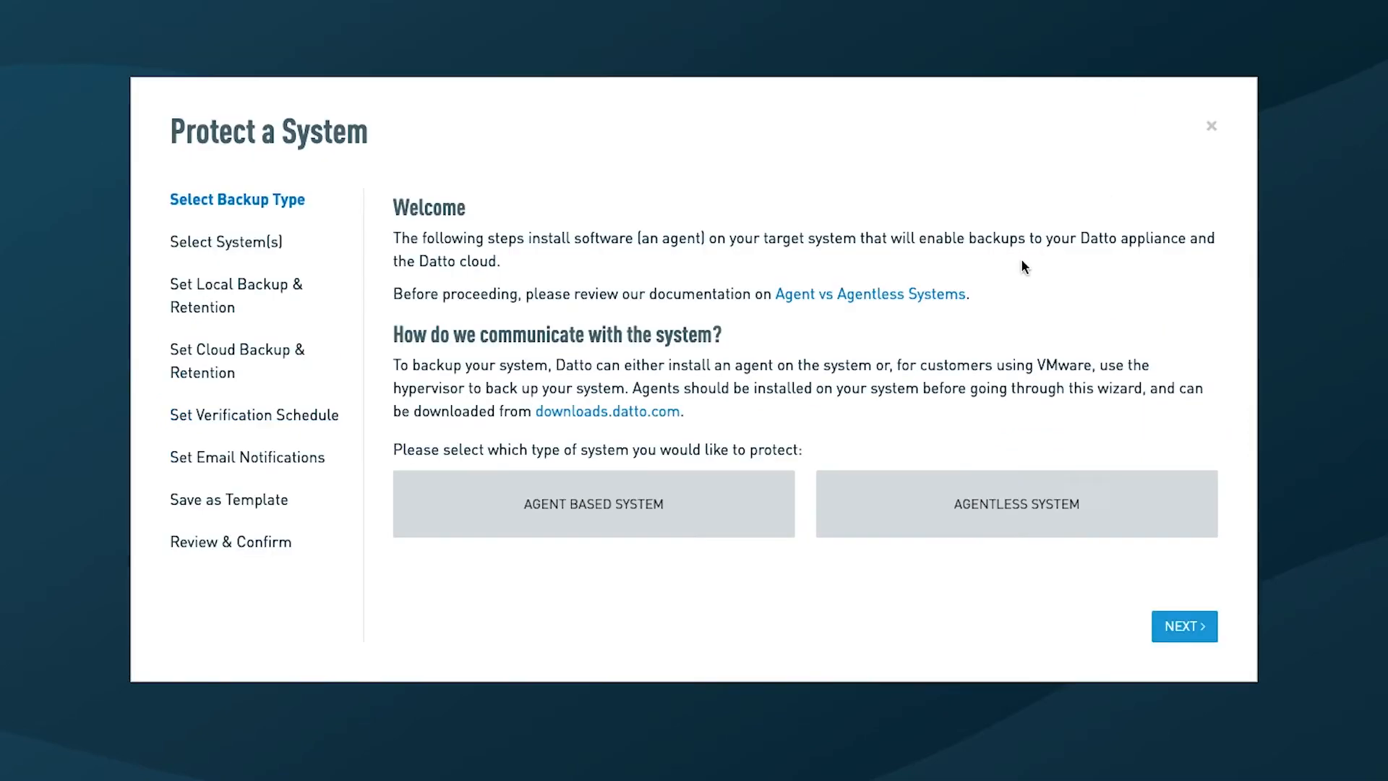
pyautogui.moveTo(1000, 269)
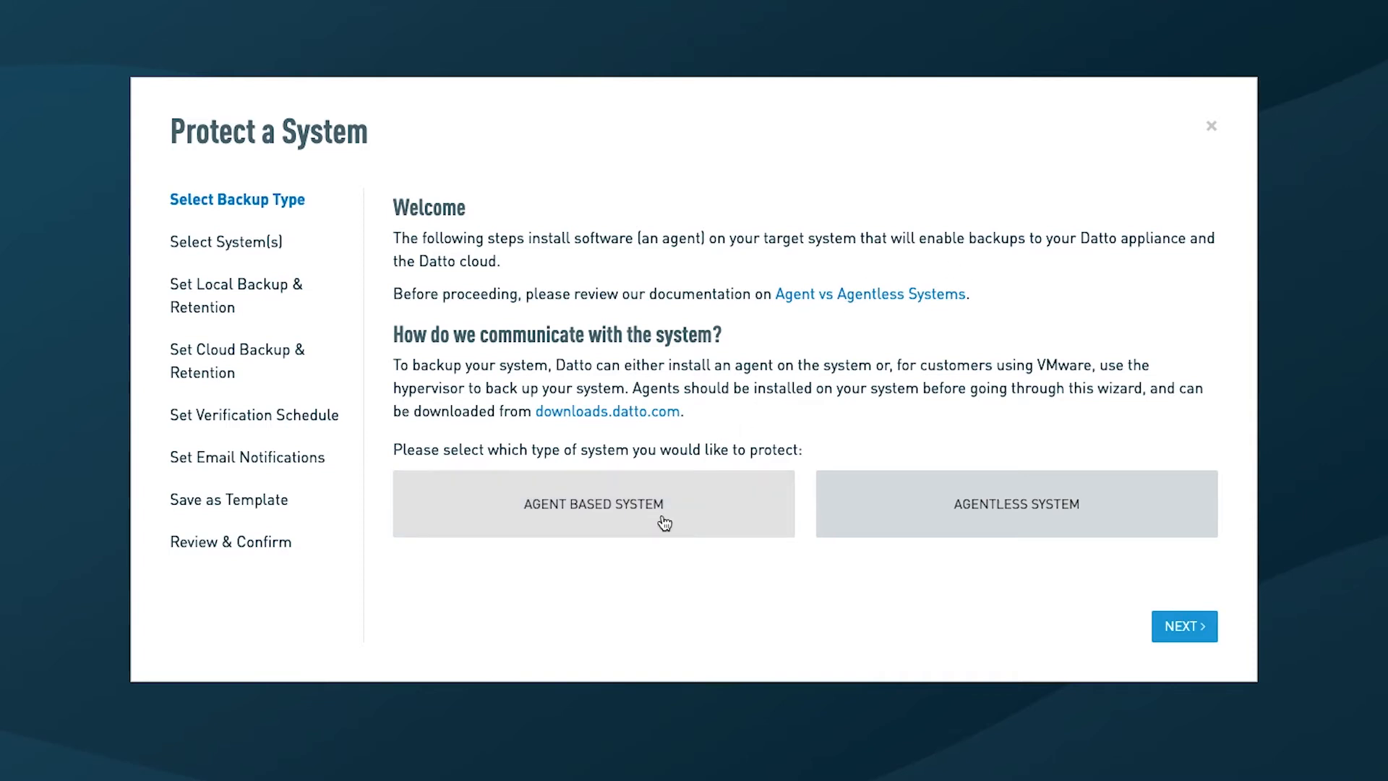
pyautogui.click(592, 504)
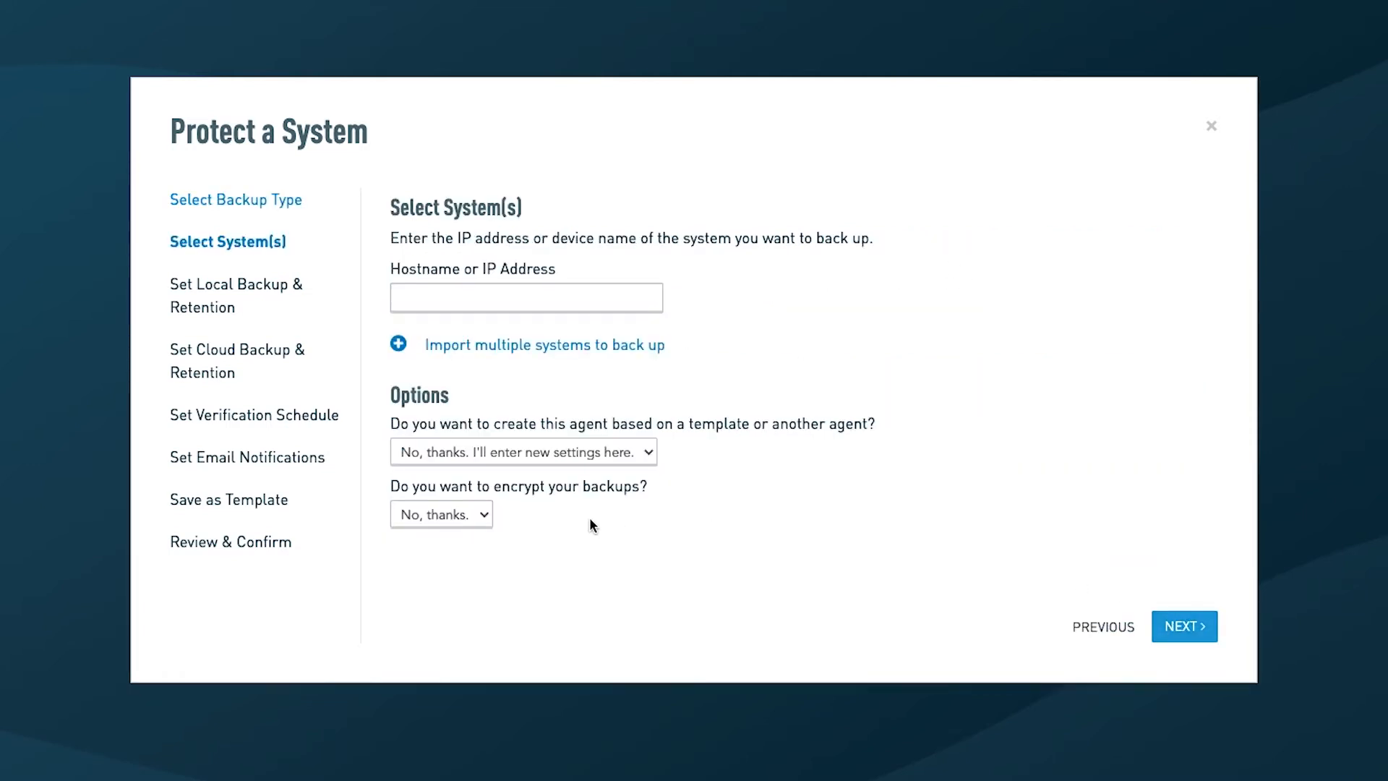
pyautogui.click(441, 515)
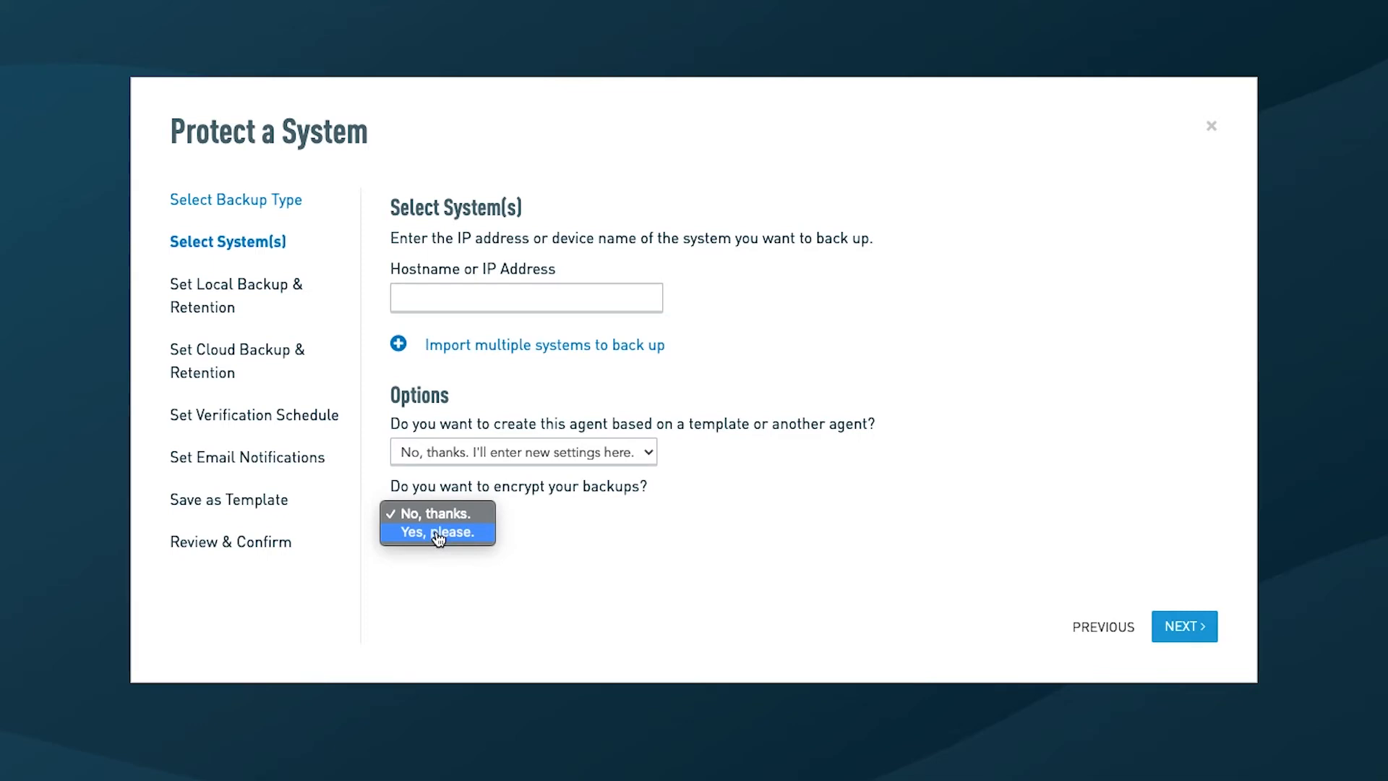
pyautogui.click(437, 532)
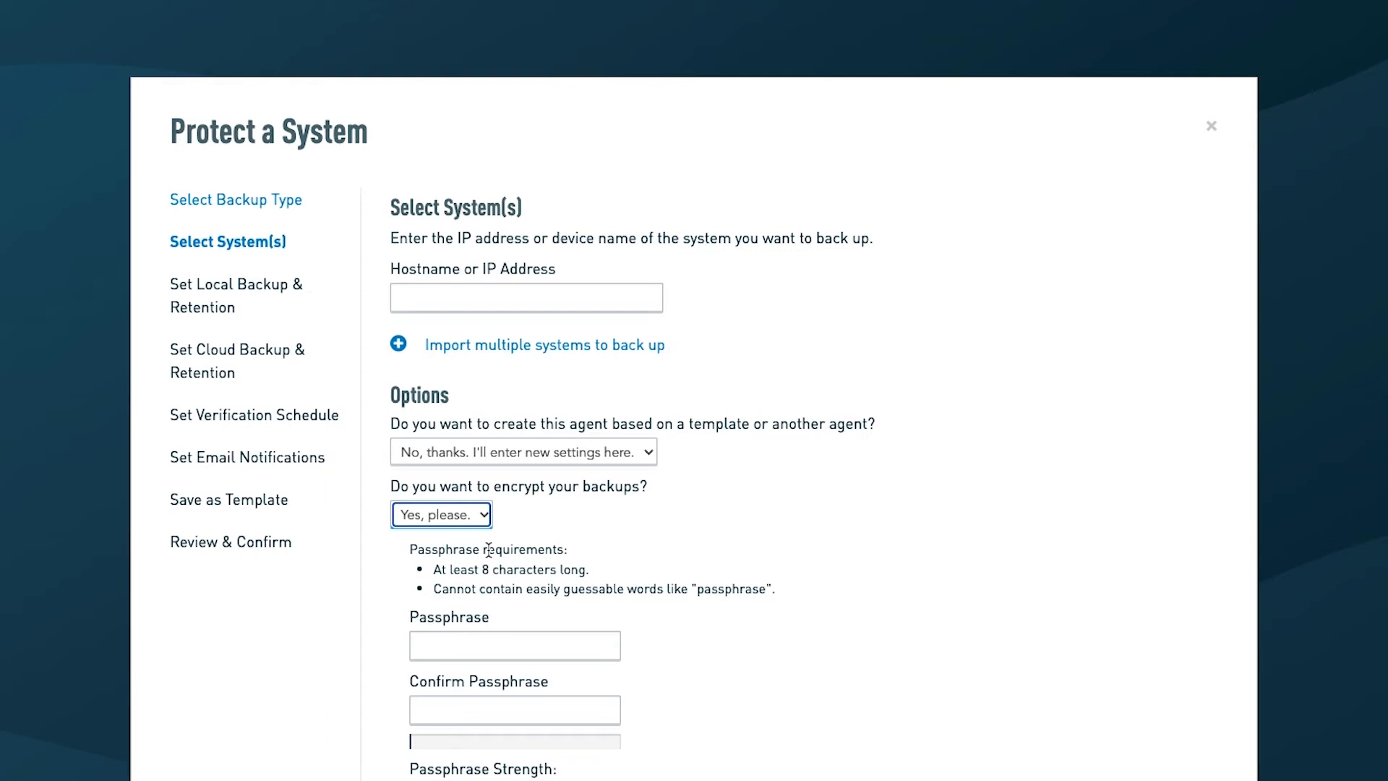
pyautogui.click(515, 645)
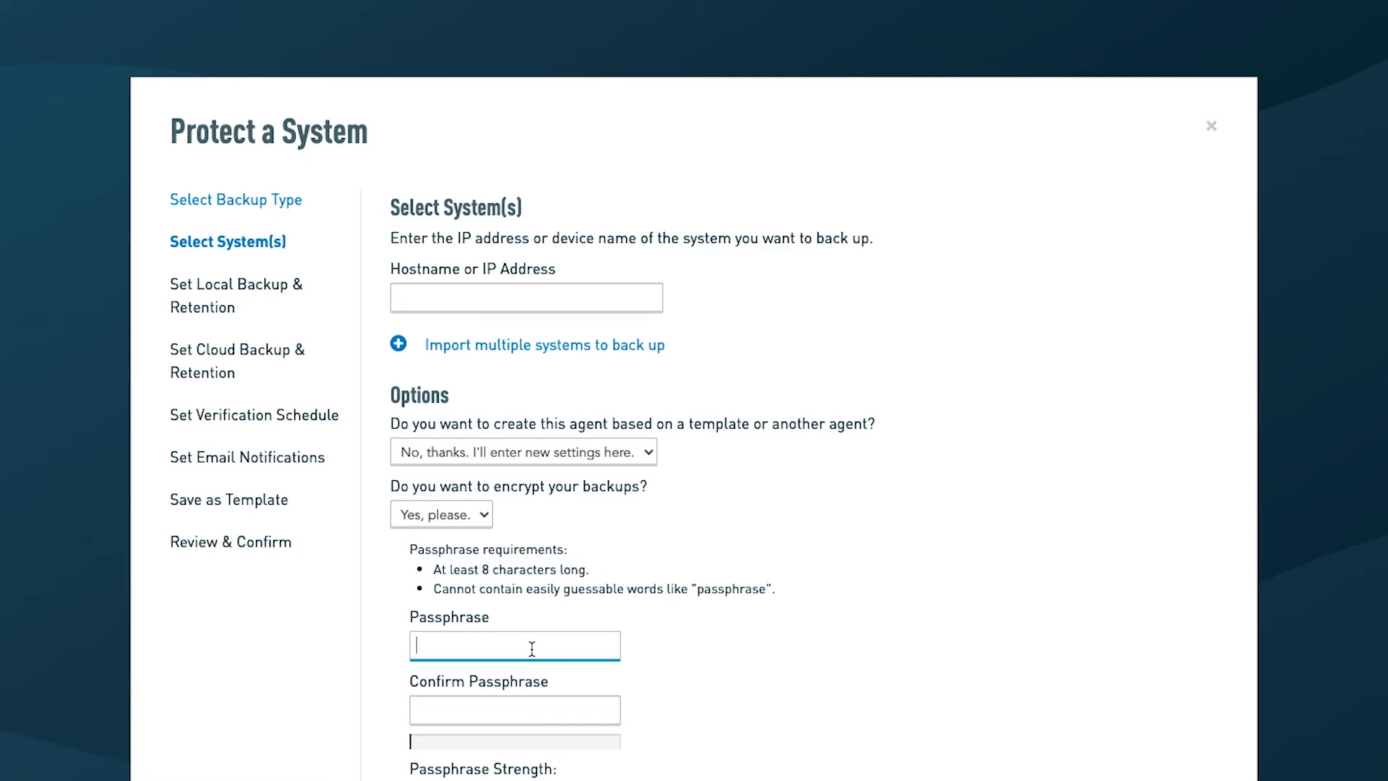
pyautogui.moveTo(1220, 132)
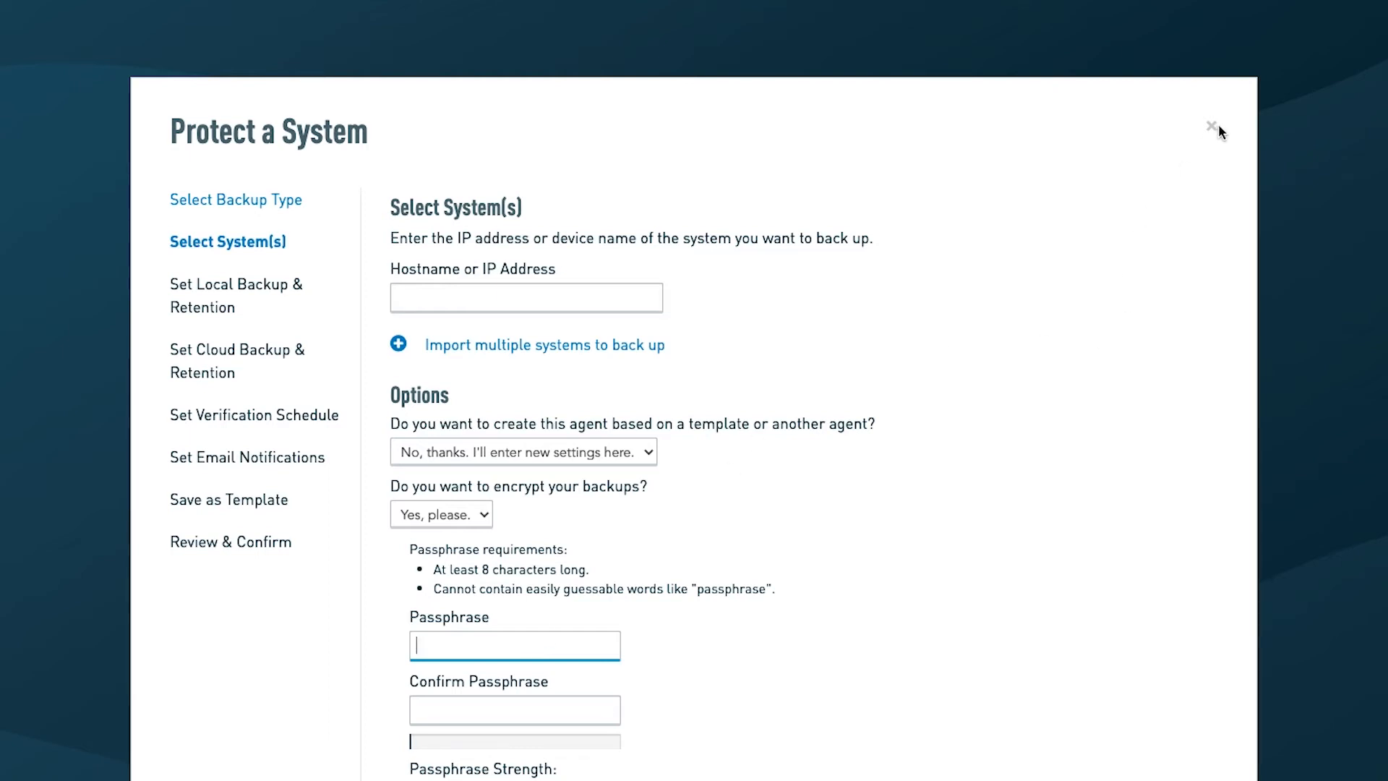
pyautogui.moveTo(1213, 133)
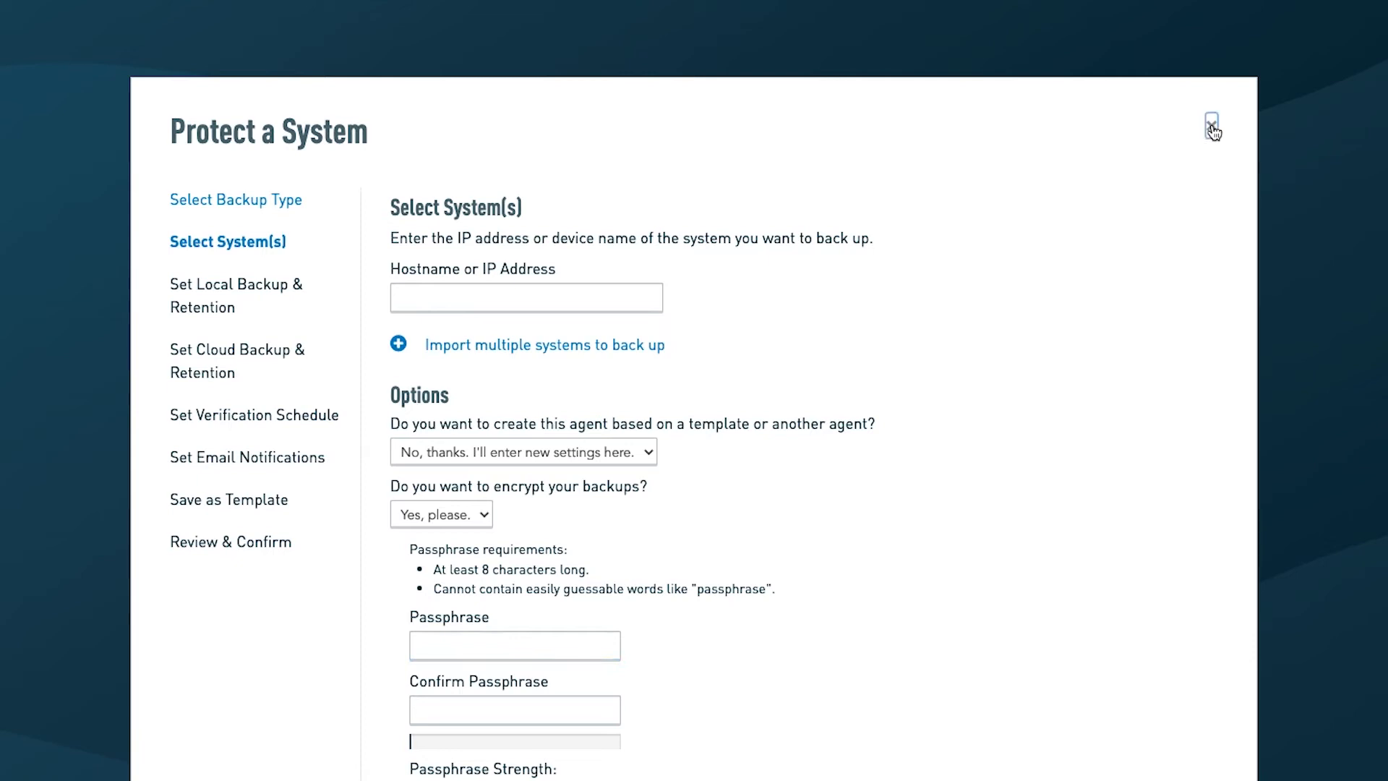
pyautogui.click(1211, 124)
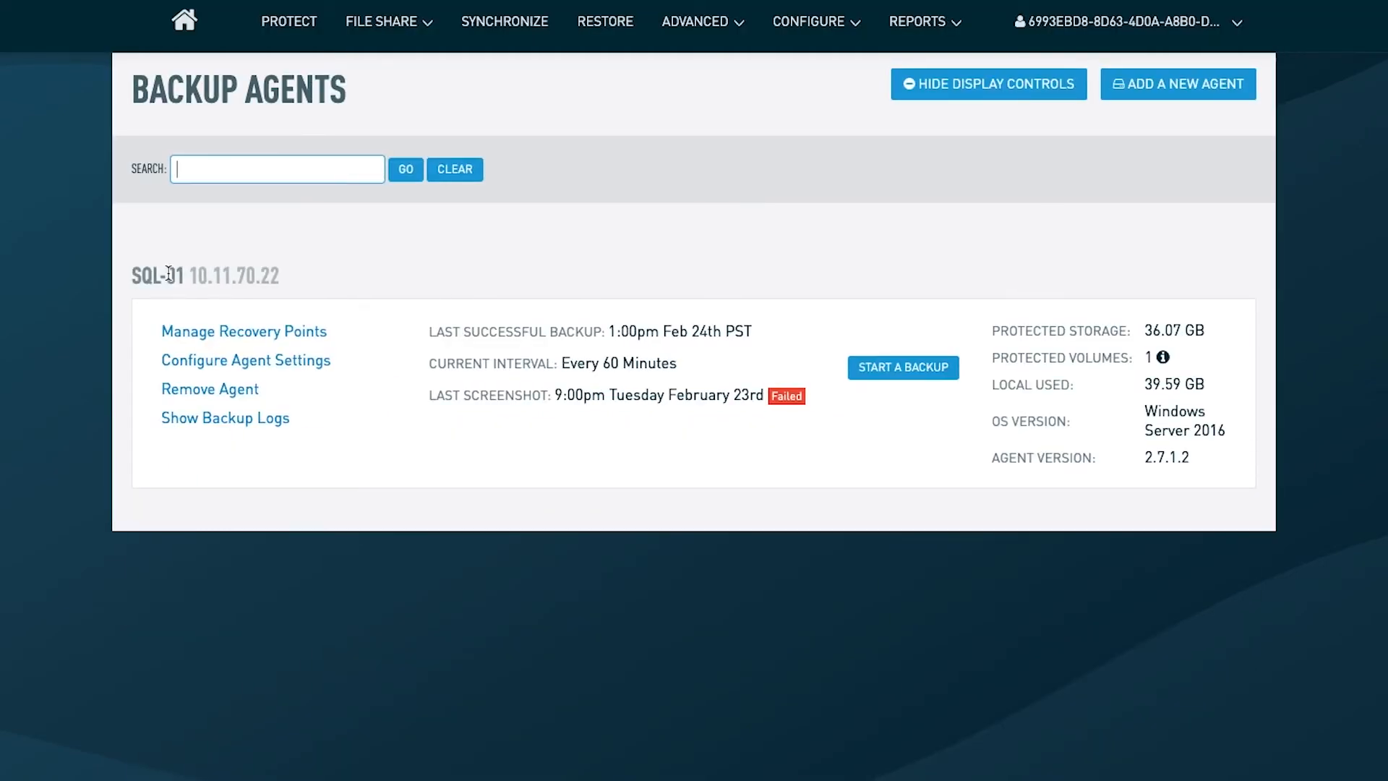
pyautogui.moveTo(257, 253)
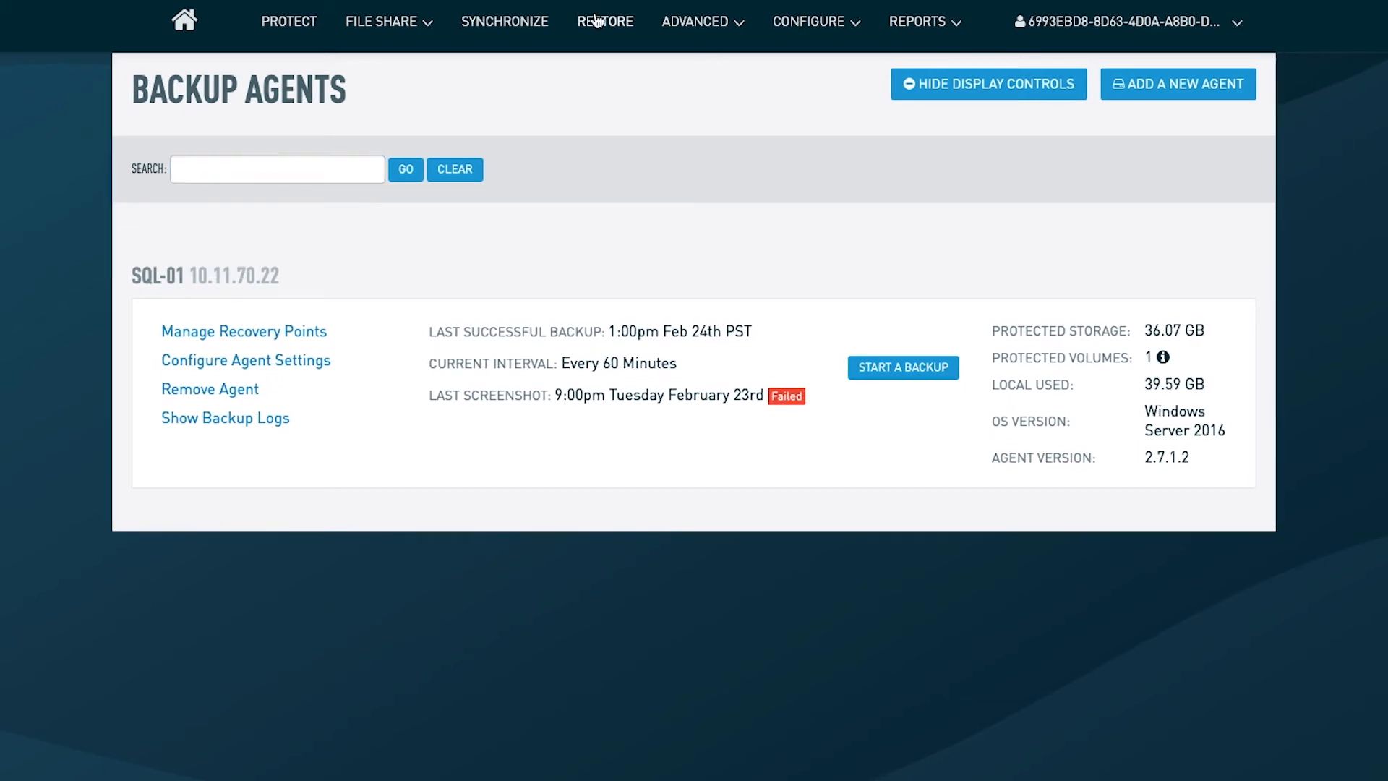
# - On the Restore page, remove the active SQL-01 local virtualization recovery
pyautogui.click(606, 22)
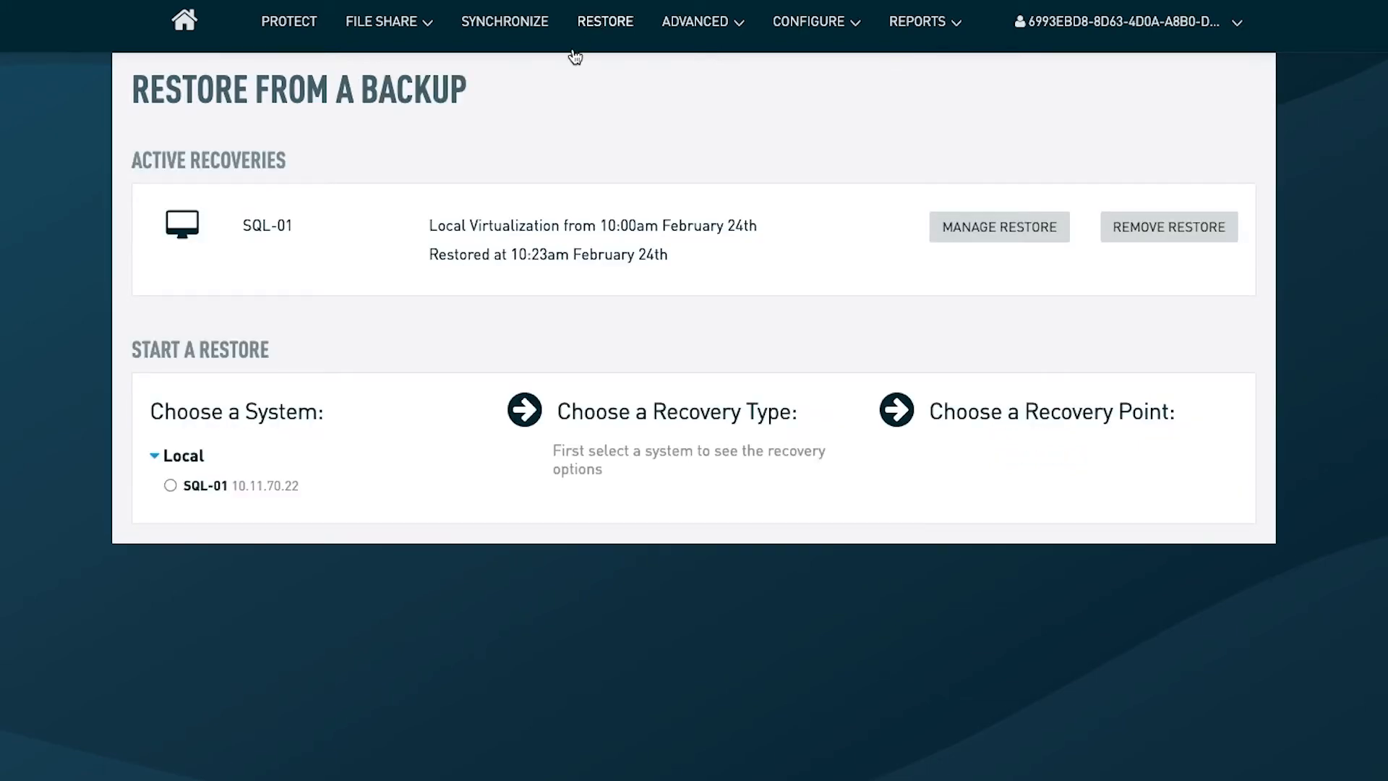
pyautogui.moveTo(396, 211)
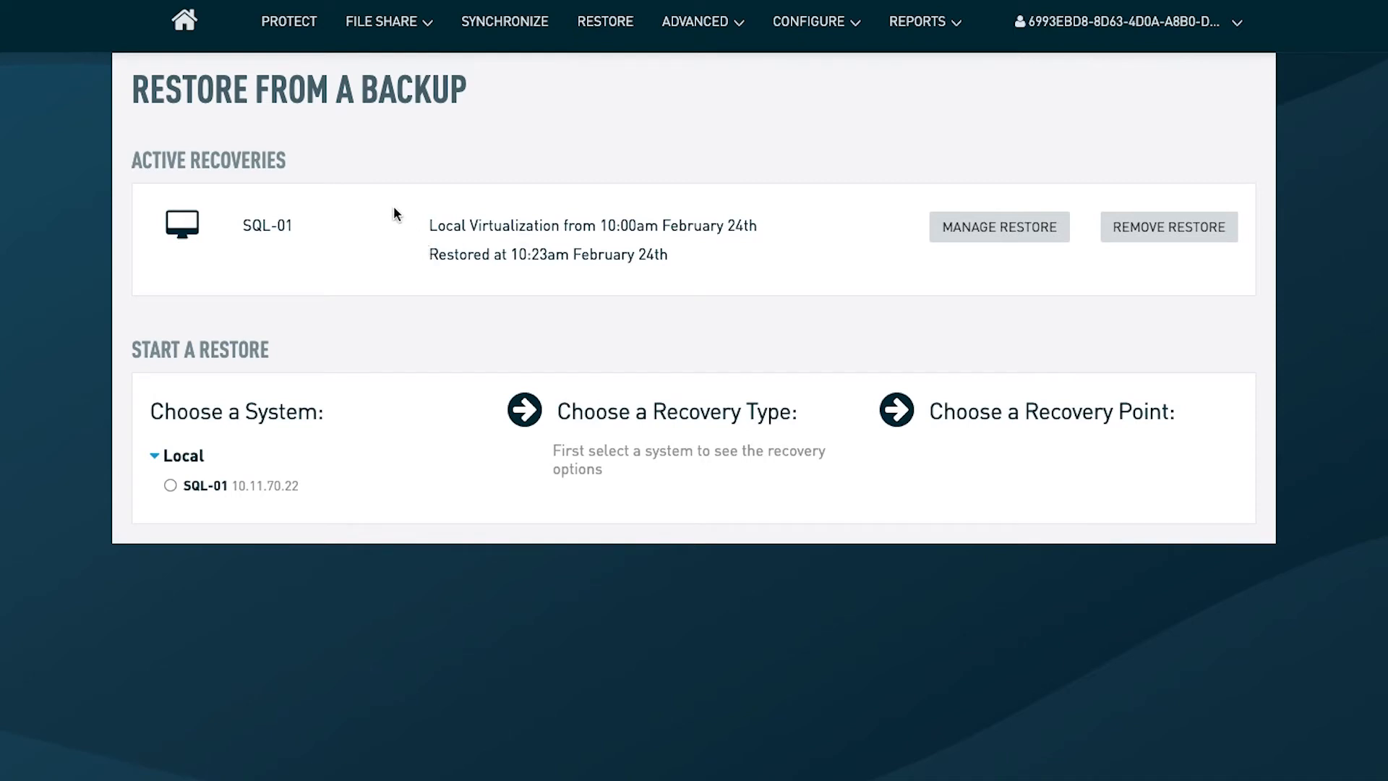
pyautogui.moveTo(1066, 305)
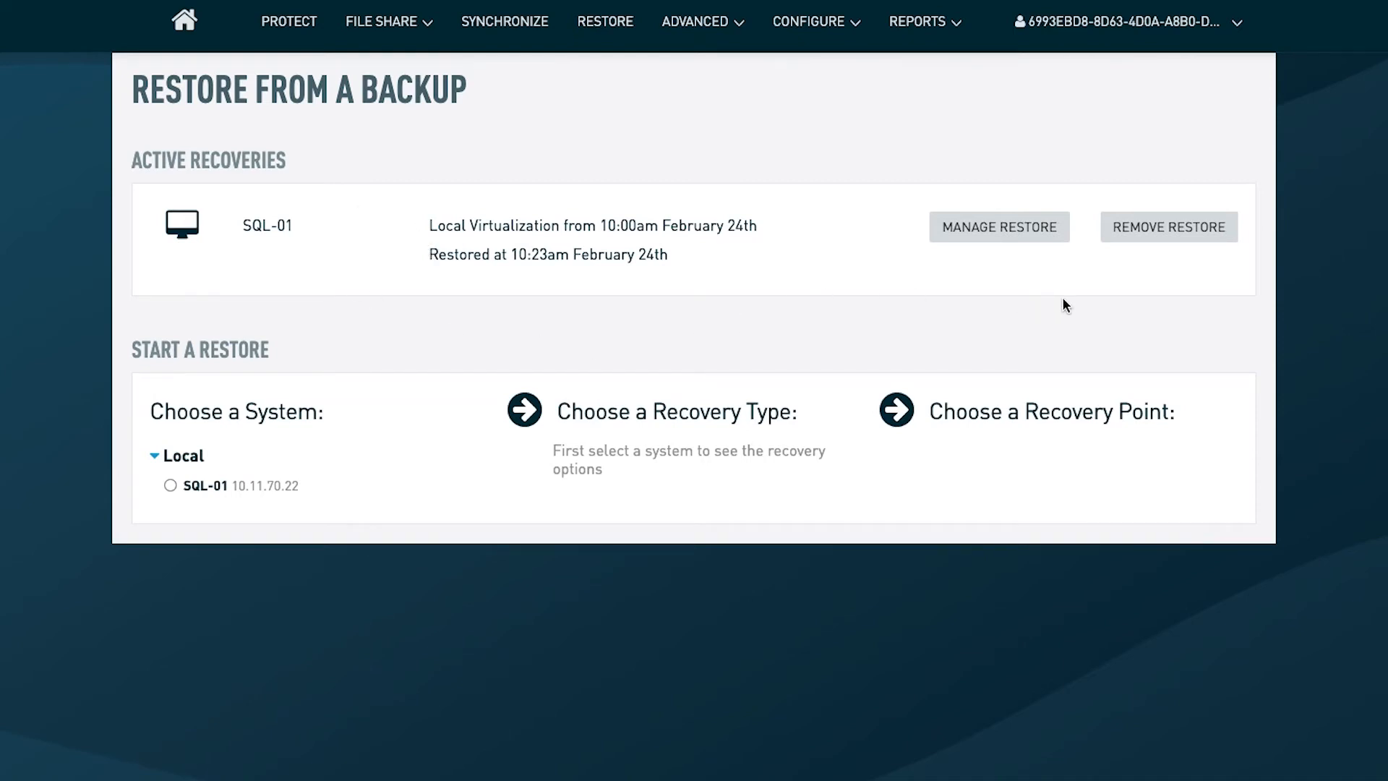
pyautogui.moveTo(1047, 292)
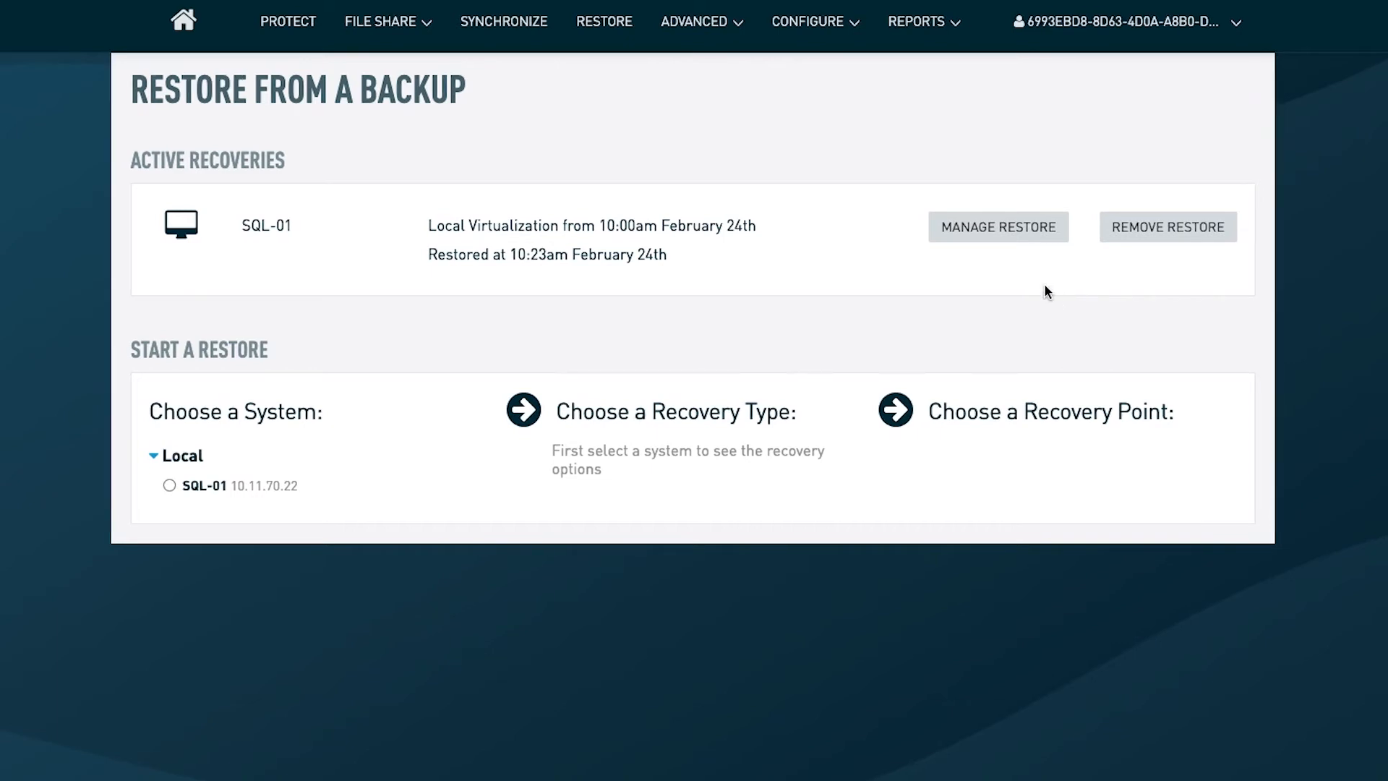
pyautogui.moveTo(695, 198)
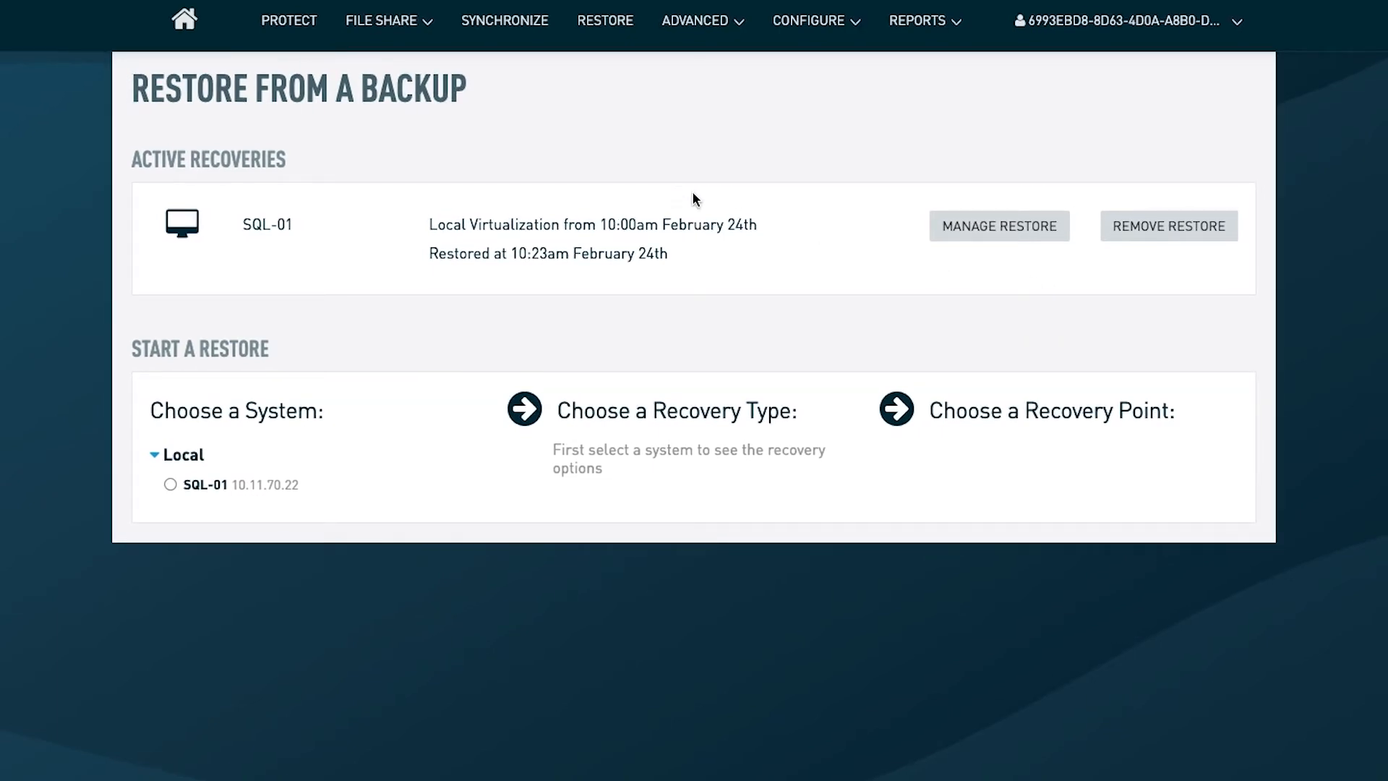
pyautogui.click(1168, 225)
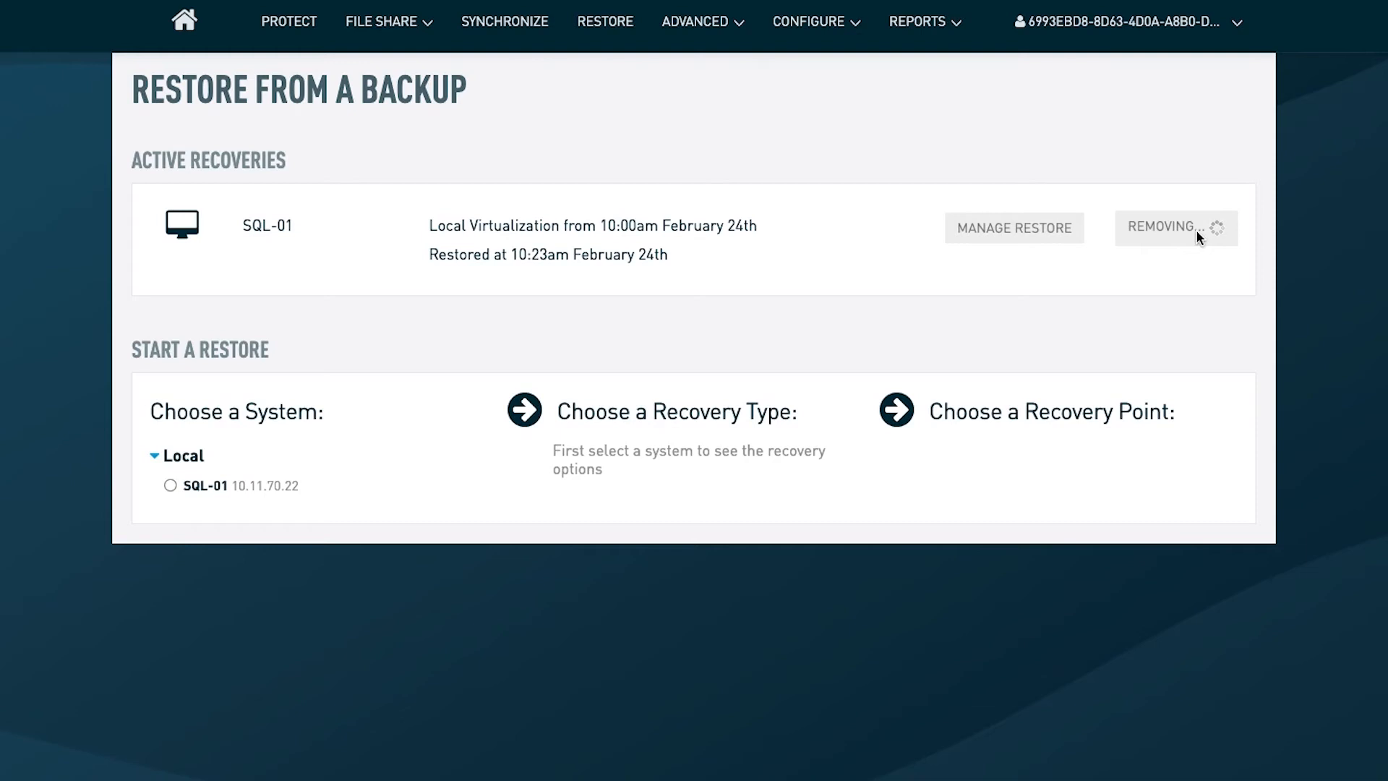
pyautogui.click(1175, 227)
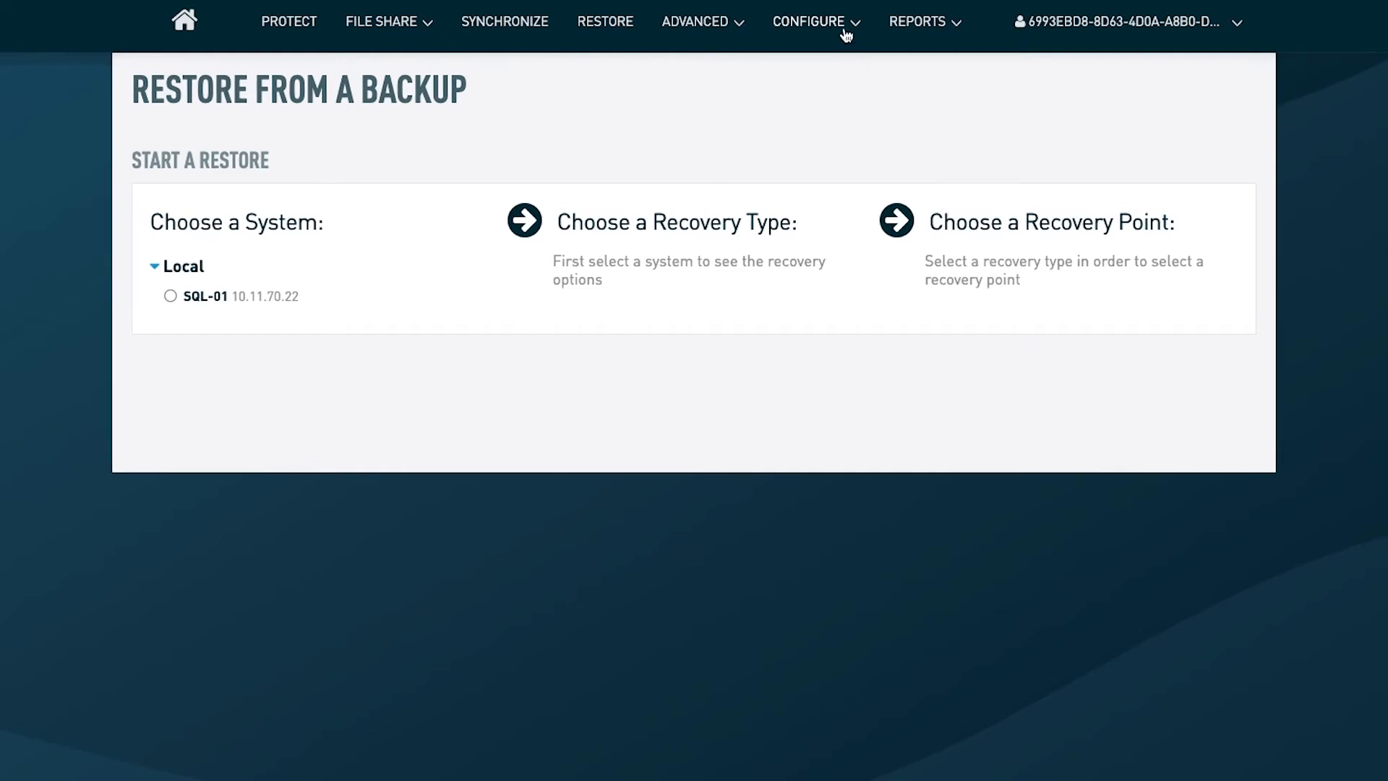
pyautogui.moveTo(854, 170)
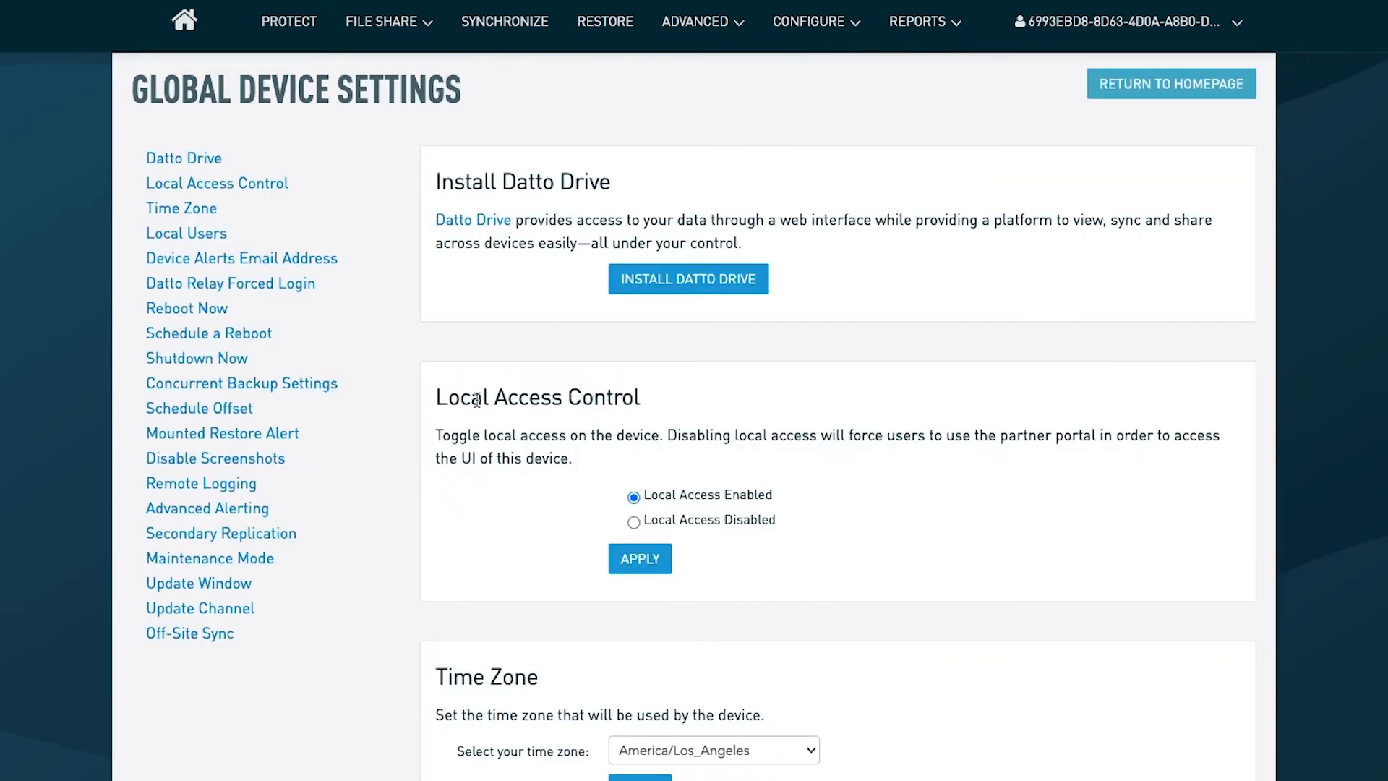
pyautogui.click(223, 433)
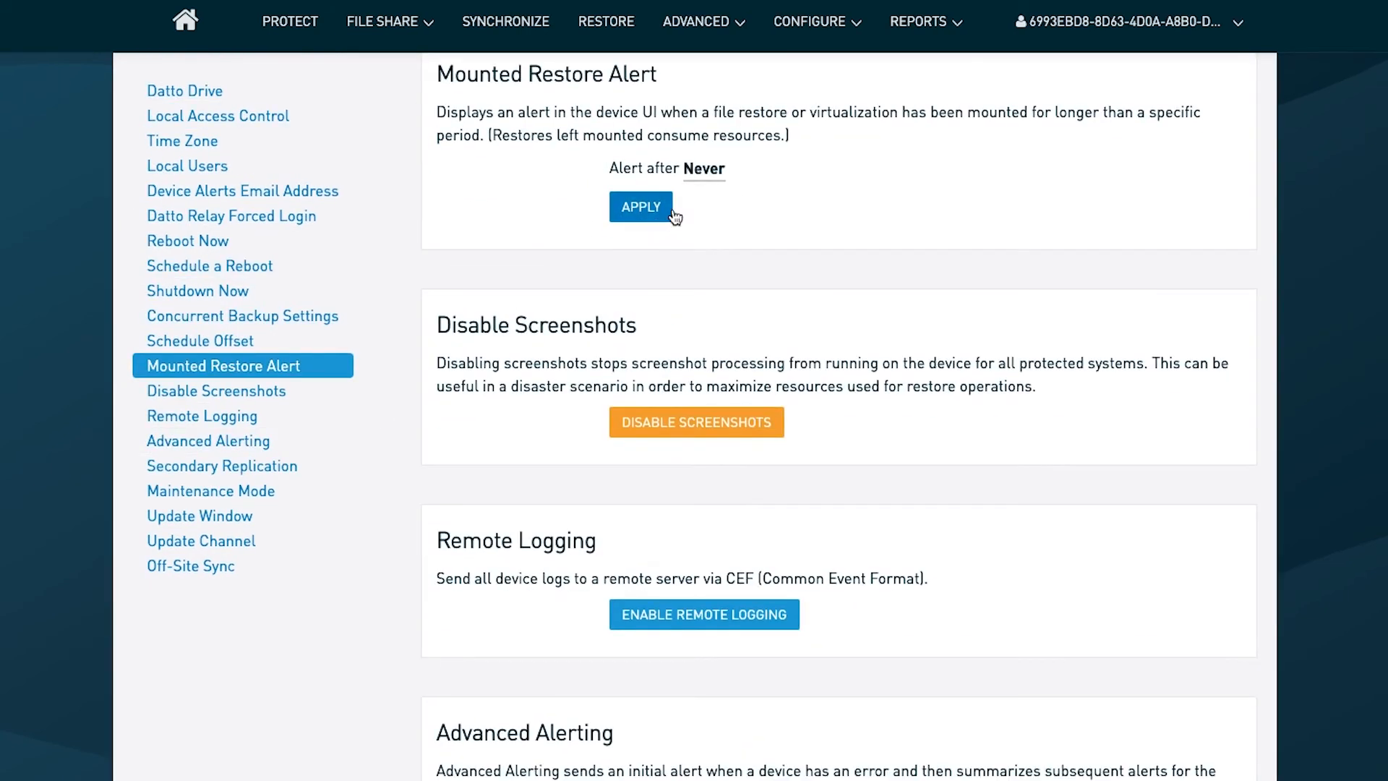
pyautogui.click(699, 167)
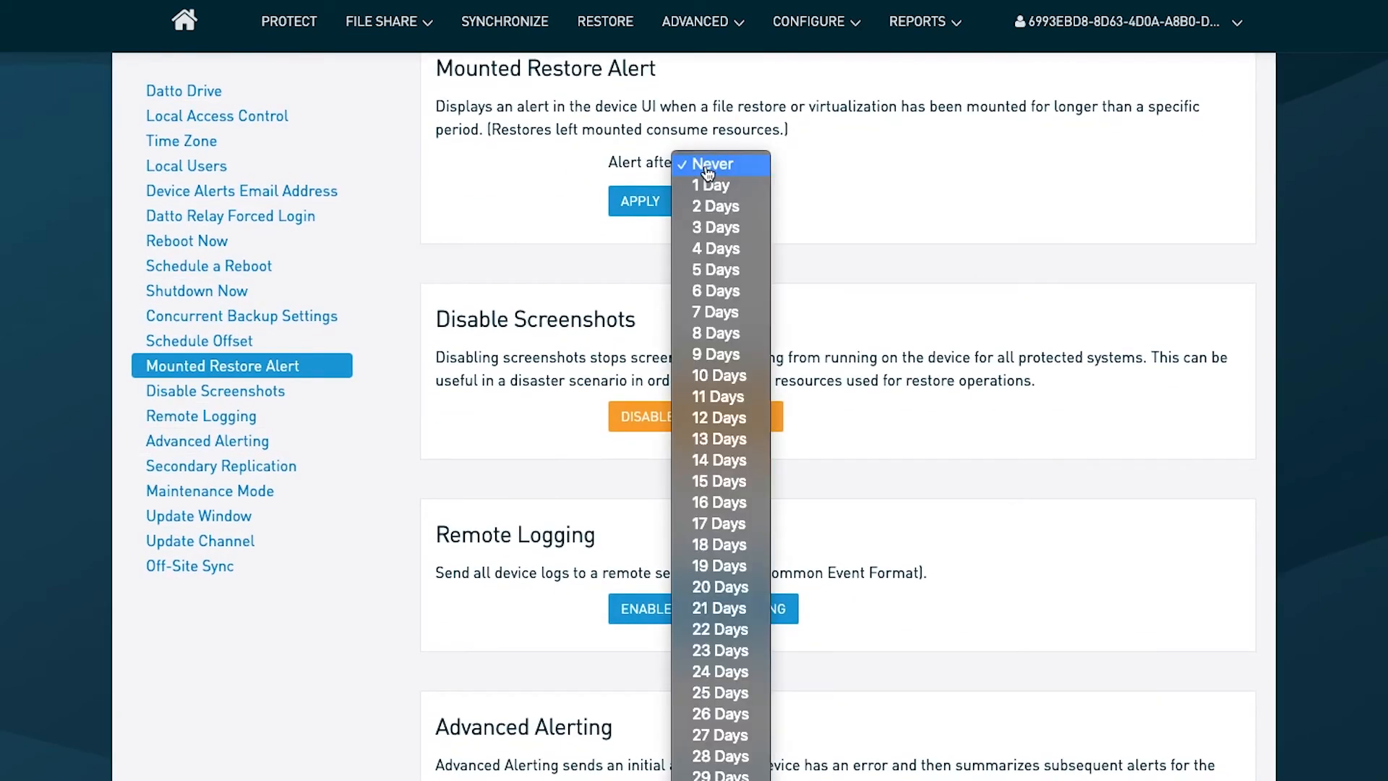
pyautogui.moveTo(714, 249)
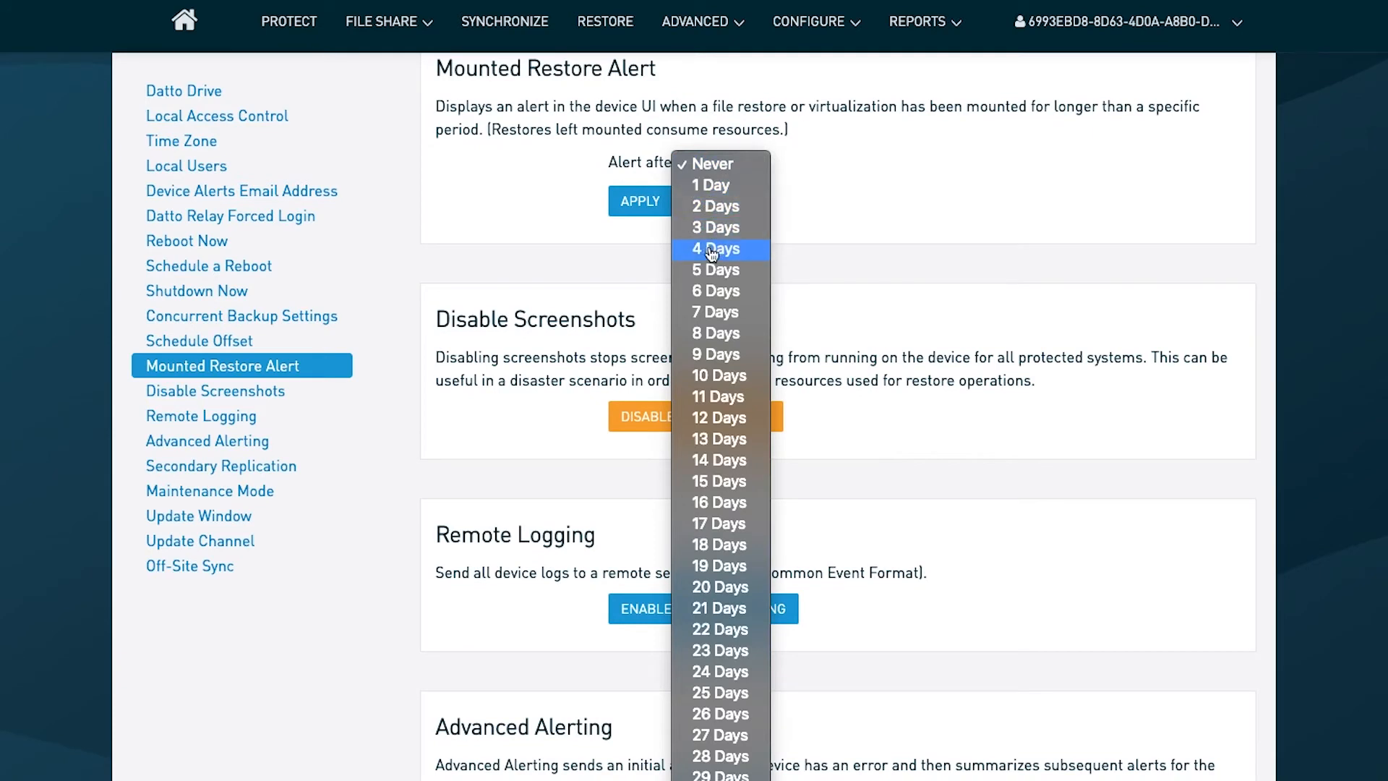
pyautogui.moveTo(716, 313)
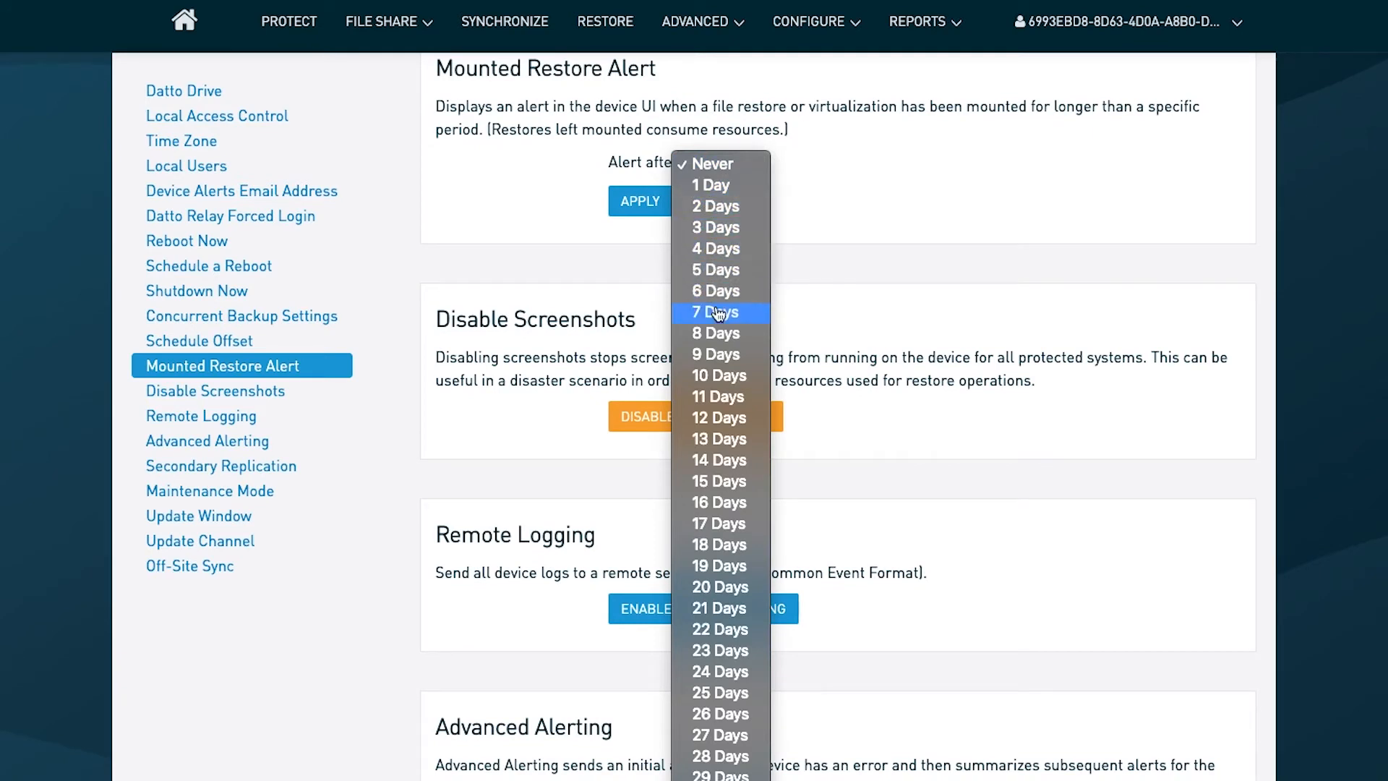
pyautogui.moveTo(718, 354)
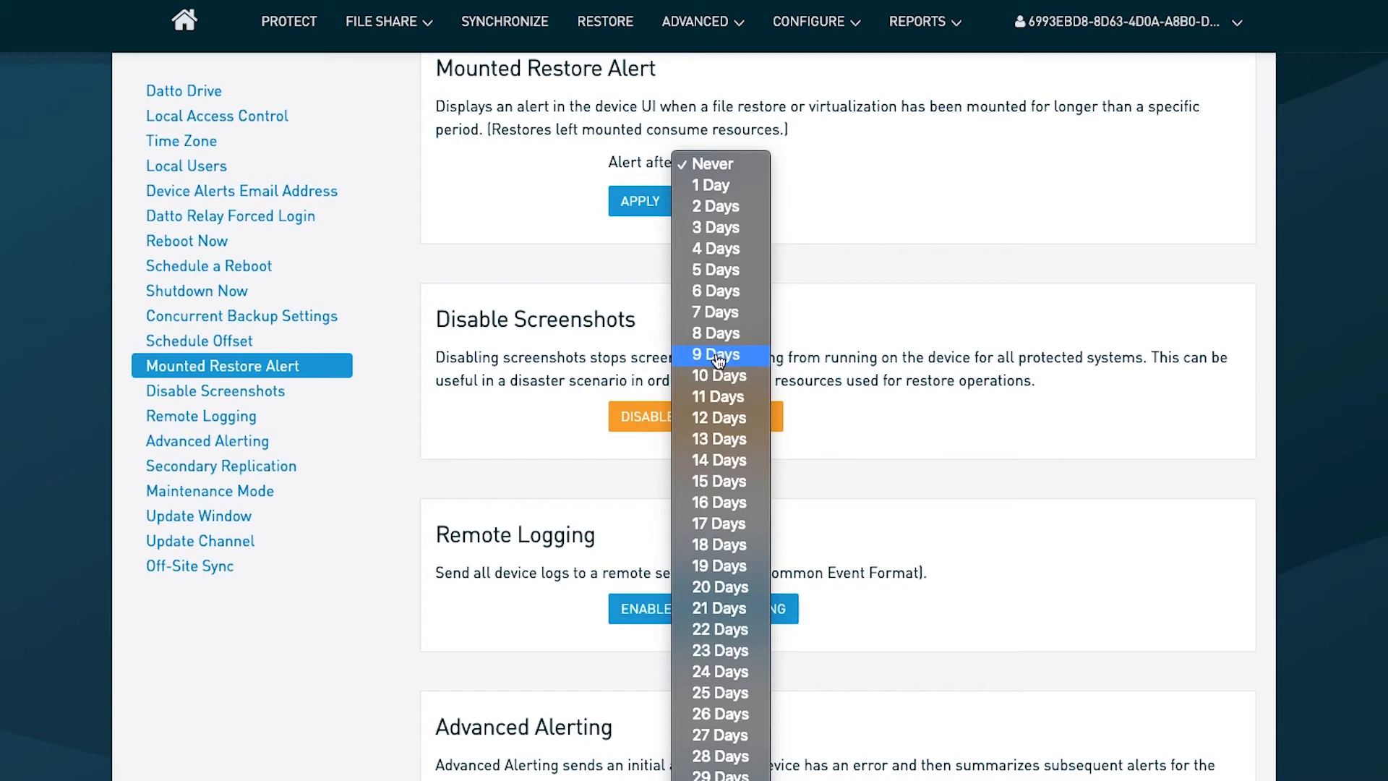
pyautogui.moveTo(869, 234)
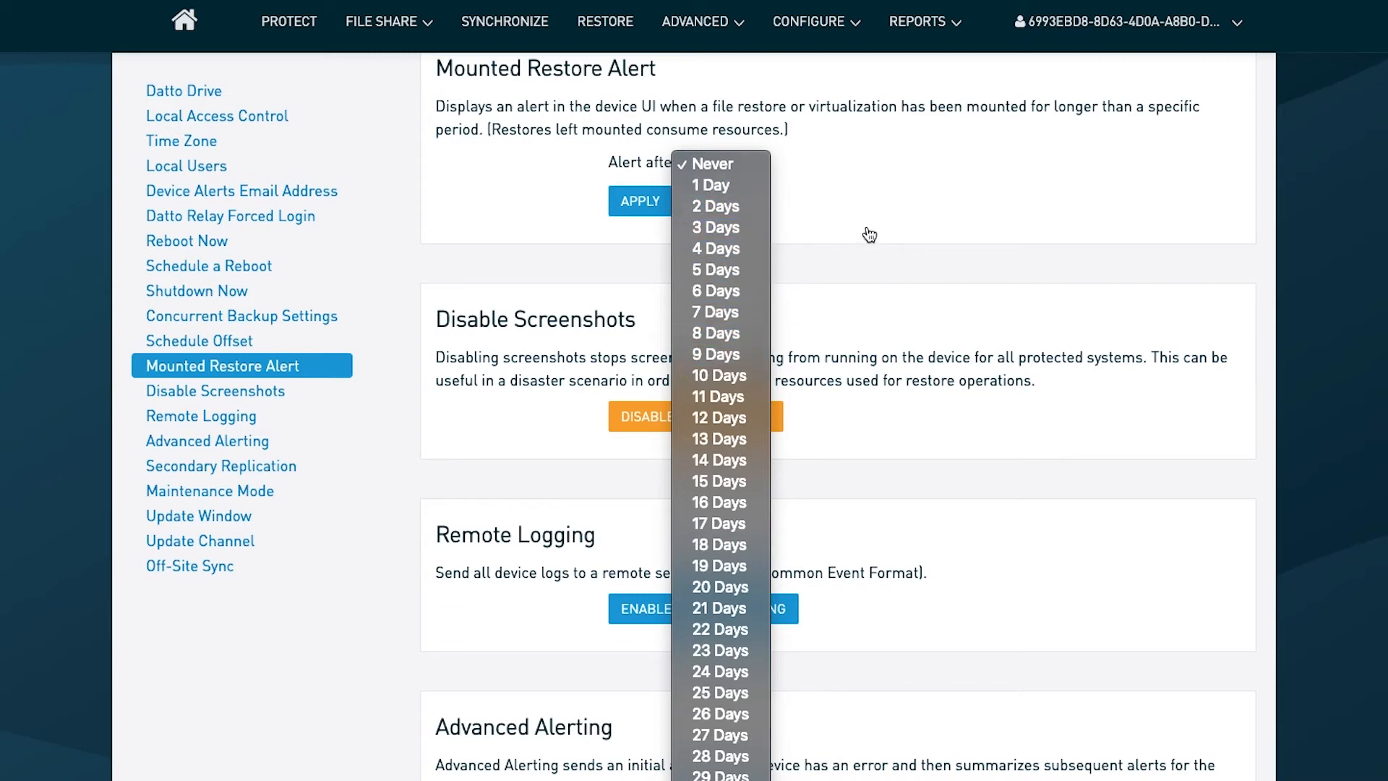
pyautogui.click(711, 163)
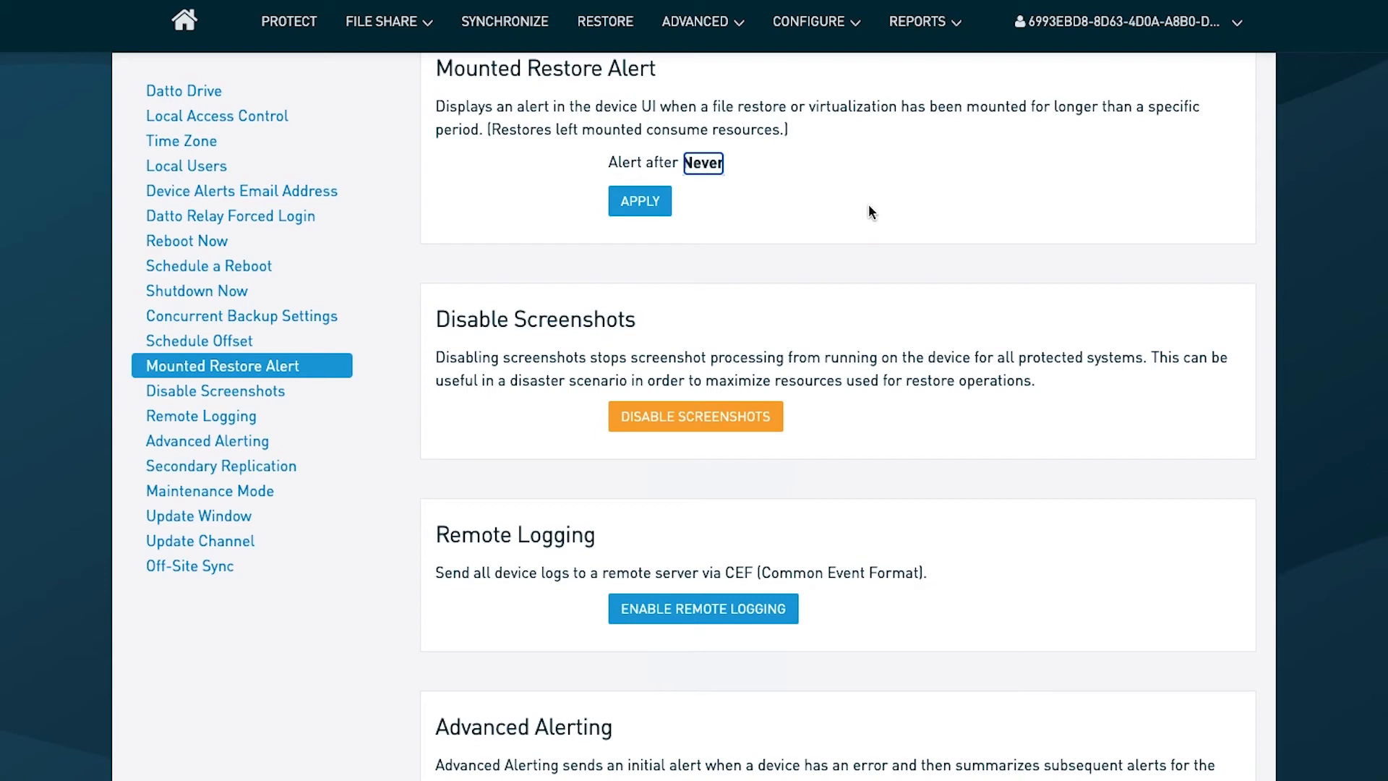
pyautogui.moveTo(882, 227)
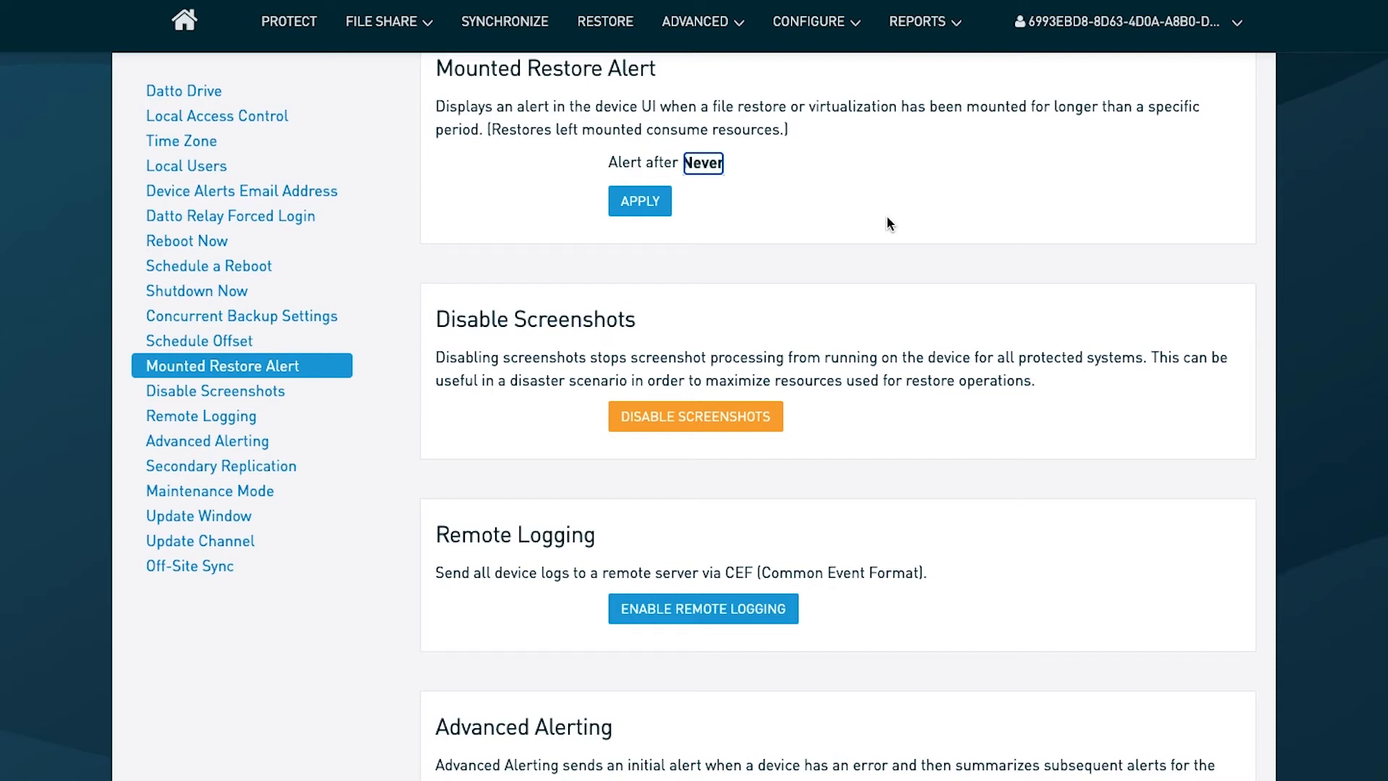
pyautogui.moveTo(621, 347)
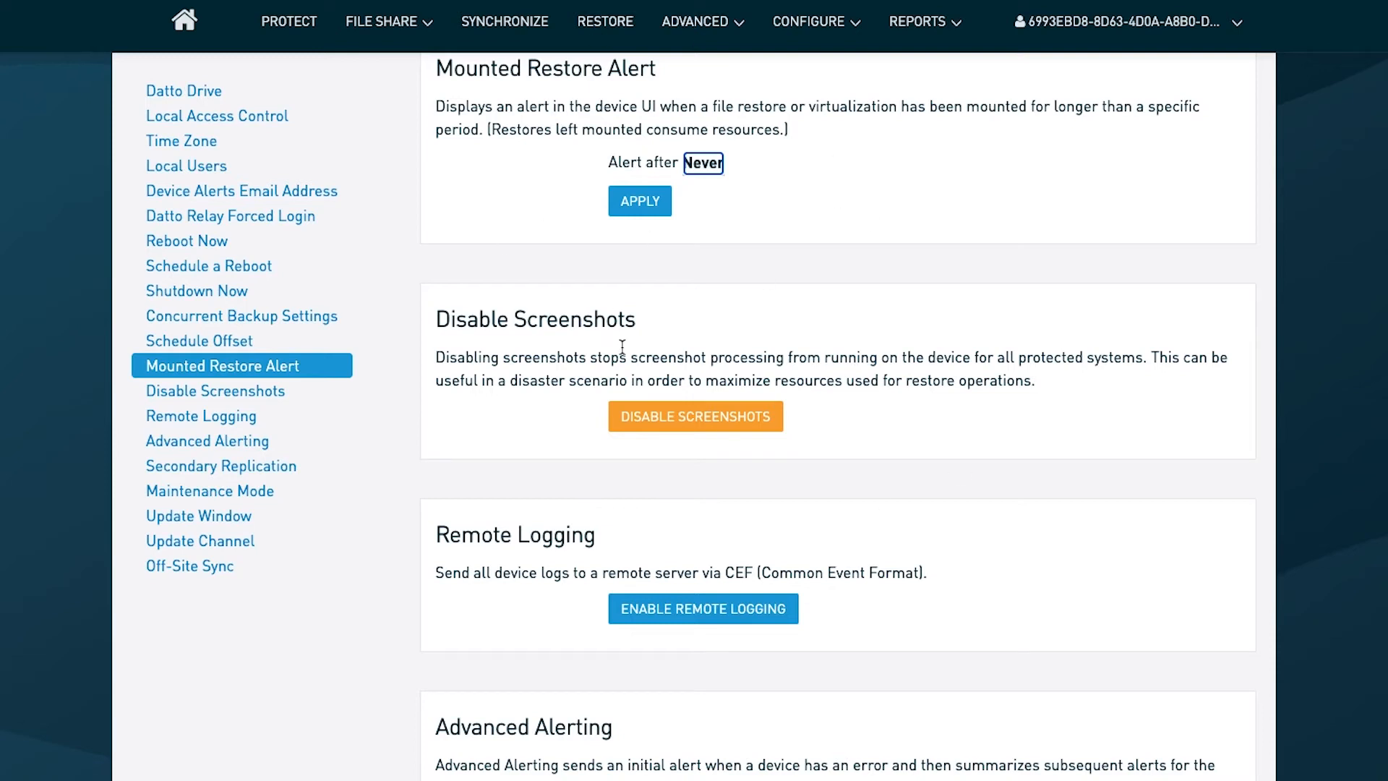
pyautogui.moveTo(559, 274)
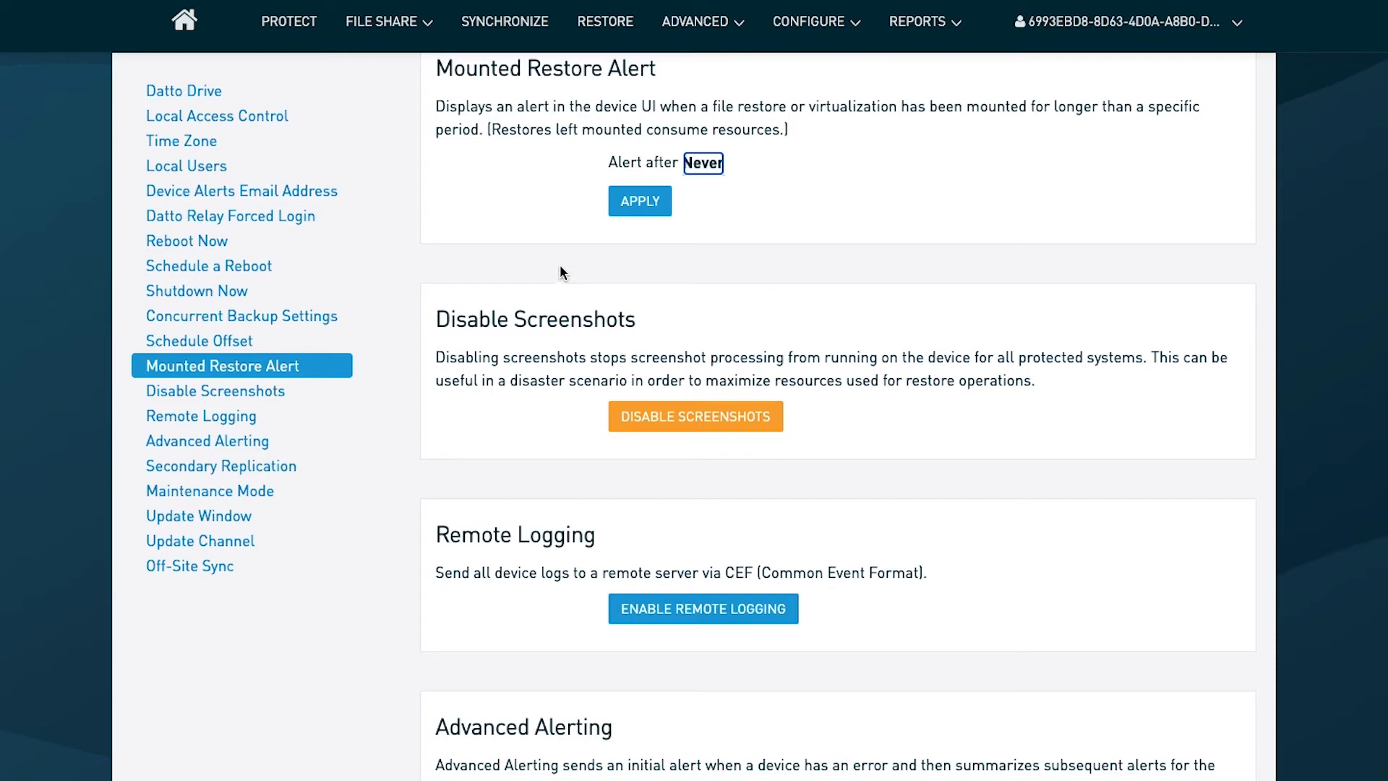
# - Start creating a Network Attached Storage share from the File Share menu
pyautogui.click(381, 22)
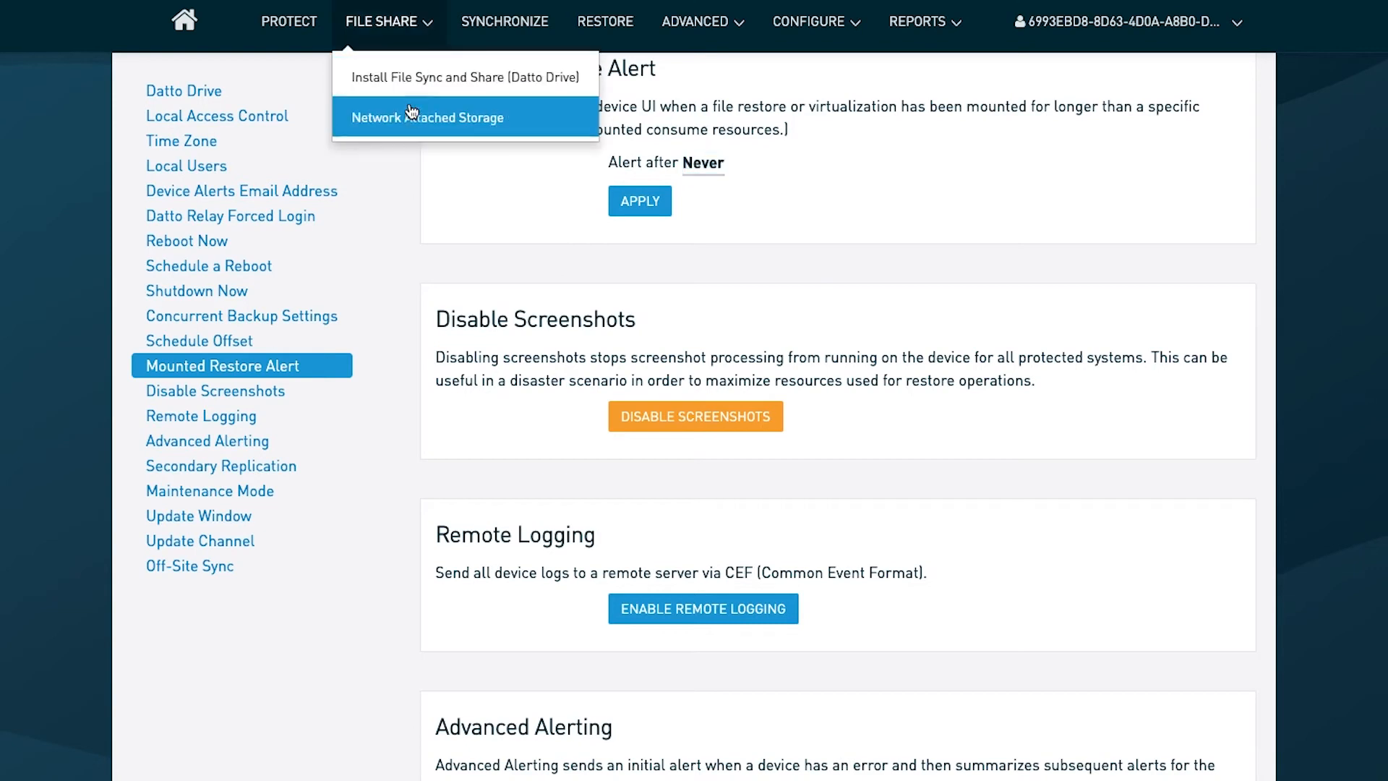
pyautogui.click(501, 220)
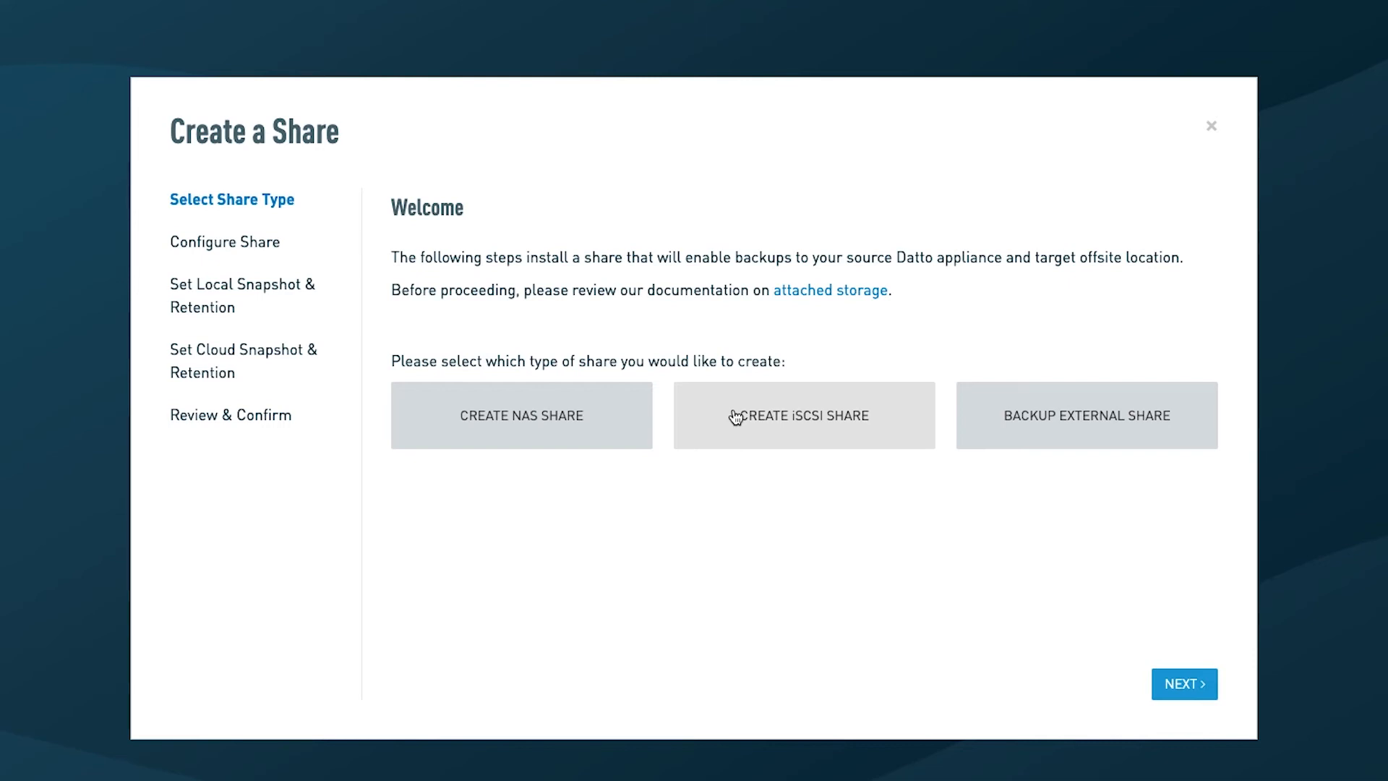
pyautogui.moveTo(805, 383)
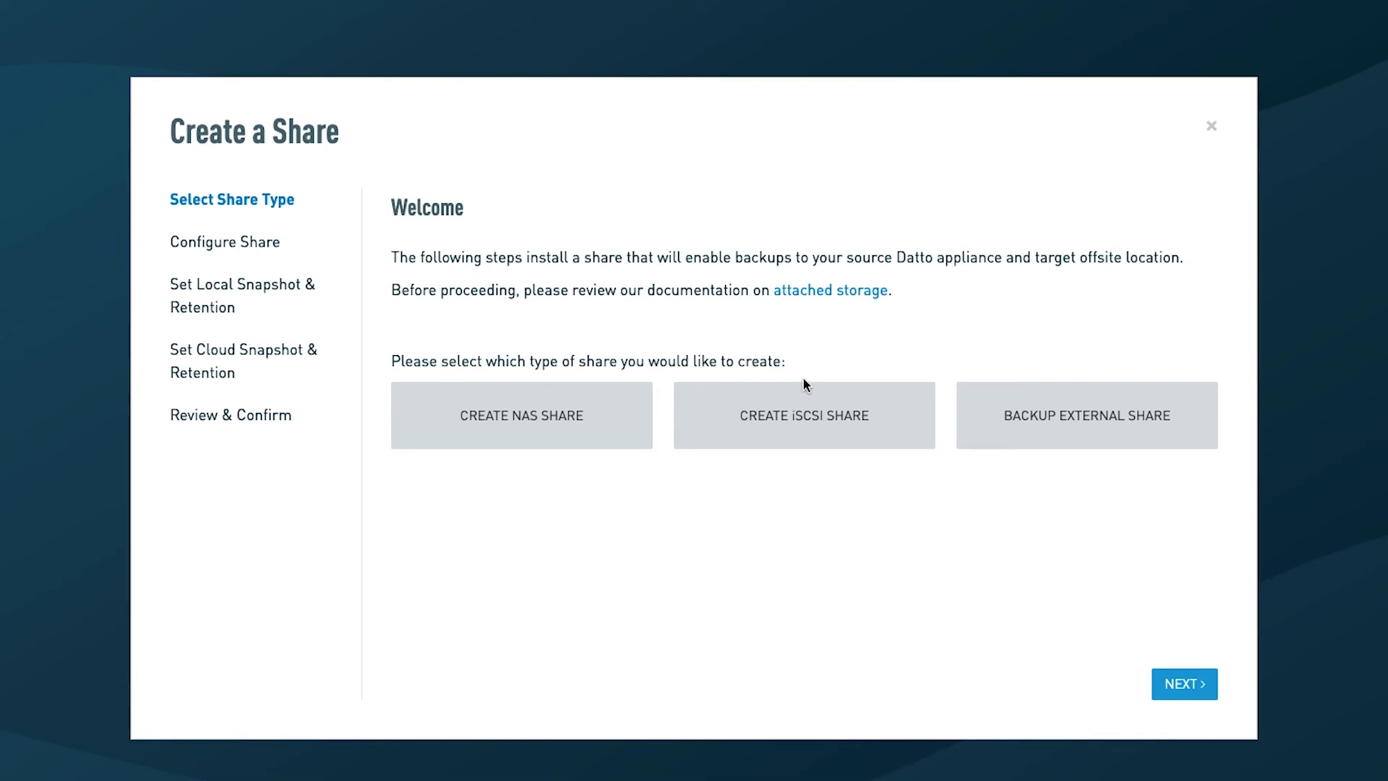
pyautogui.moveTo(1216, 149)
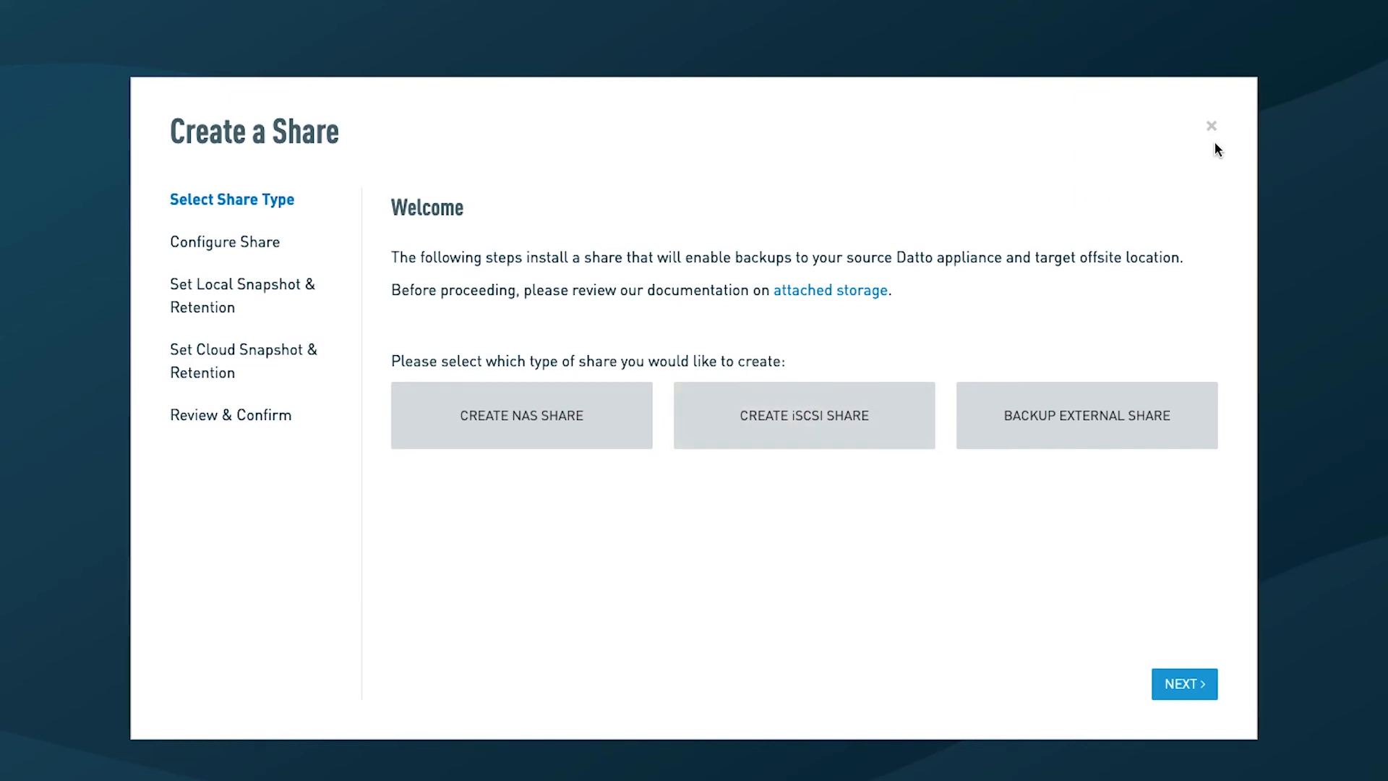
pyautogui.moveTo(1211, 127)
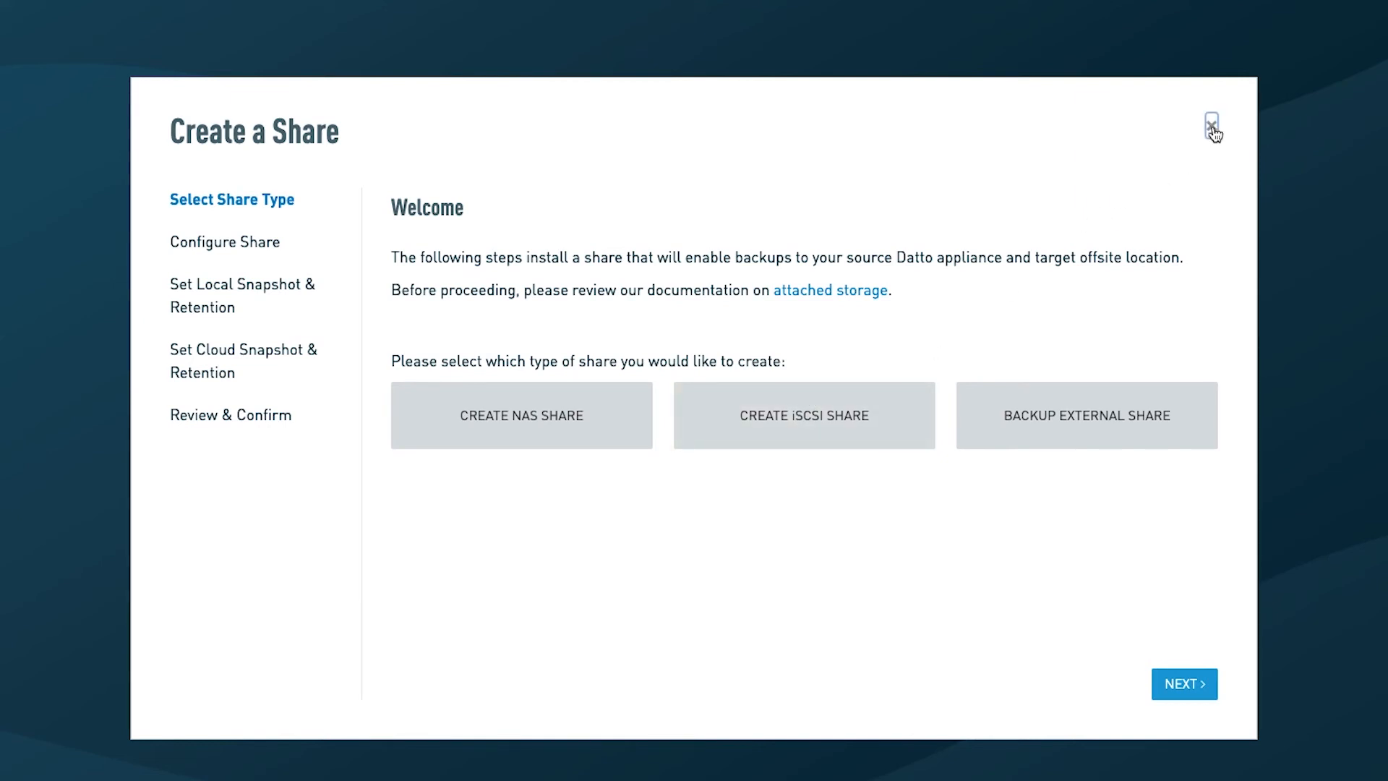
# - Dismiss the Create a Share wizard without saving and head to Device Settings
pyautogui.click(1211, 124)
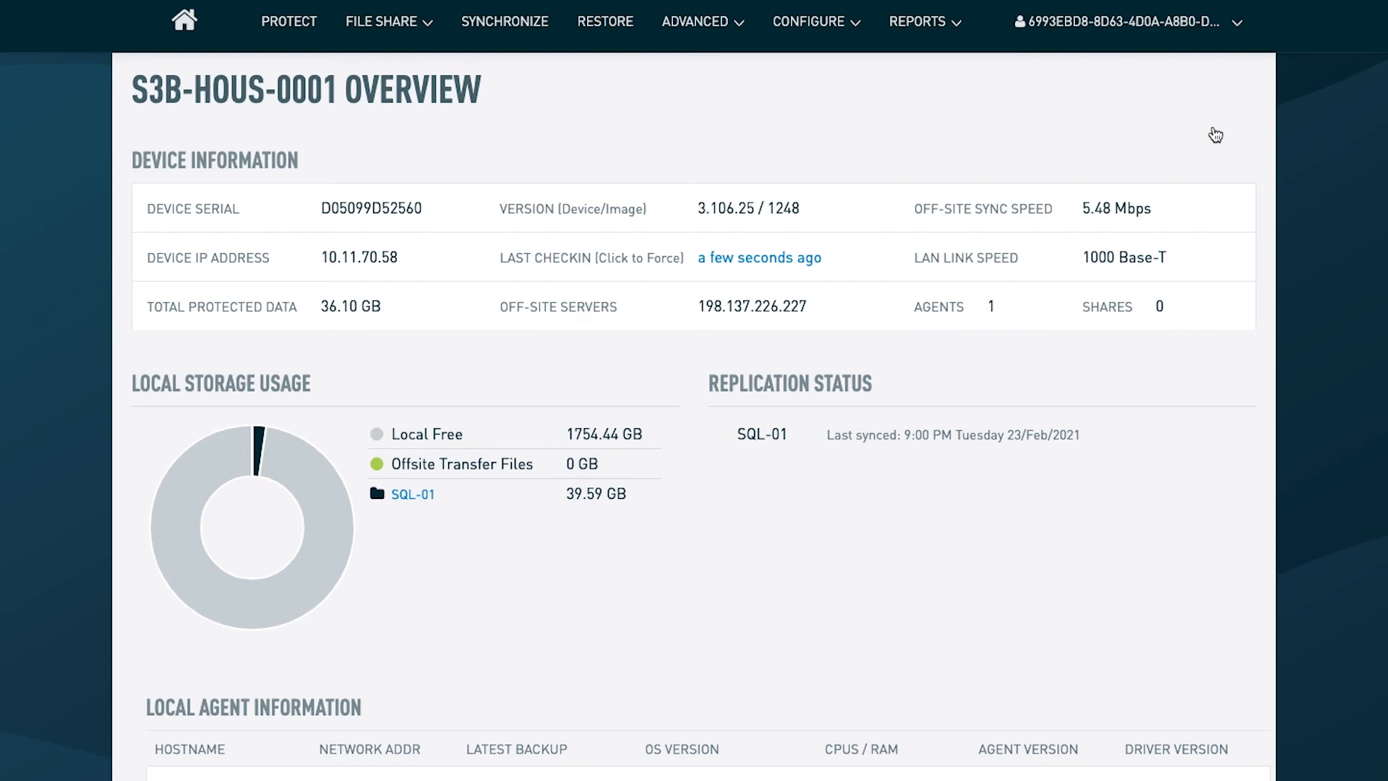
pyautogui.moveTo(968, 38)
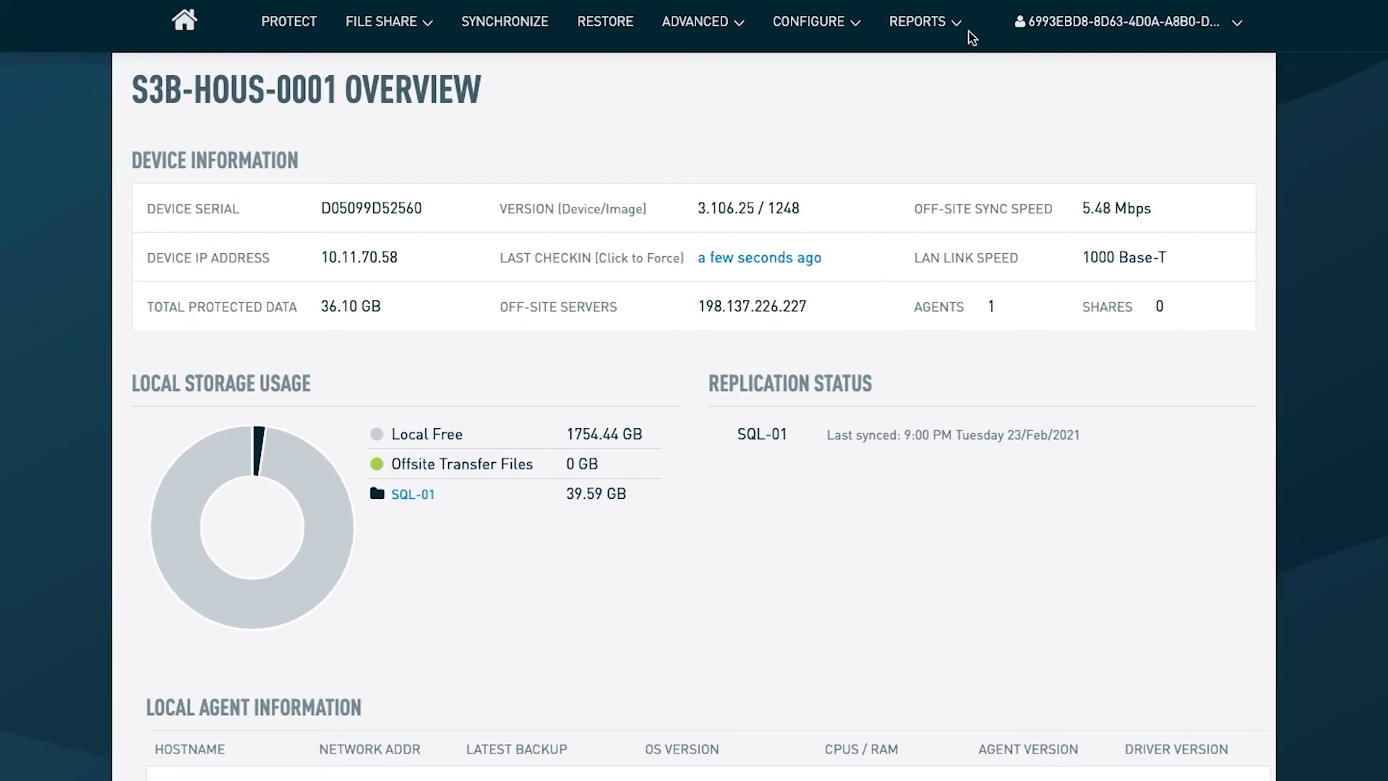
pyautogui.click(809, 22)
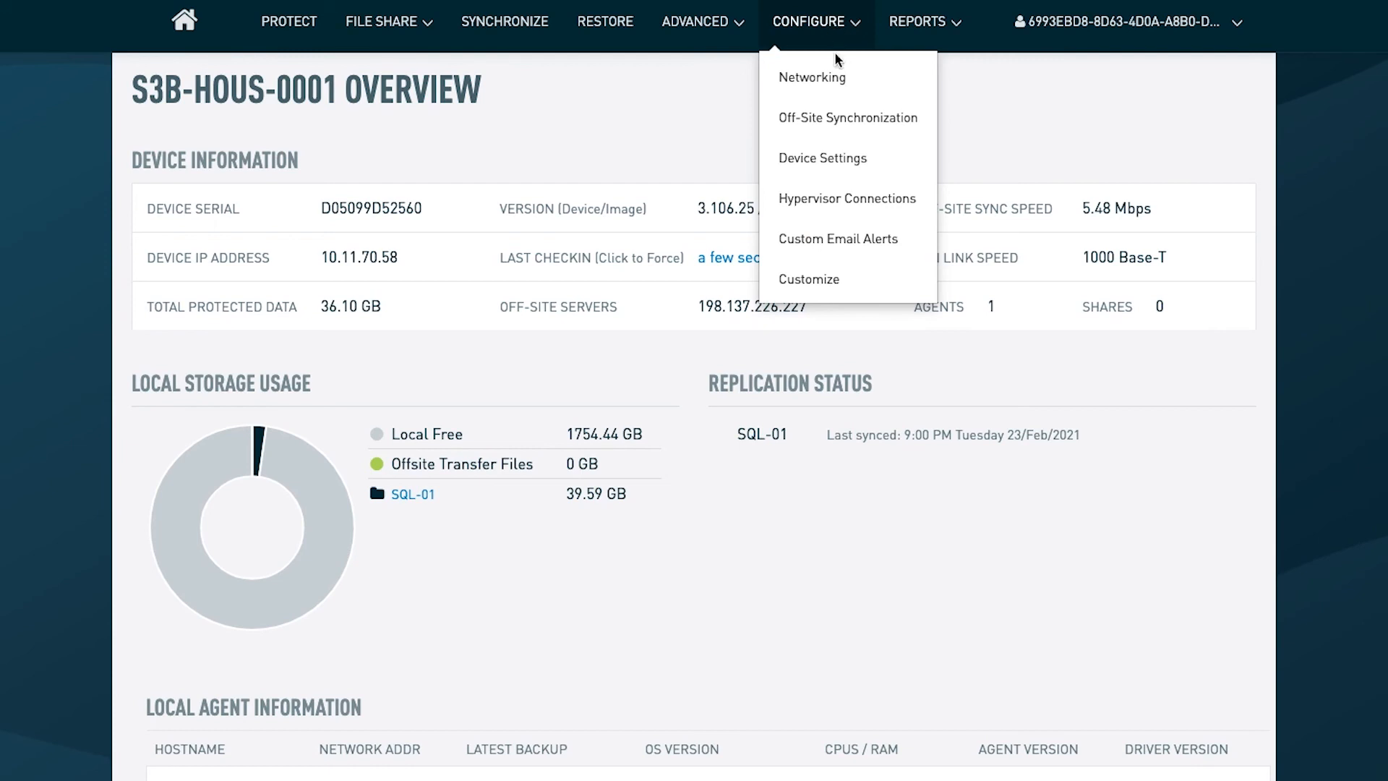
pyautogui.click(830, 162)
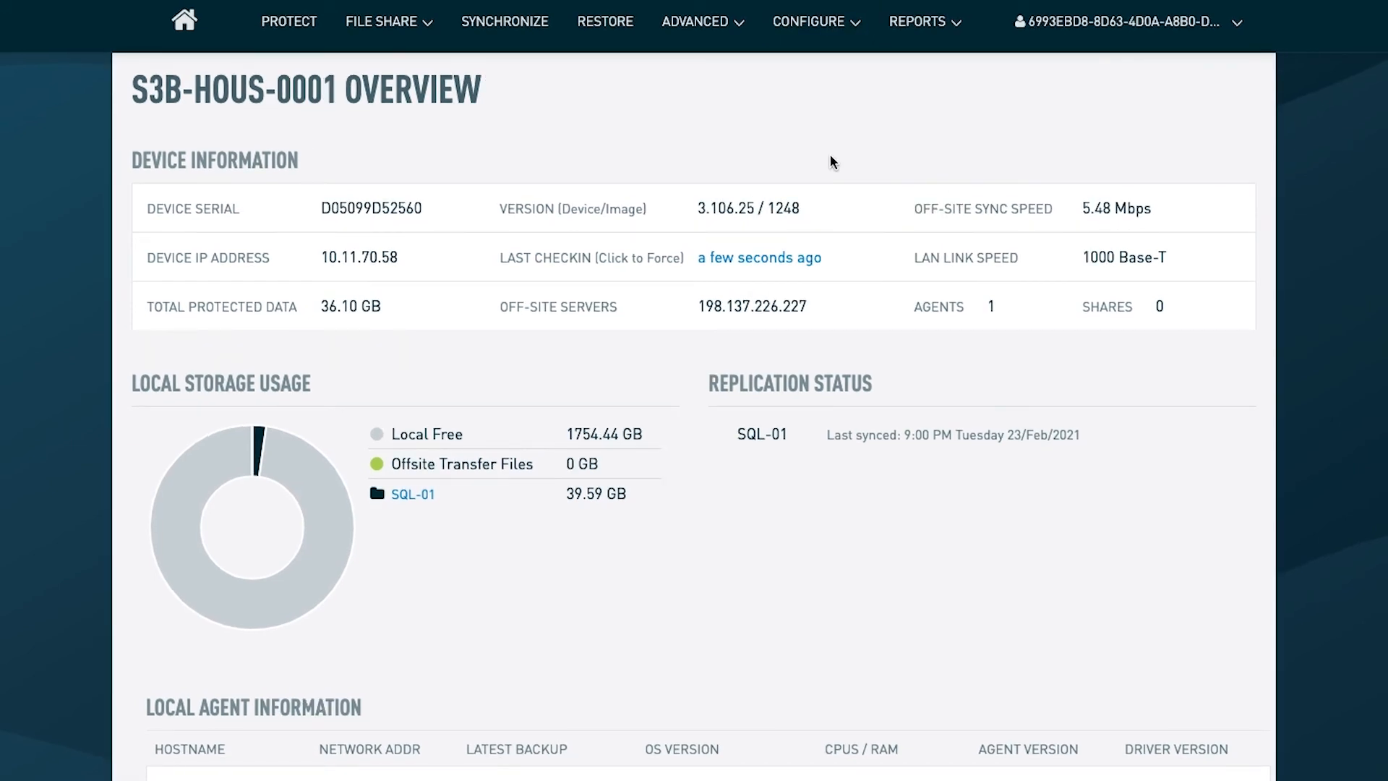
# - Return to Global Device Settings showing Local Access Control with Local Access Enabled
pyautogui.click(809, 22)
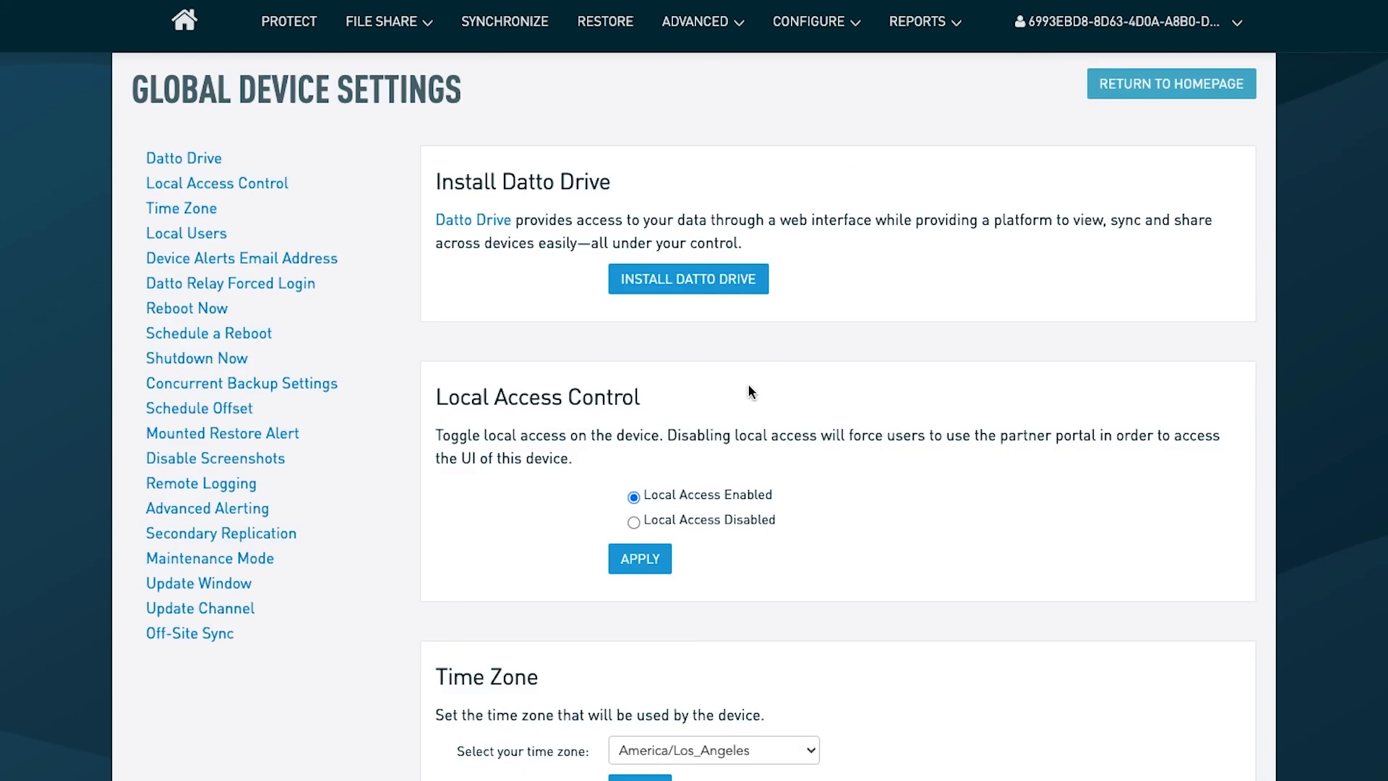
pyautogui.moveTo(676, 390)
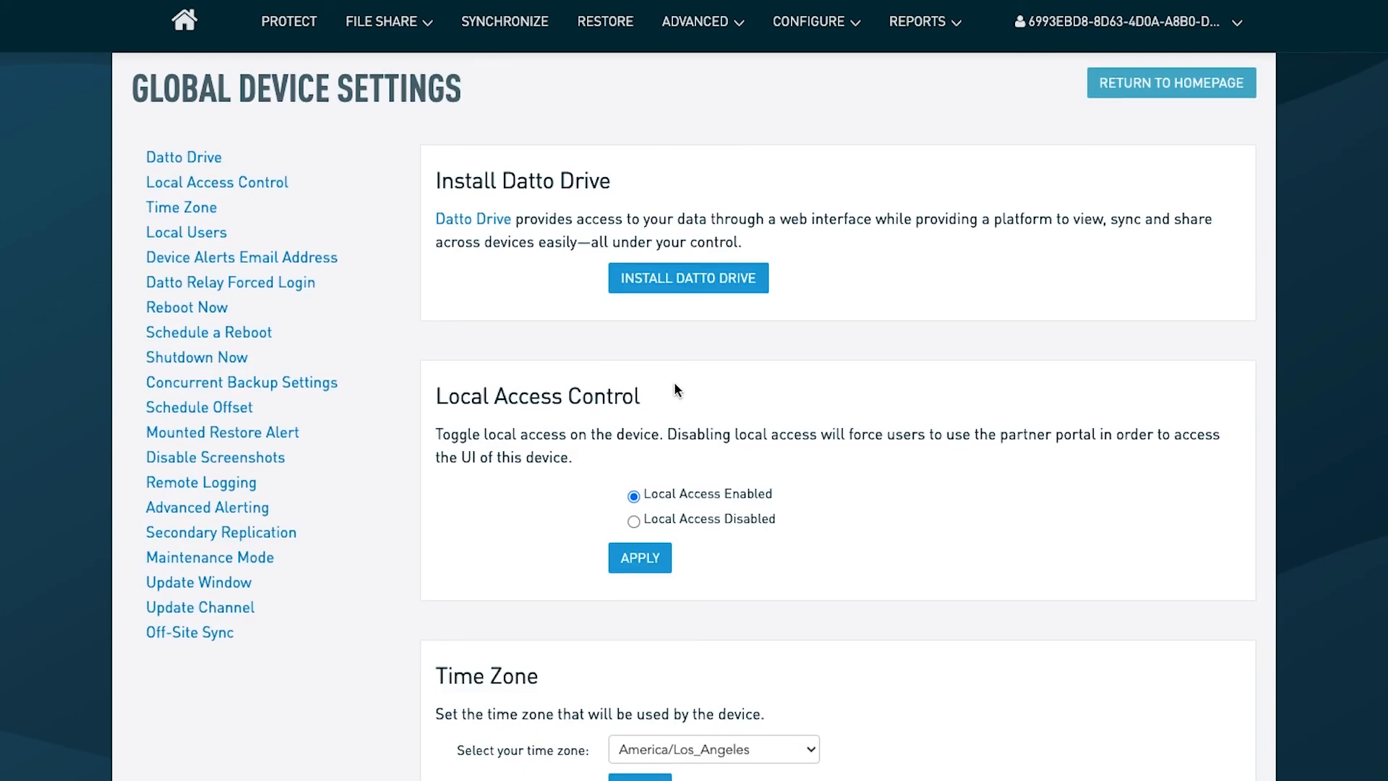
pyautogui.moveTo(741, 499)
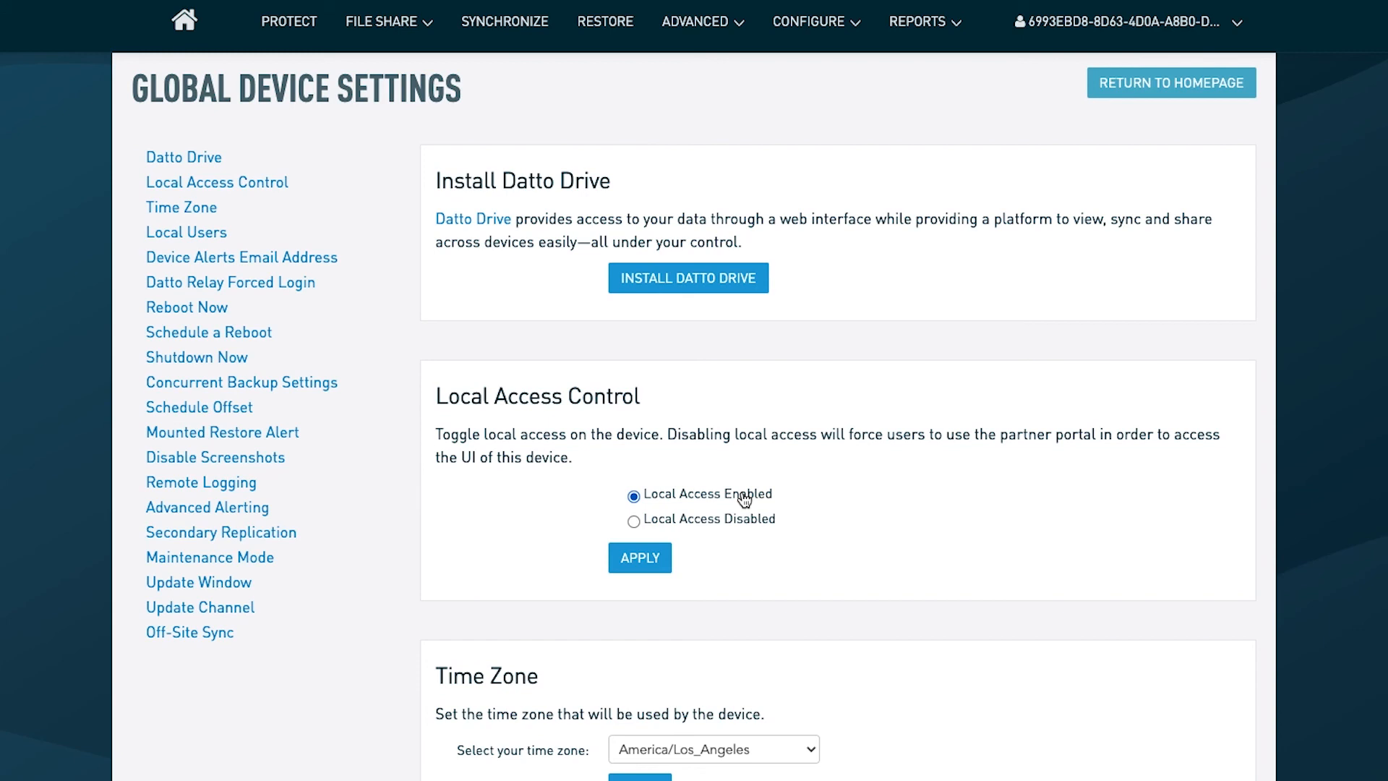
pyautogui.moveTo(752, 499)
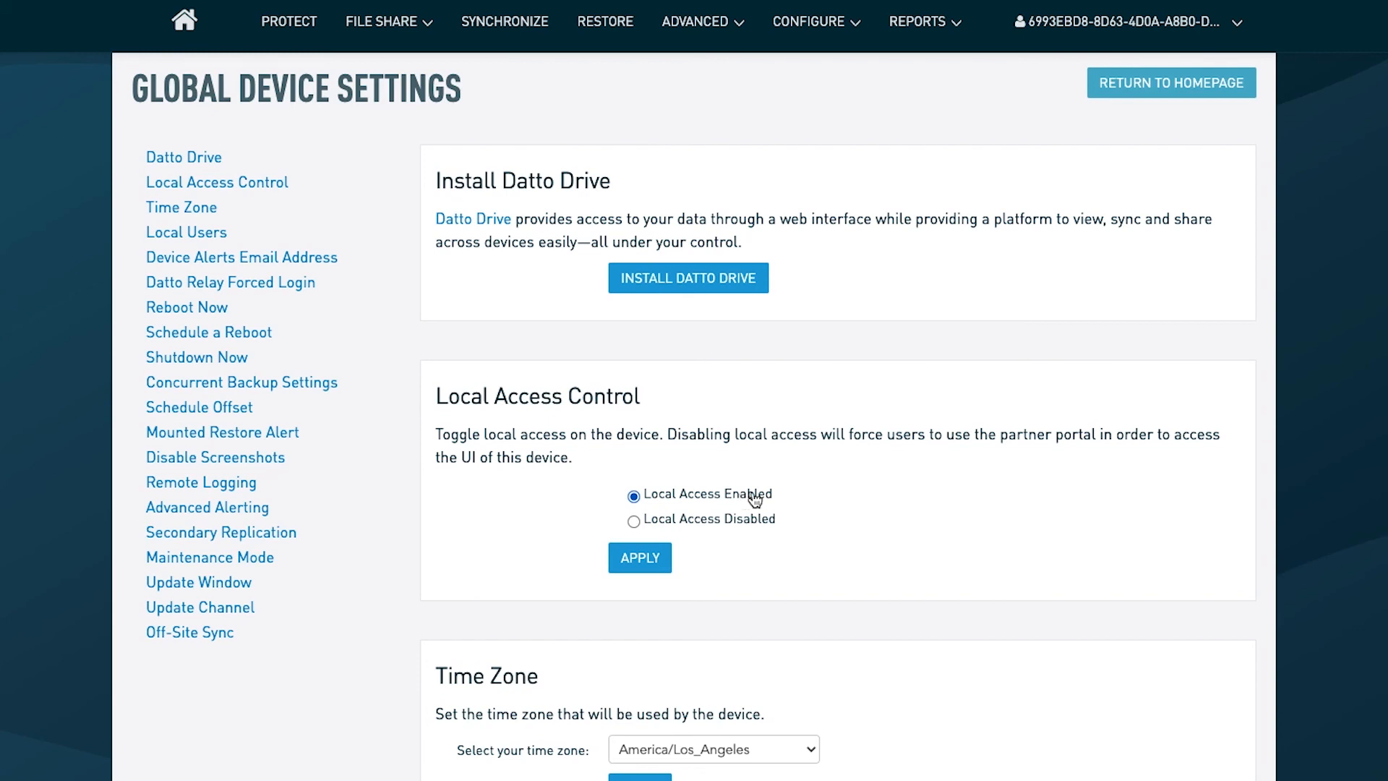
# - Jump via the sidebar to Local Access Control, then to the Local Users list
pyautogui.click(217, 182)
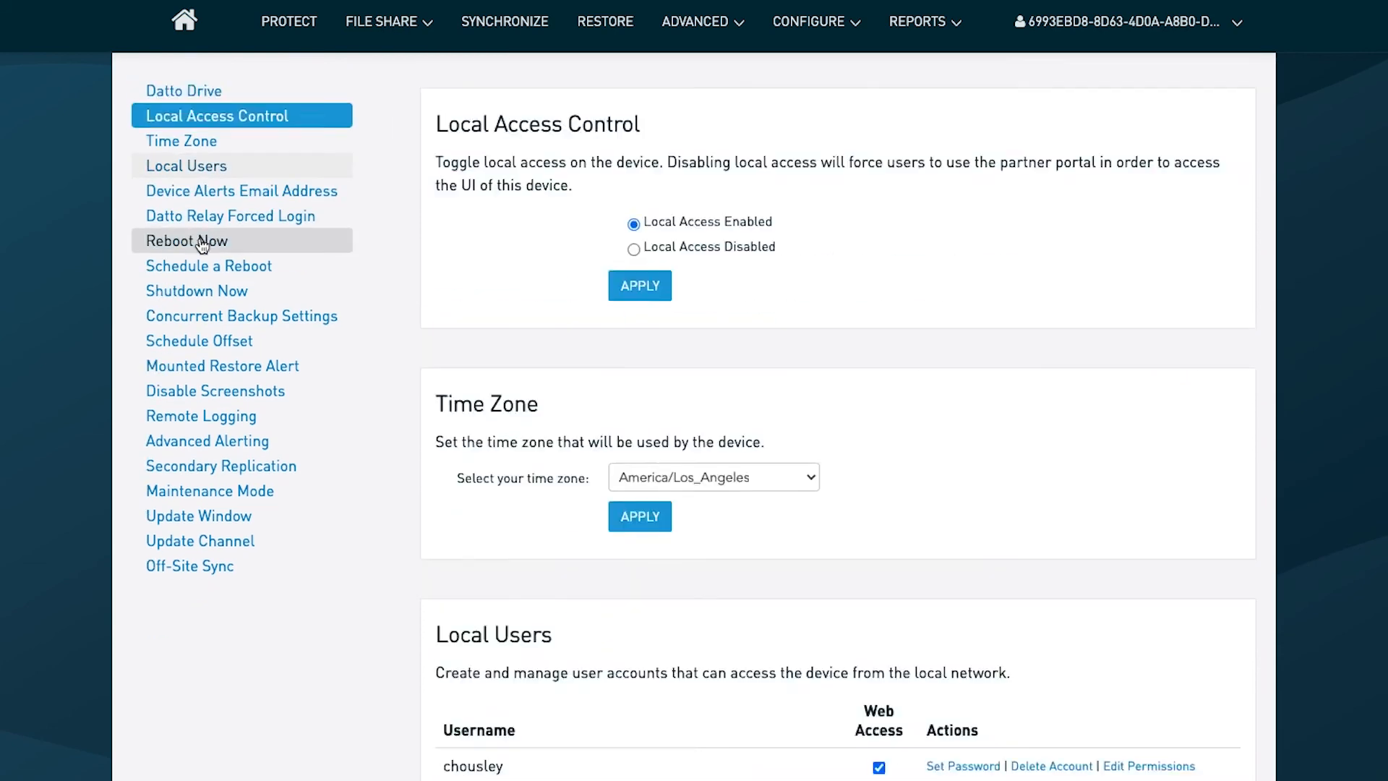
pyautogui.click(187, 165)
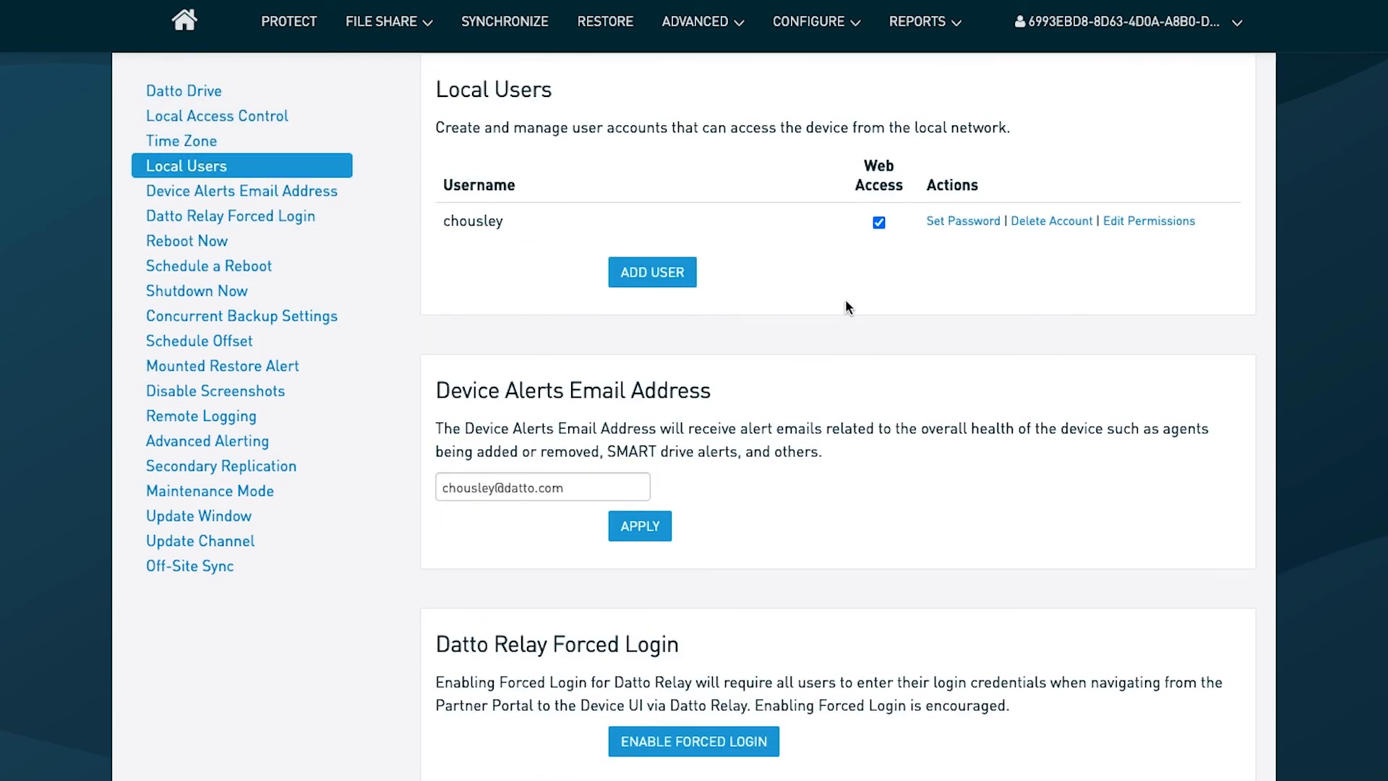
pyautogui.moveTo(1022, 257)
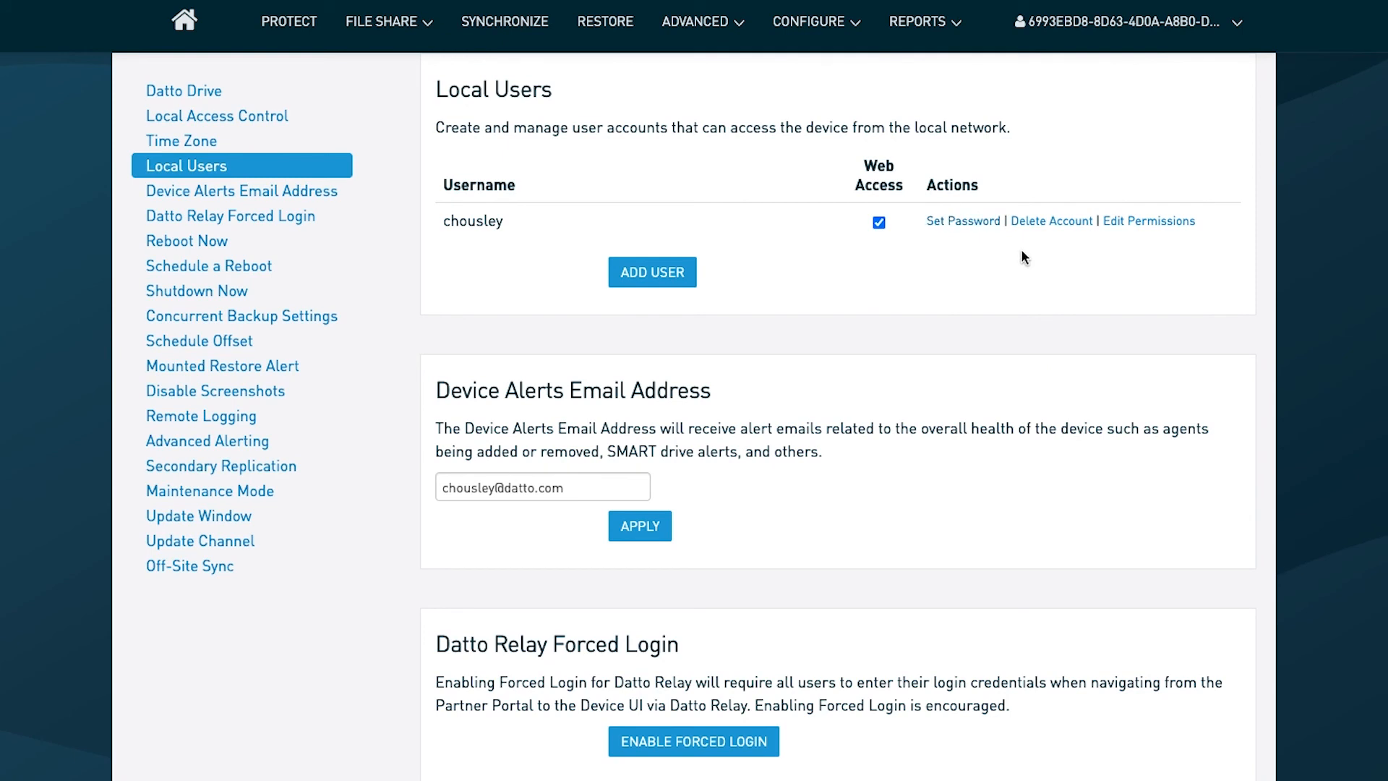
pyautogui.moveTo(1149, 219)
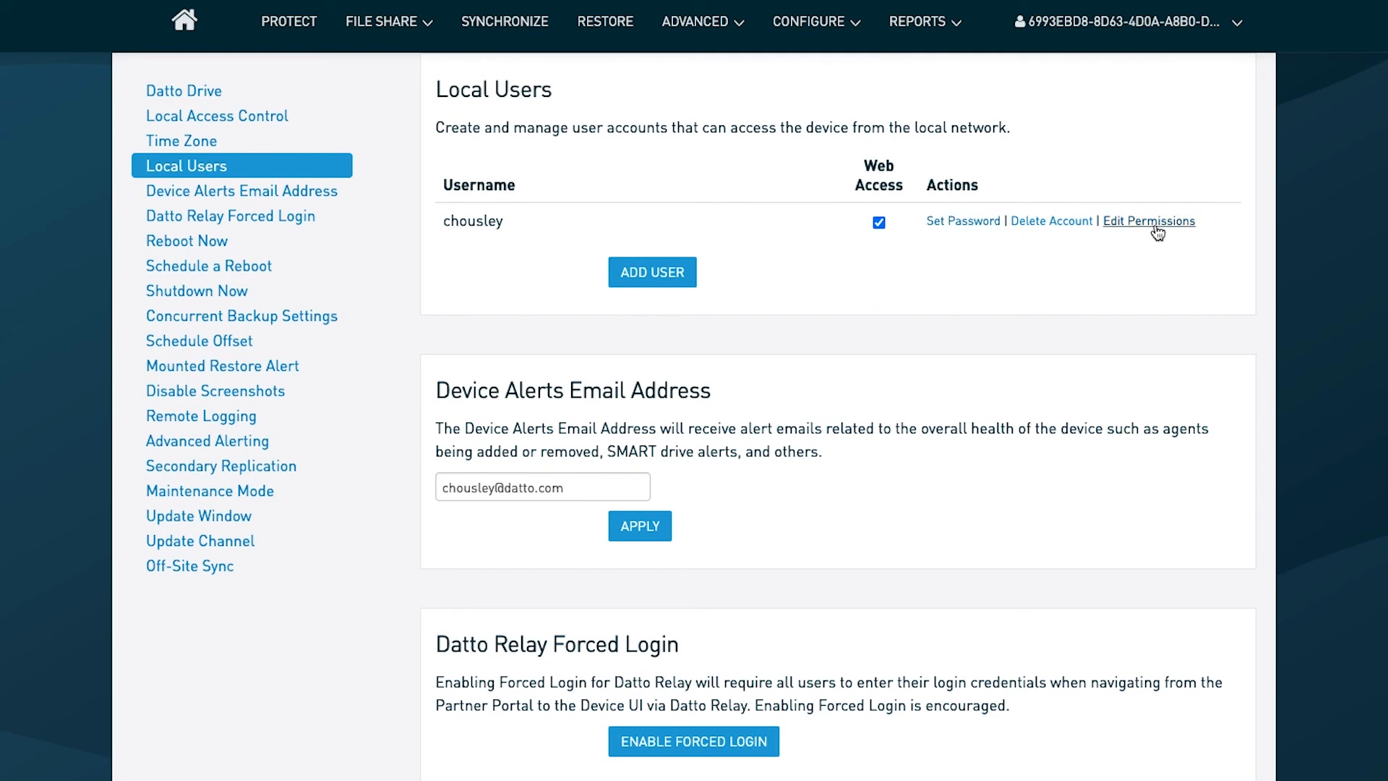